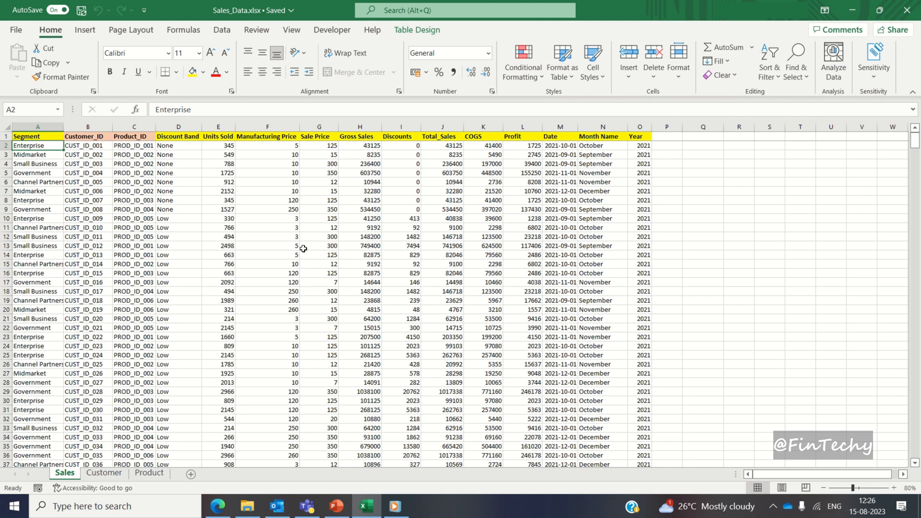
Step: Review the Sales sheet's Segment and Discount Band cells, then glance at the Customer and Product sheets
left_click(178, 319)
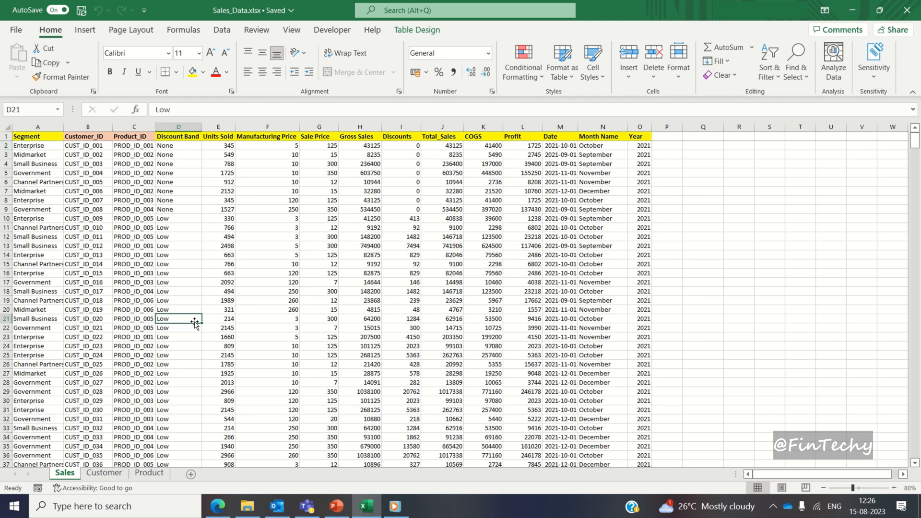
left_click(37, 135)
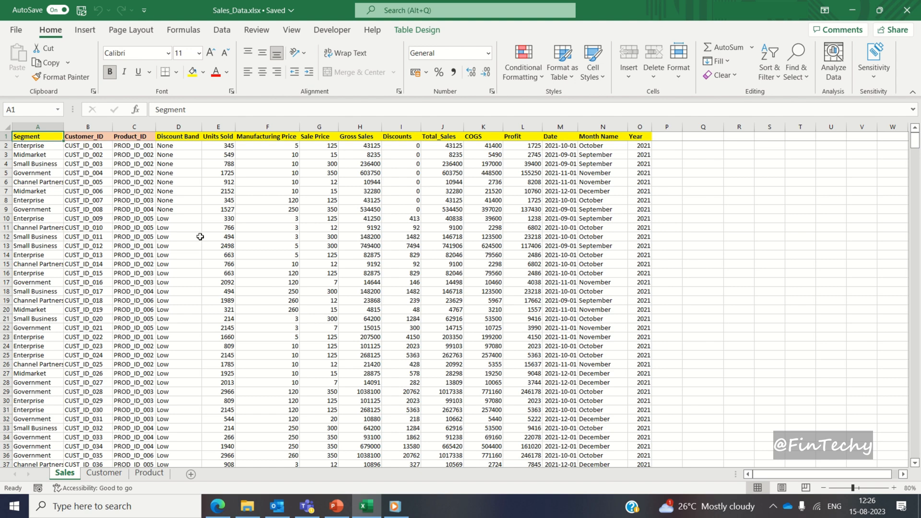
left_click(179, 236)
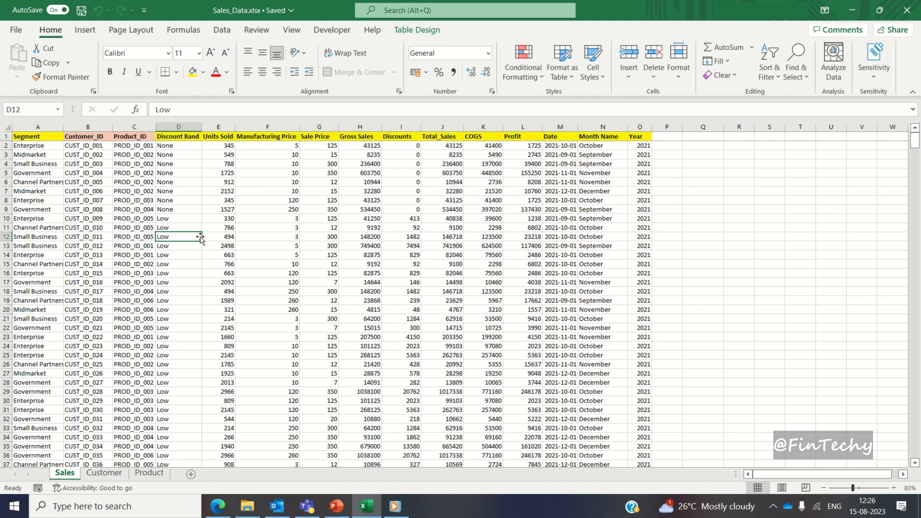
left_click(104, 473)
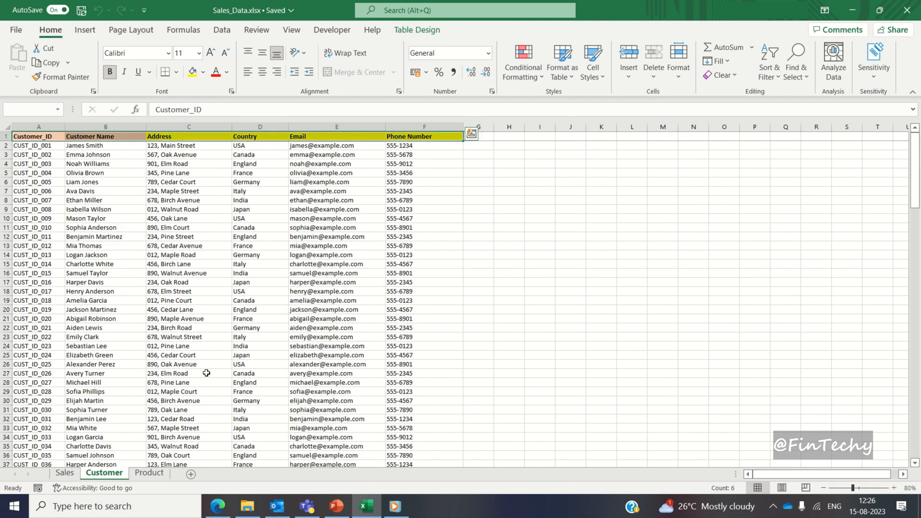
left_click(149, 472)
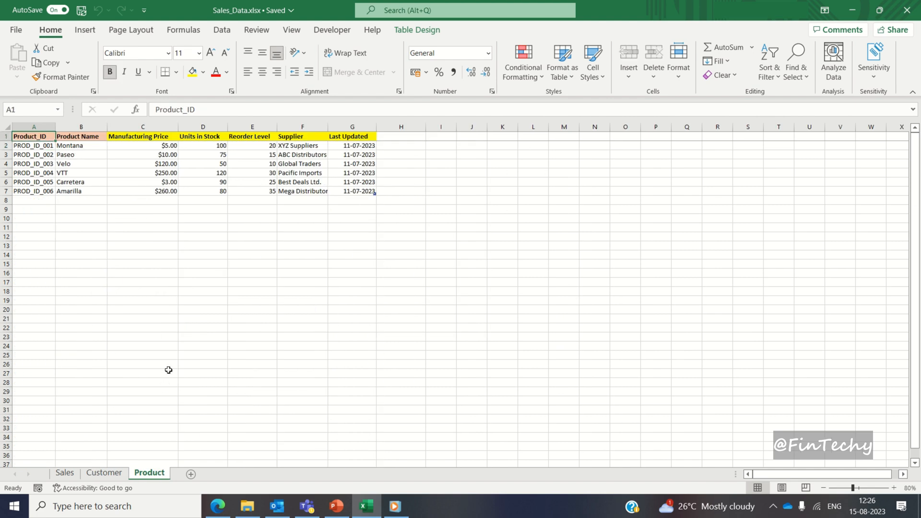
left_click(142, 373)
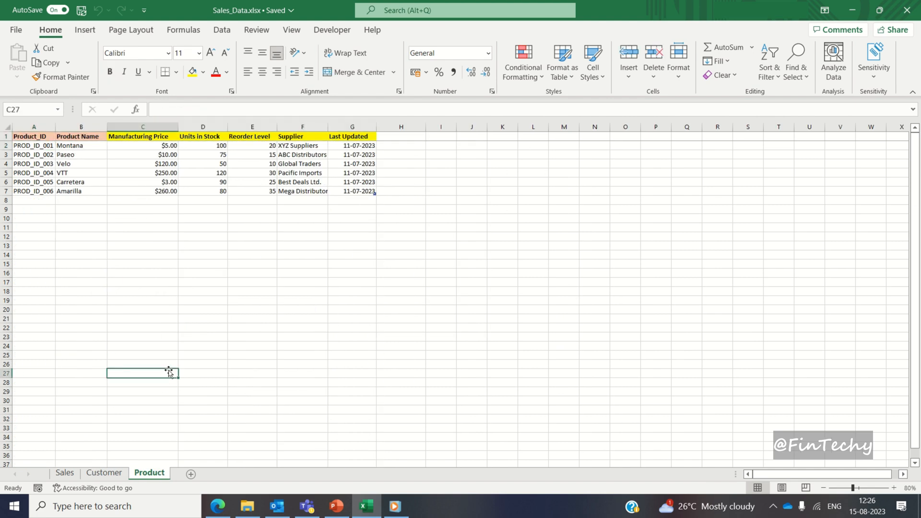
Step: Check the Sales sheet's Customer_ID and Product_ID headers against the Customer and Product sheets
left_click(65, 472)
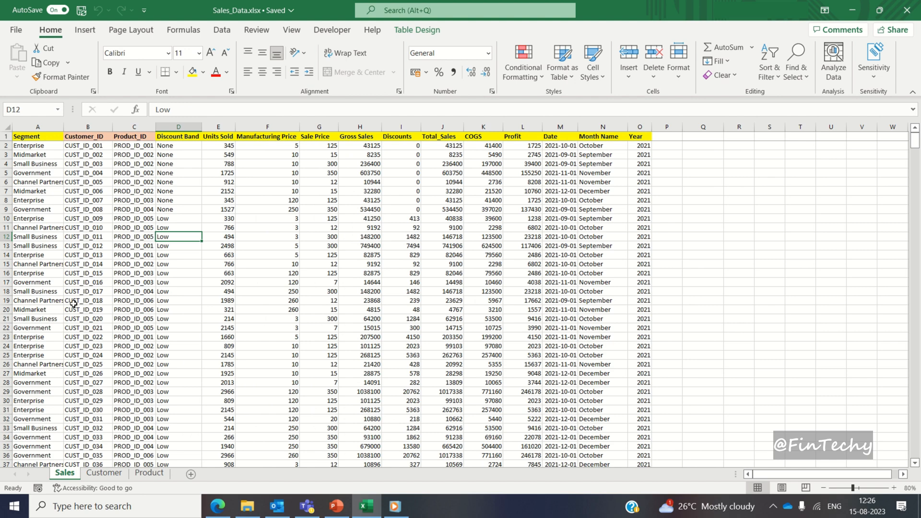
left_click(87, 136)
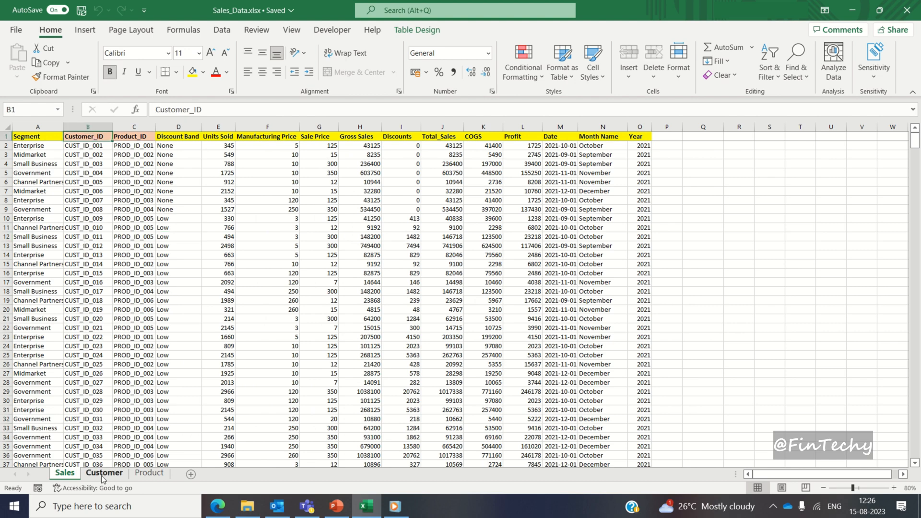
left_click(104, 472)
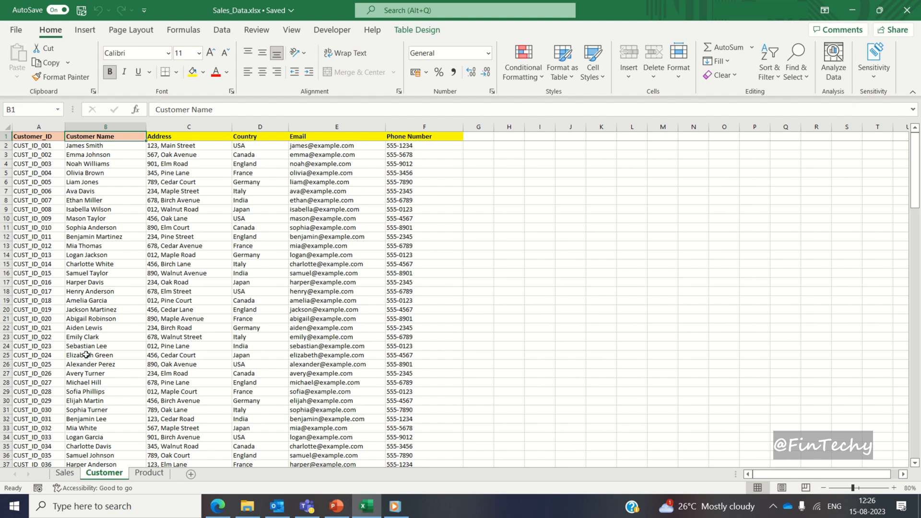
left_click(64, 473)
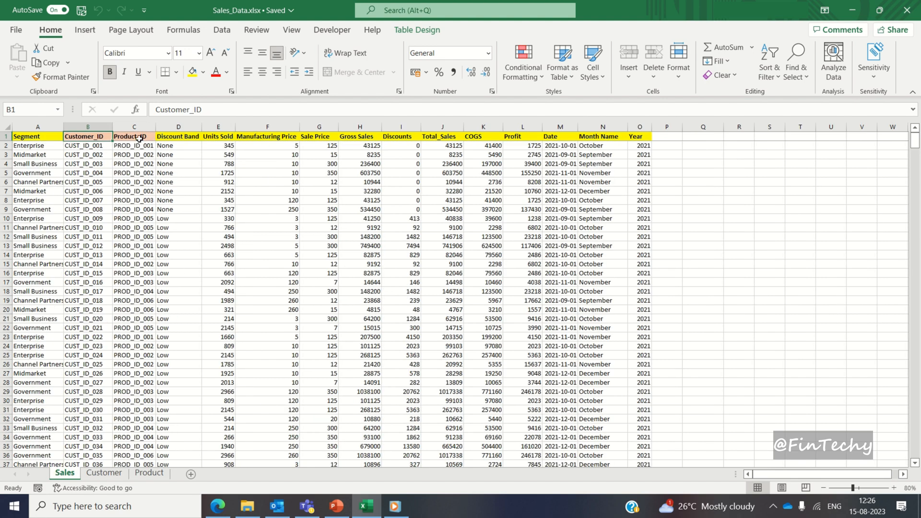
left_click(133, 136)
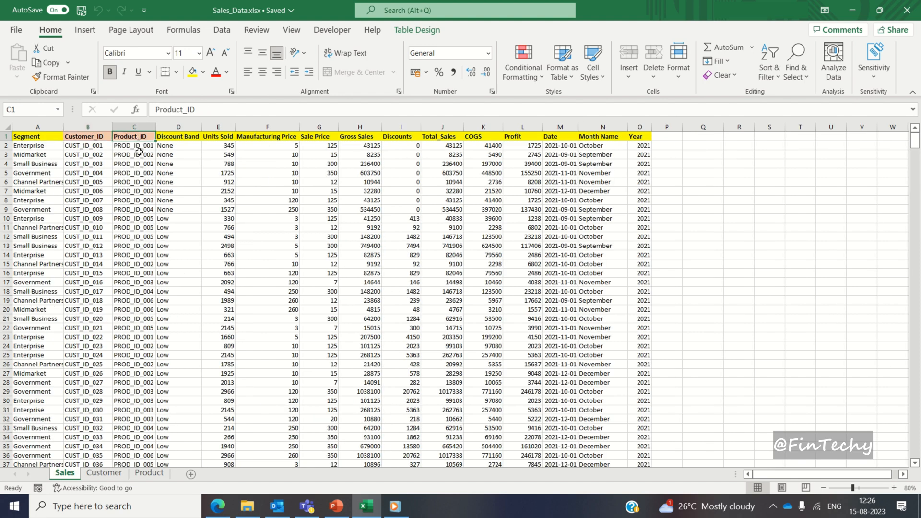
left_click(148, 472)
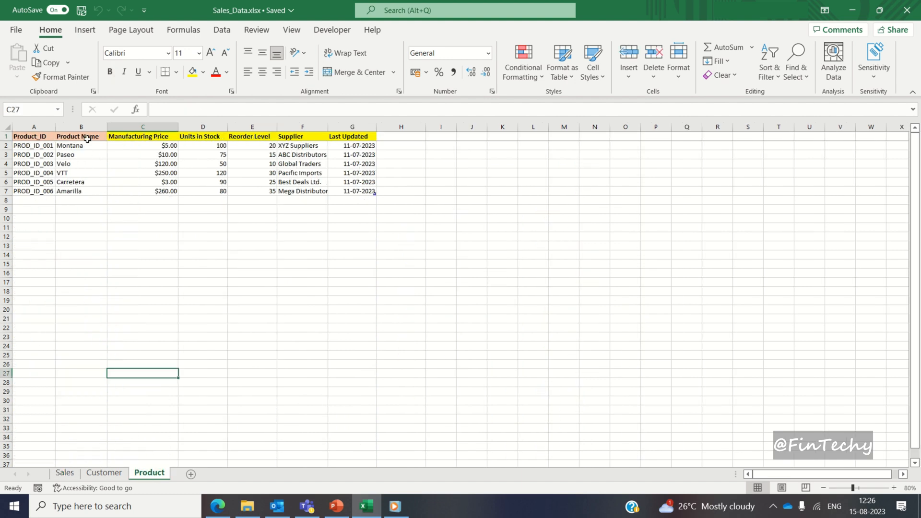
left_click(81, 136)
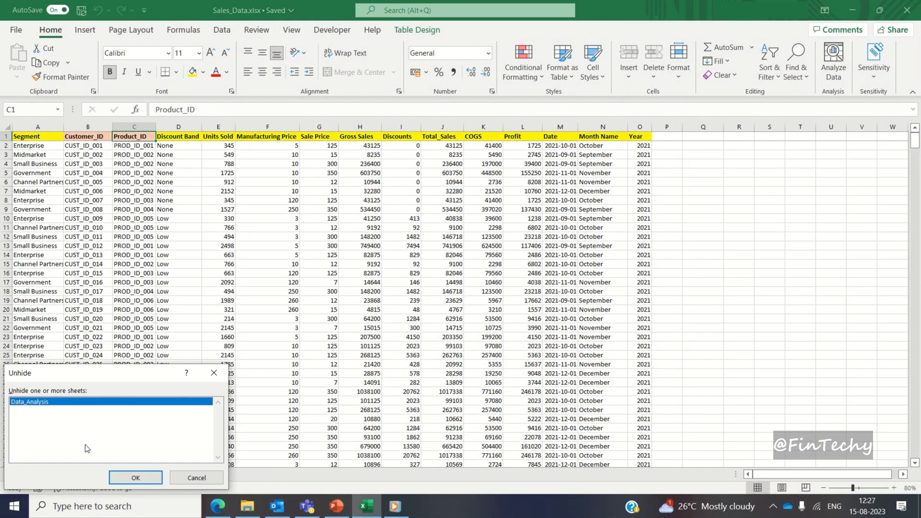
Step: Reveal the hidden Data_Analysis sheet and inspect a Customer Name row of its Sales Performance pivot
left_click(135, 476)
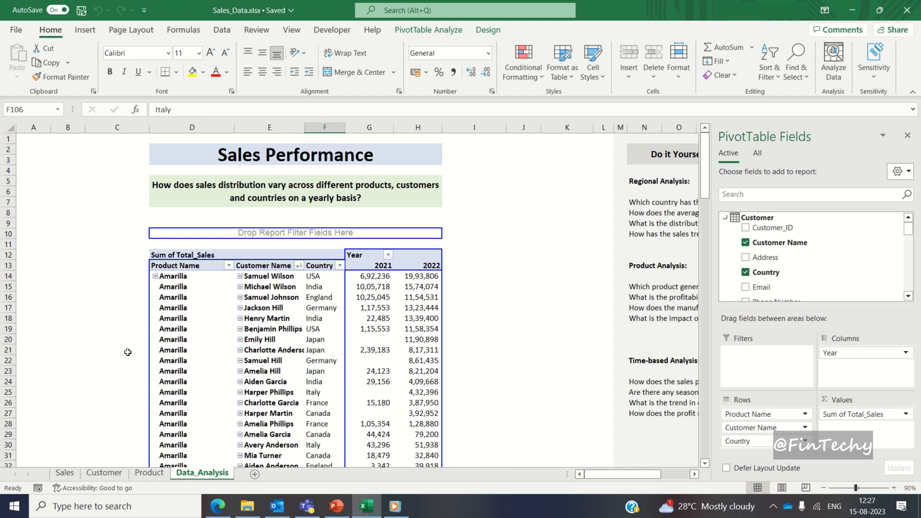
left_click(907, 135)
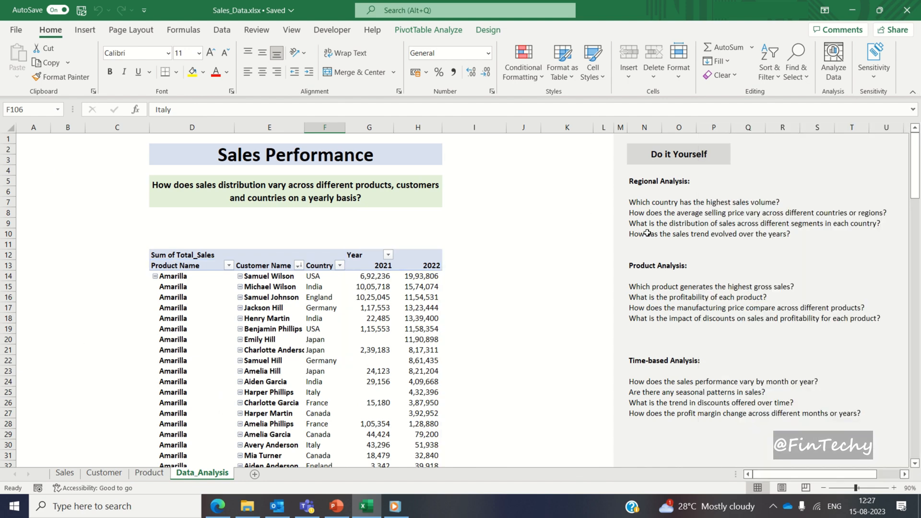
mouse_move(276, 288)
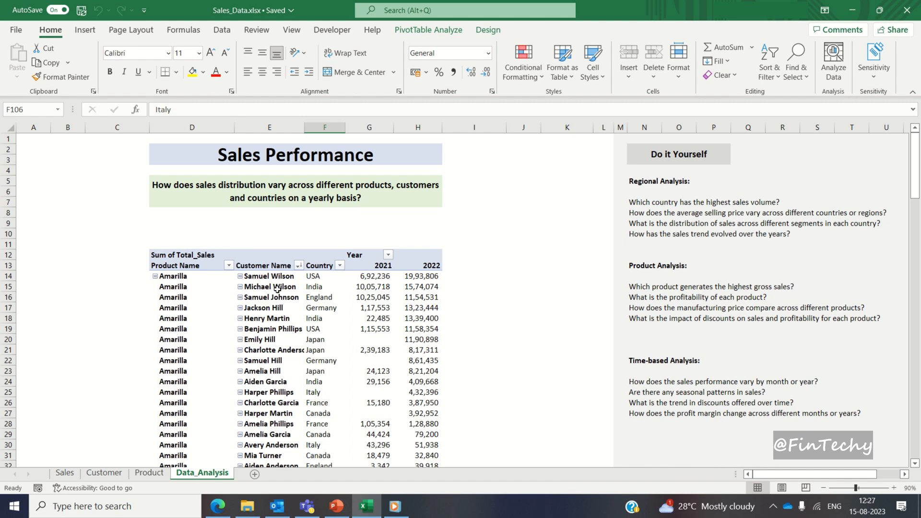
right_click(268, 287)
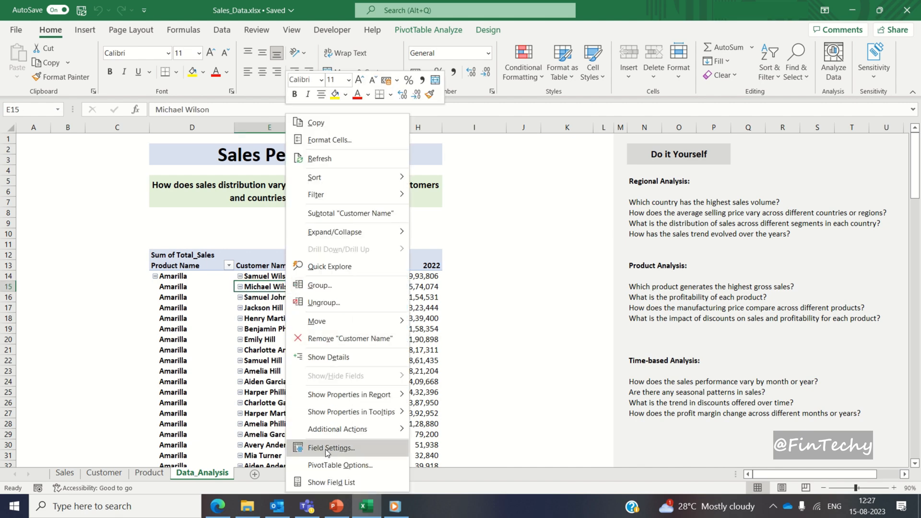
Step: Review the pivot field list's Customer and Sales tables, then return to the Sales sheet
left_click(331, 481)
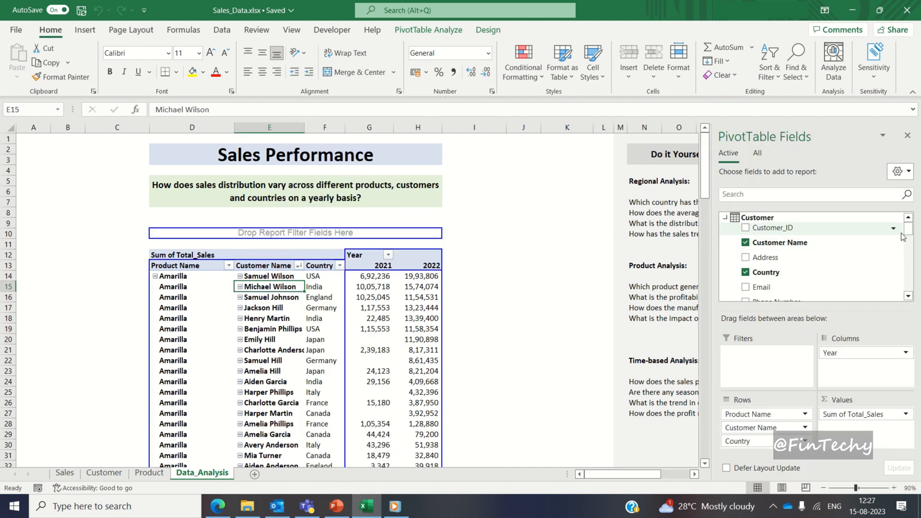
left_click(725, 218)
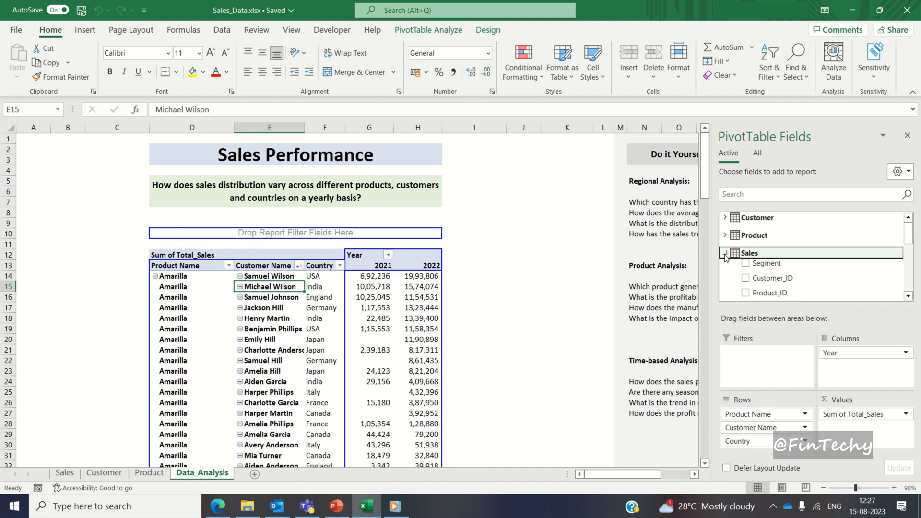
left_click(725, 252)
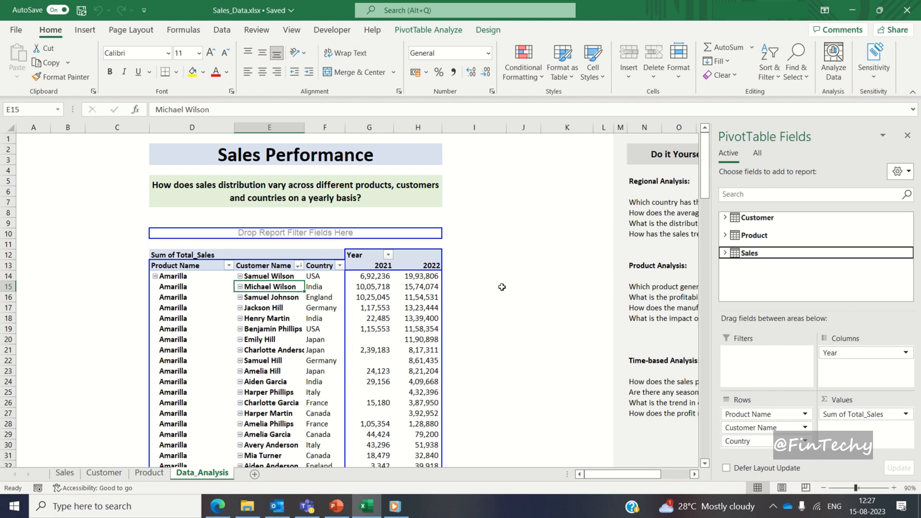
mouse_move(502, 289)
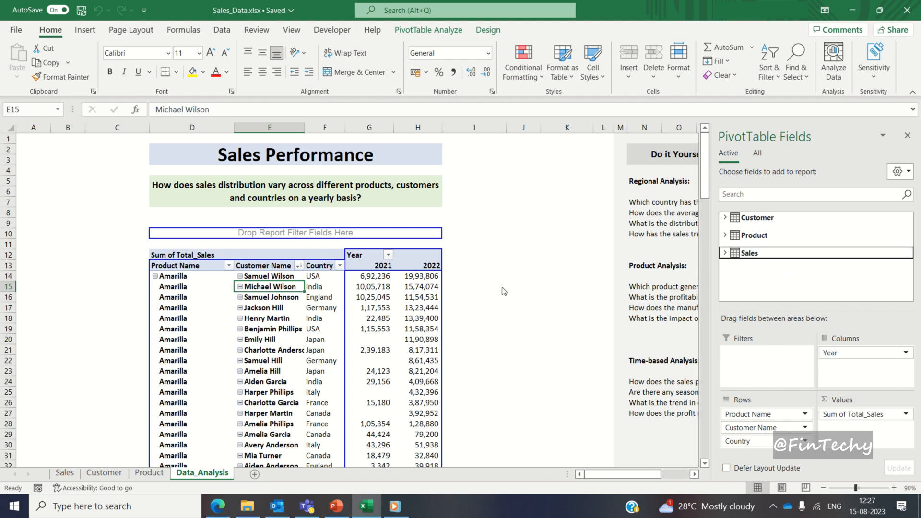
mouse_move(502, 287)
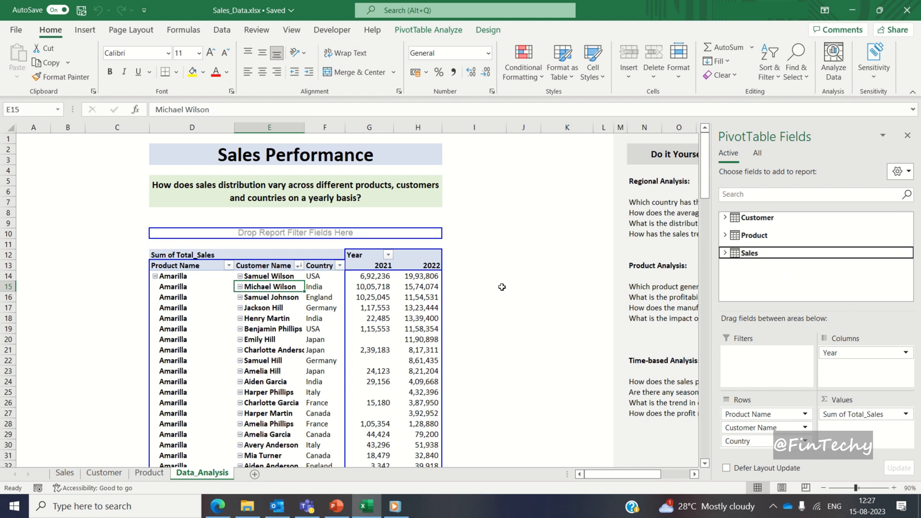
left_click(64, 473)
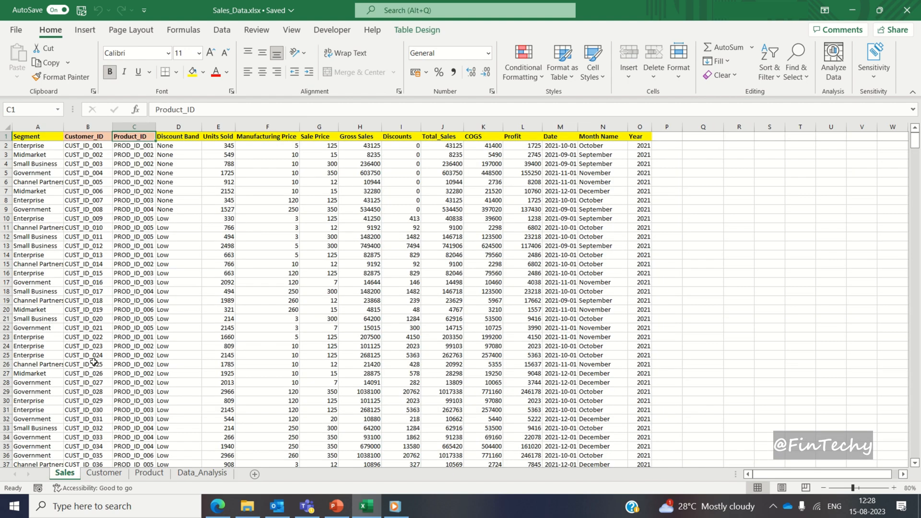
left_click(133, 301)
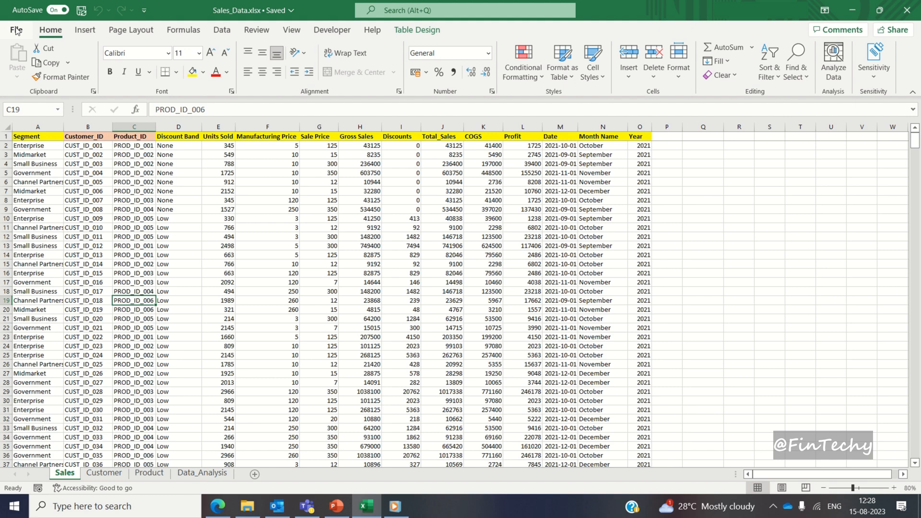
Step: Save the active Sales sheet as Sales.csv in the Excel to MySQL folder
left_click(318, 199)
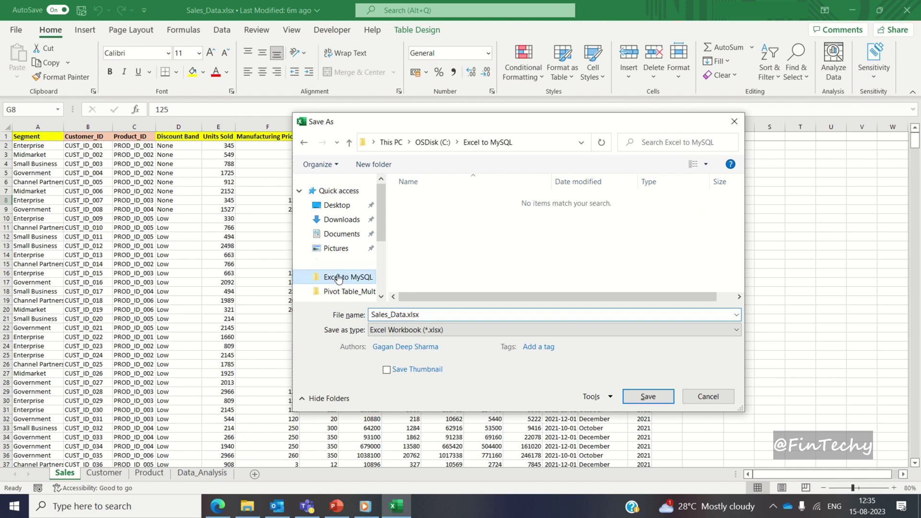
left_click(735, 329)
type("Sales")
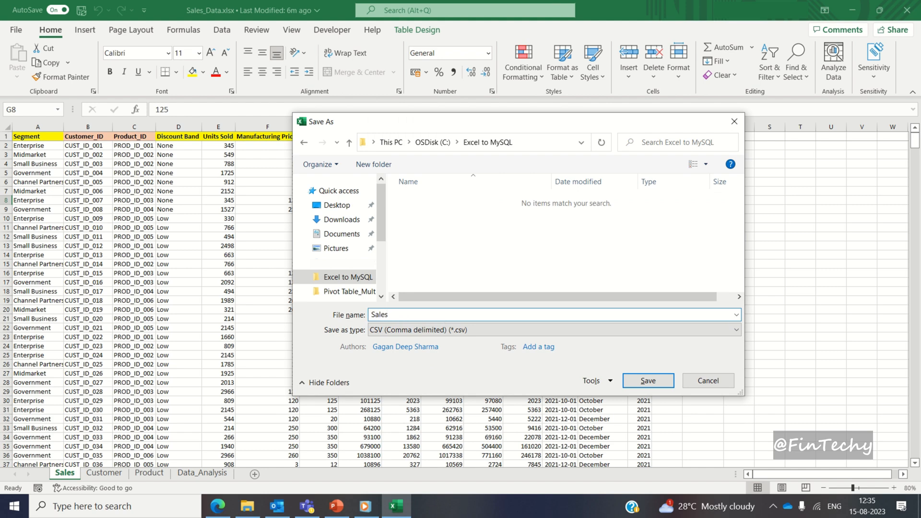
left_click(648, 380)
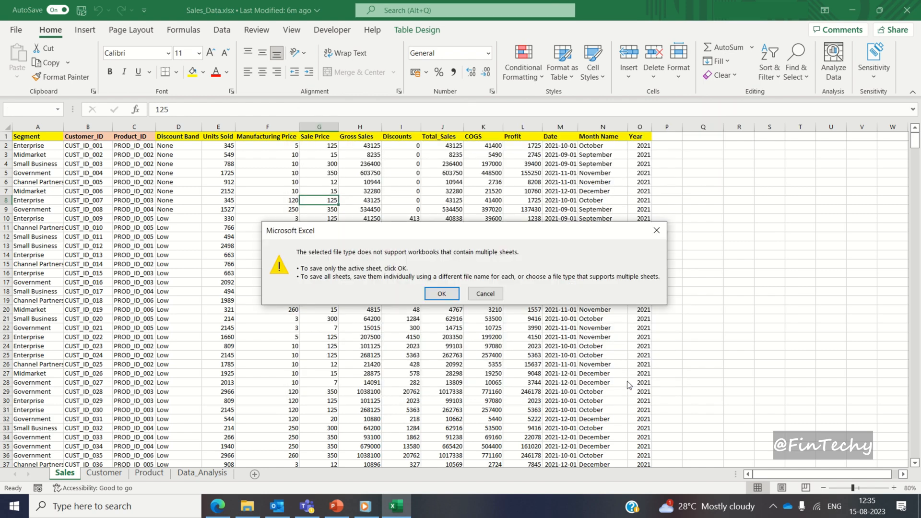
mouse_move(371, 287)
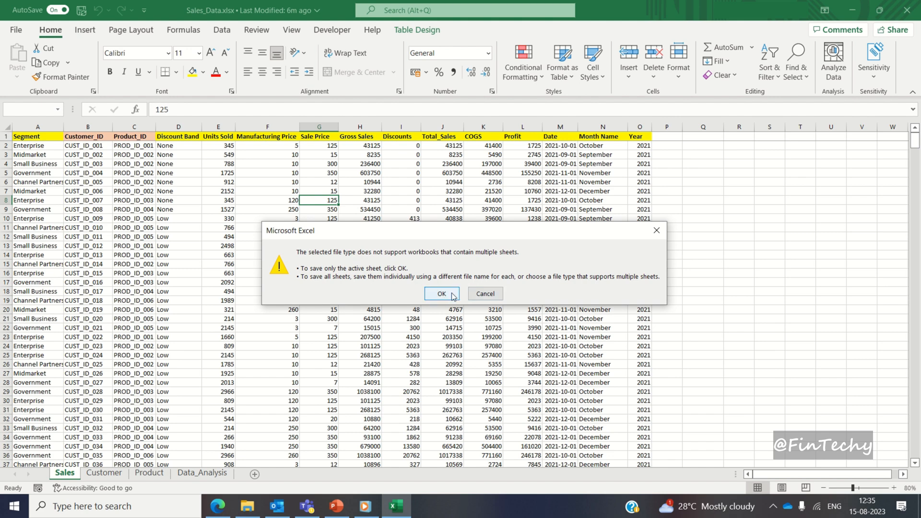
left_click(440, 293)
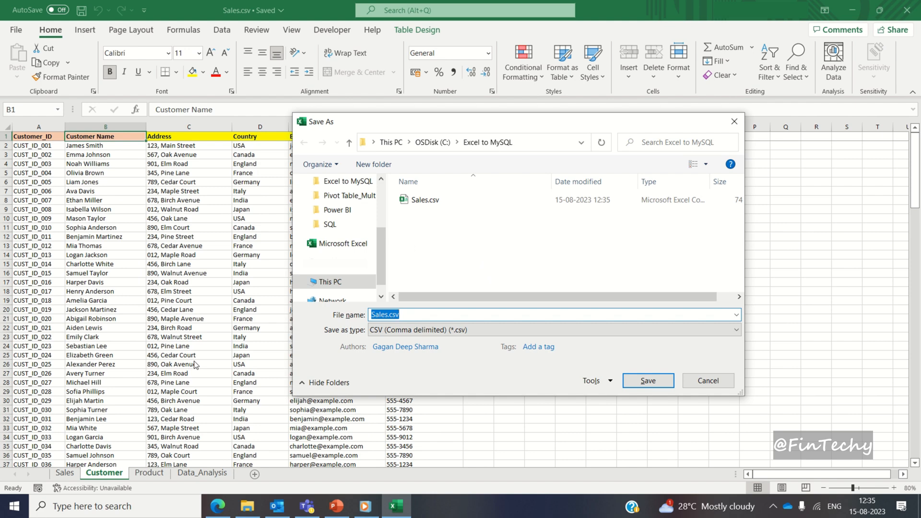
Step: Save the Customer sheet as Customer.csv and the Product sheet as Product.csv
type("Customer")
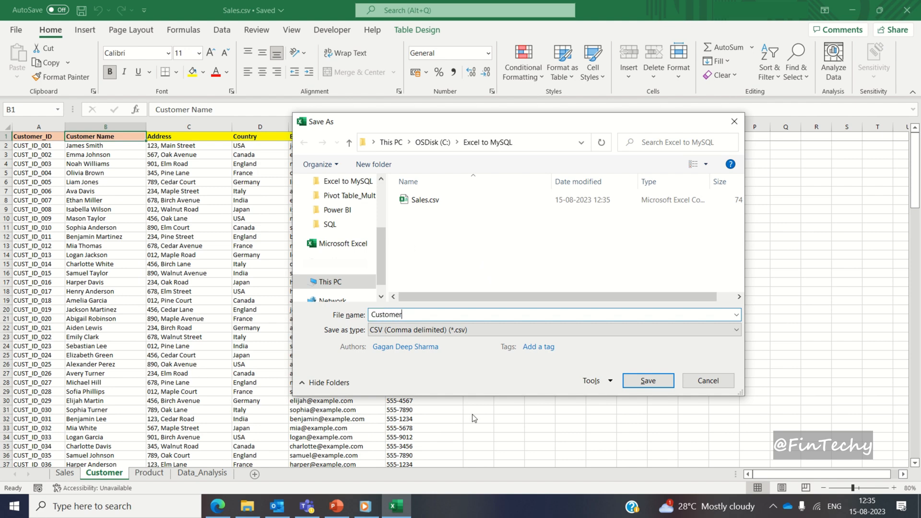
left_click(648, 381)
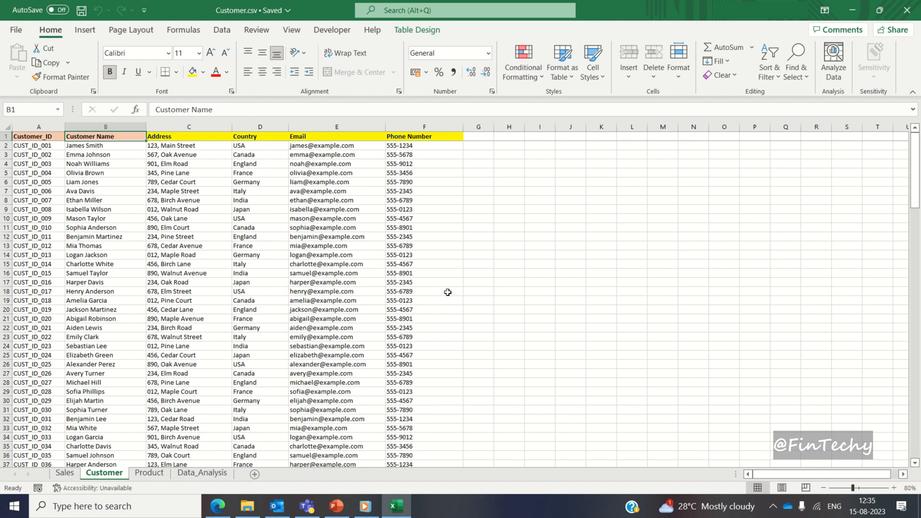
left_click(150, 472)
type("Product")
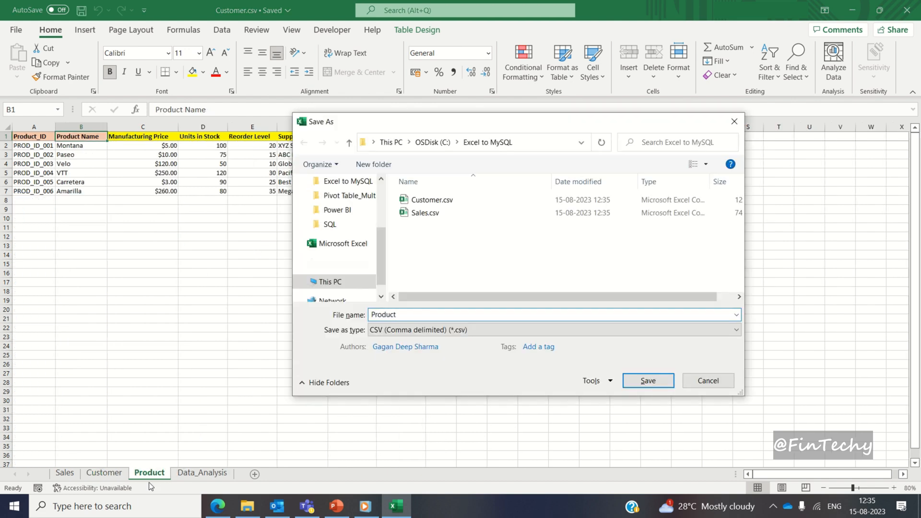
left_click(647, 381)
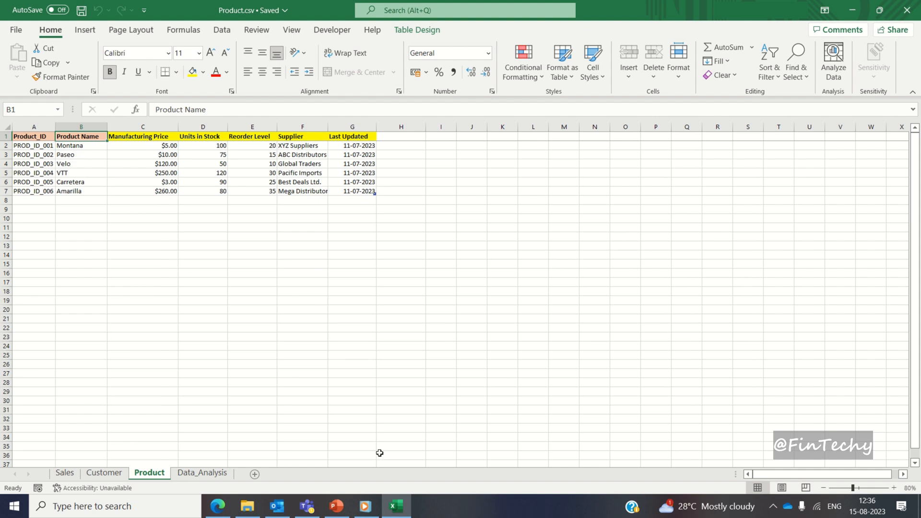
Step: Launch MySQL Workbench and connect to Local instance MySQL80 with the password
left_click(247, 506)
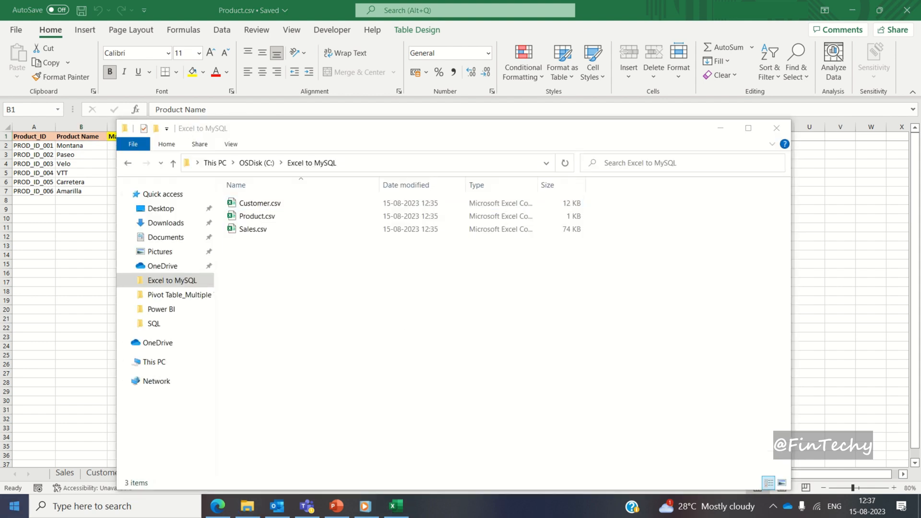
left_click(12, 506)
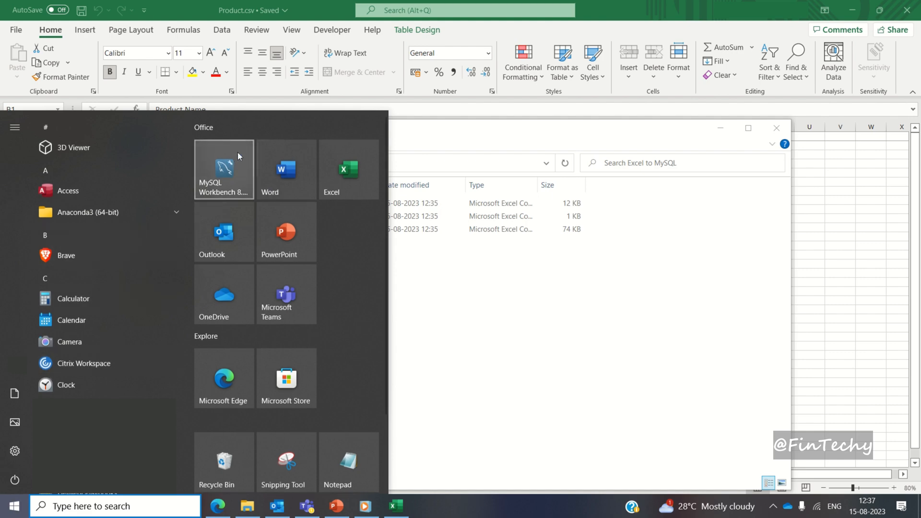
mouse_move(223, 169)
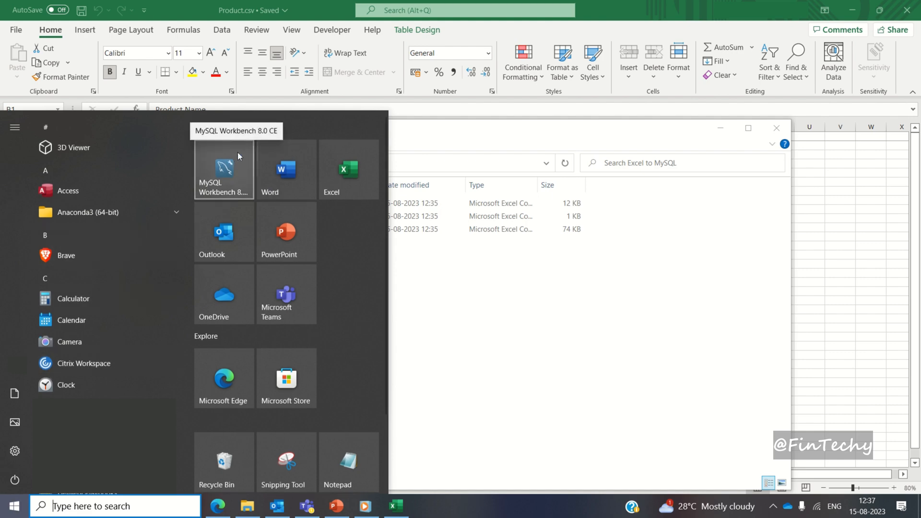
left_click(399, 368)
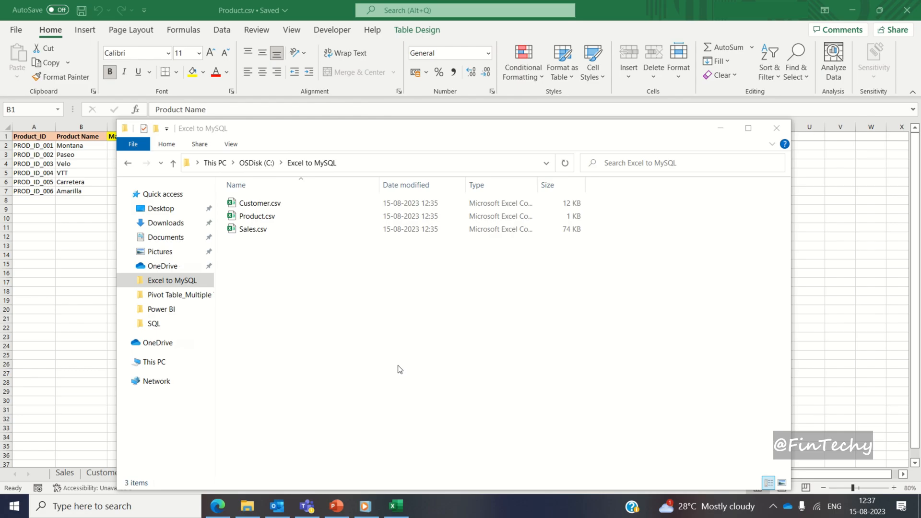
left_click(426, 505)
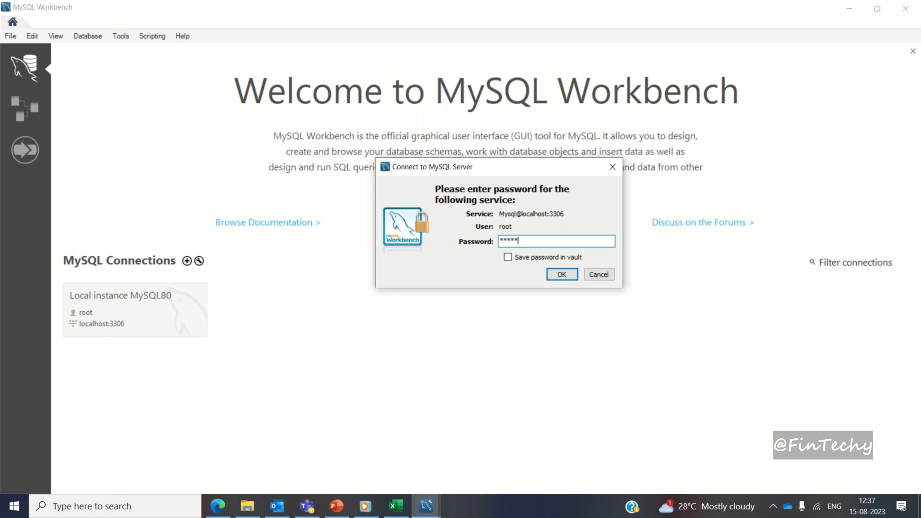
left_click(560, 274)
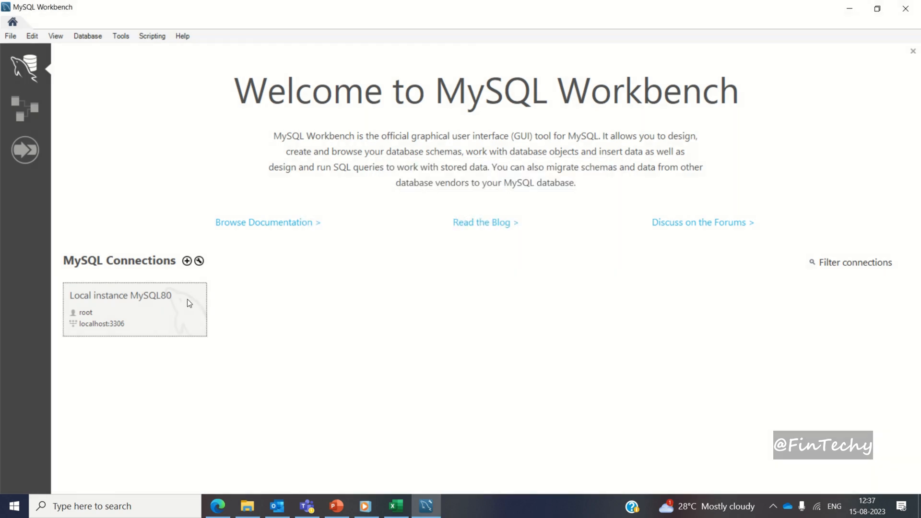
double_click(134, 310)
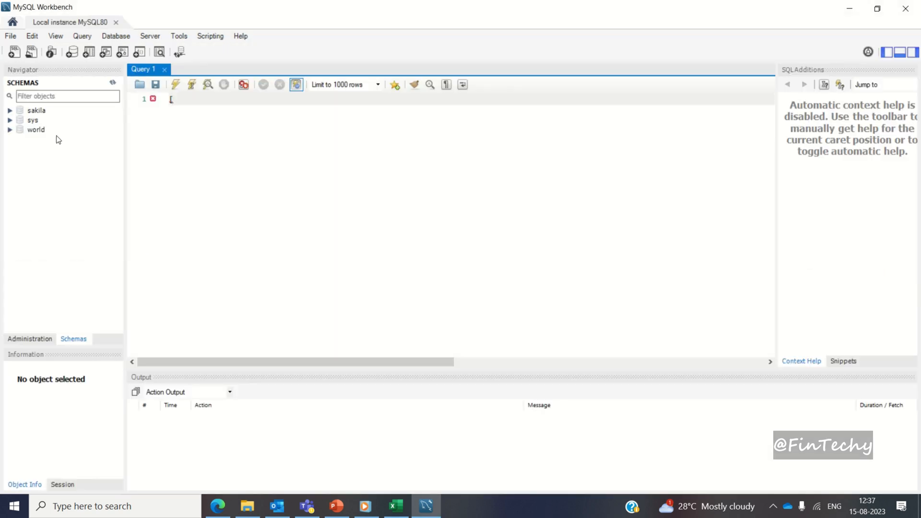
mouse_move(39, 129)
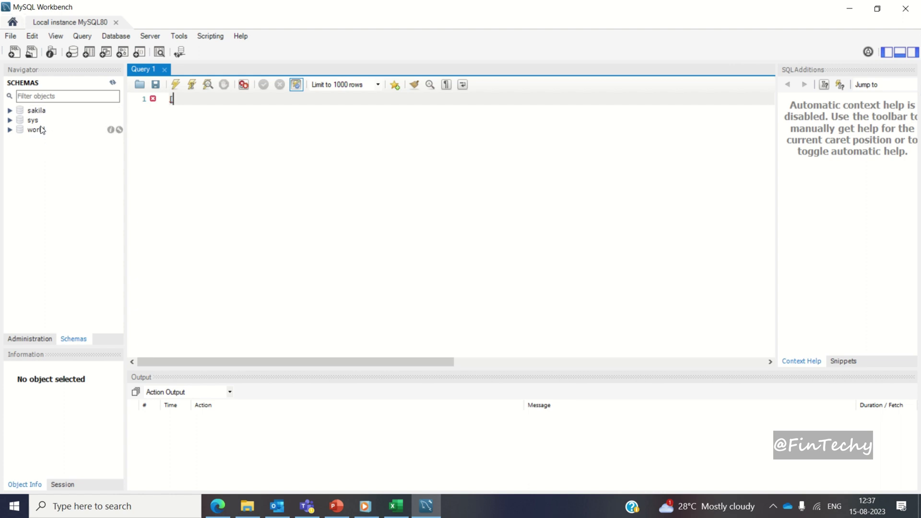
Step: Expand and collapse the sakila and world schemas in the Navigator to browse their contents
left_click(37, 111)
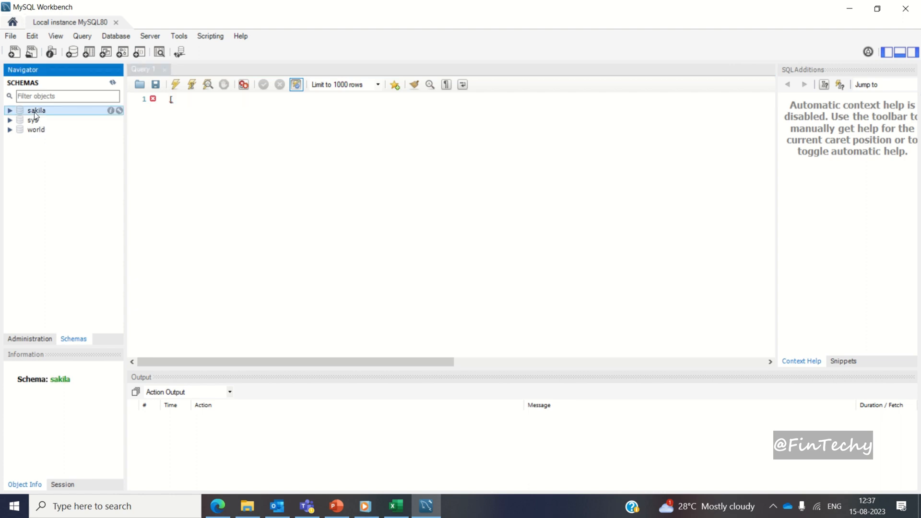
left_click(9, 110)
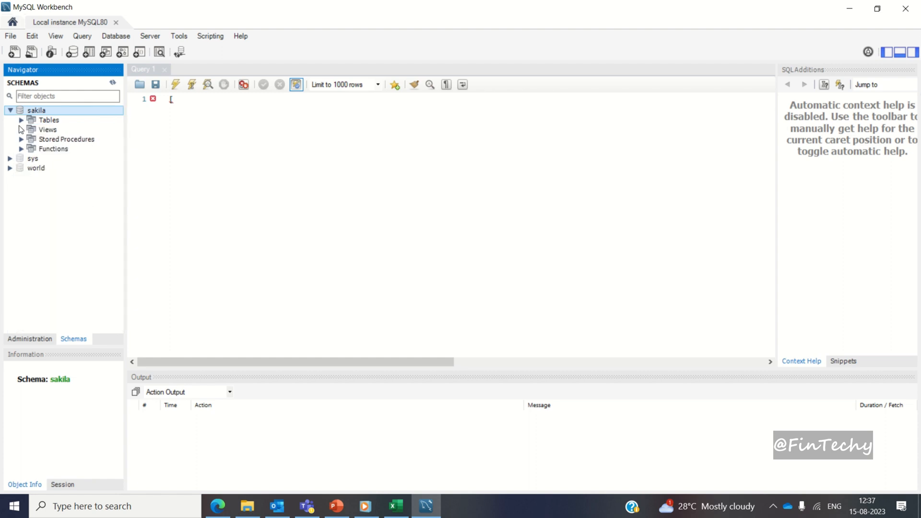
left_click(10, 207)
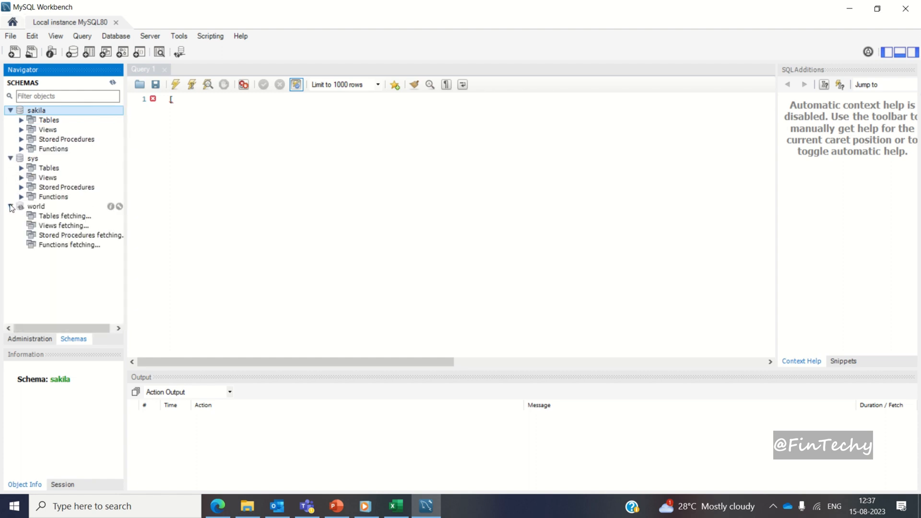
left_click(11, 208)
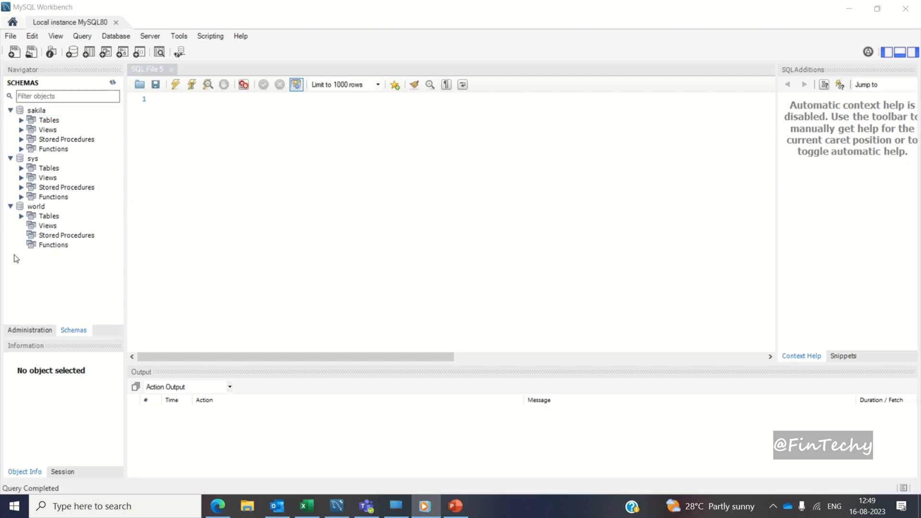
left_click(9, 207)
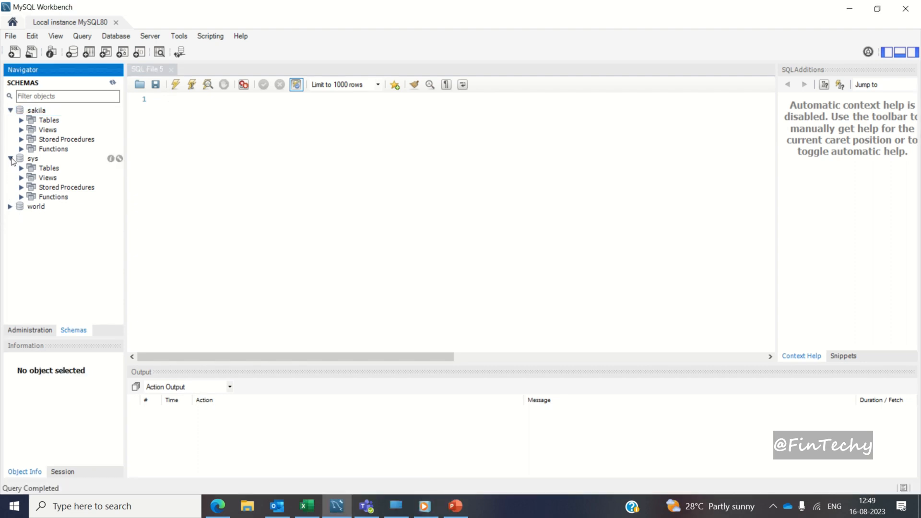
left_click(10, 110)
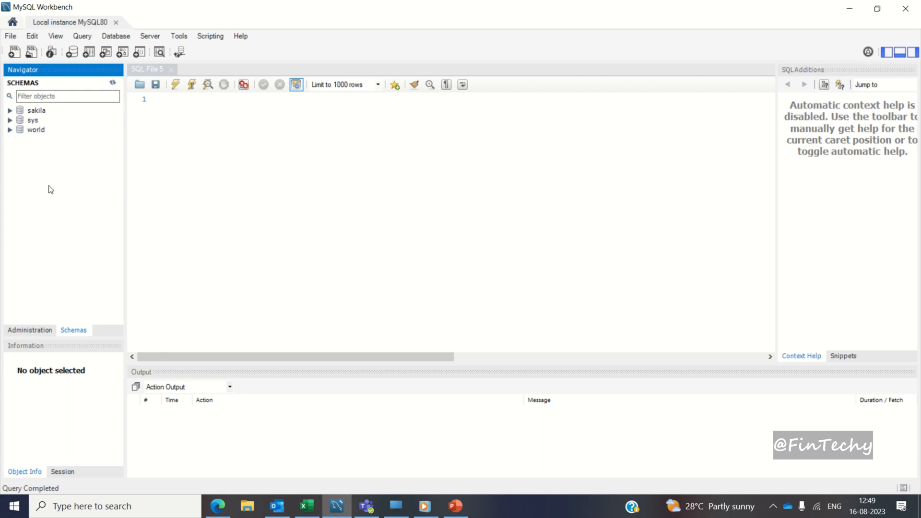
left_click(67, 95)
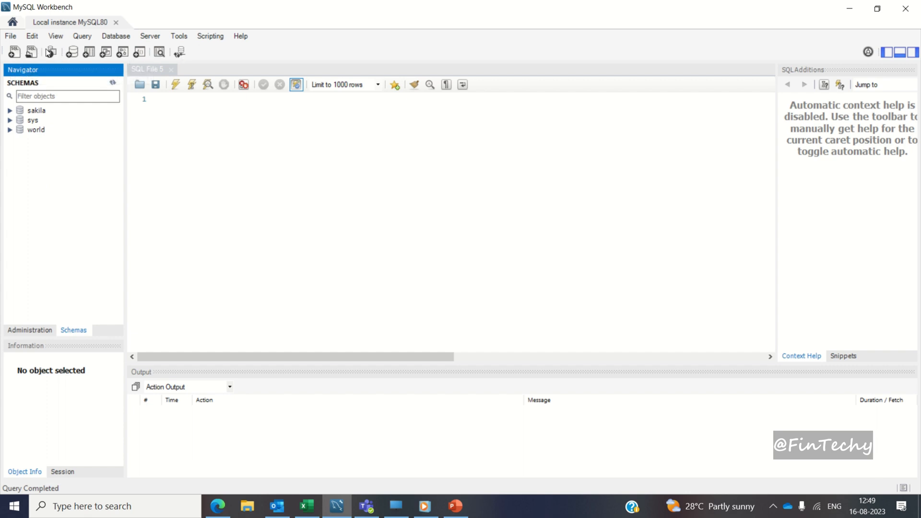
mouse_move(72, 52)
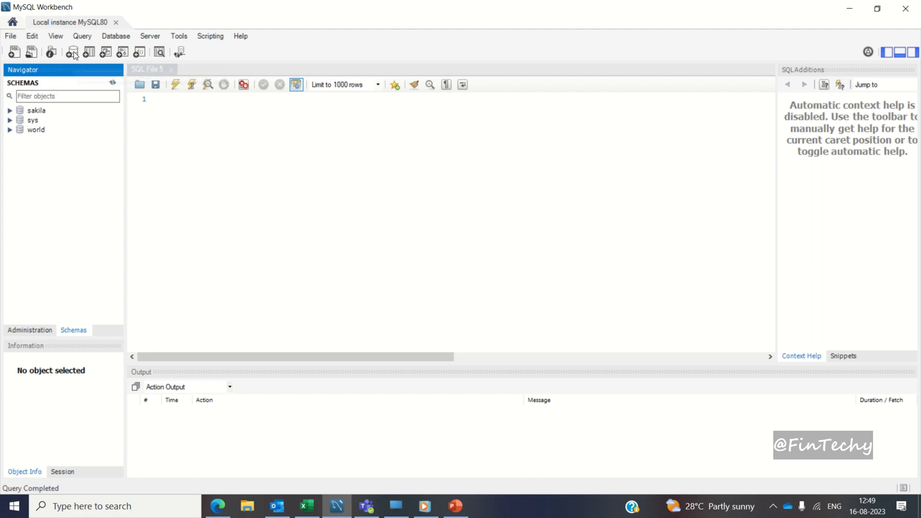
Step: Create a new schema named Sales_Analytics, apply it to the server and select it in the Navigator
left_click(72, 52)
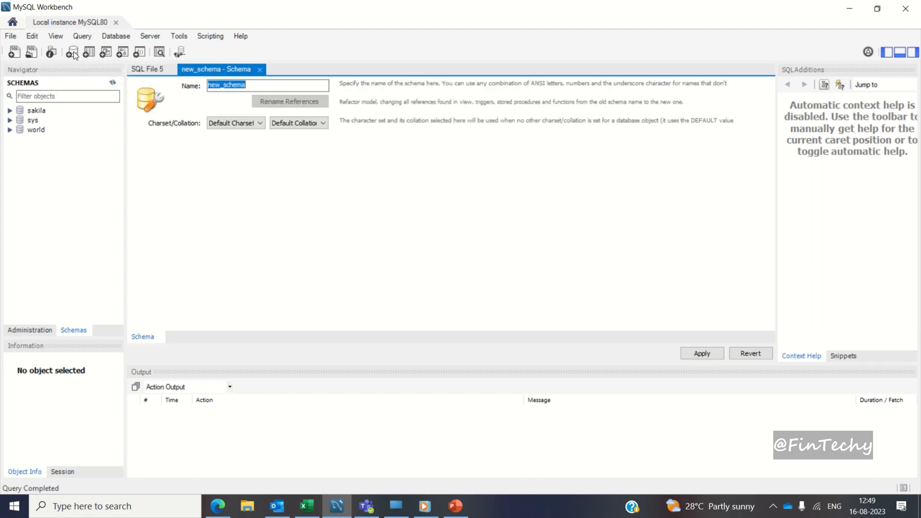
type("S")
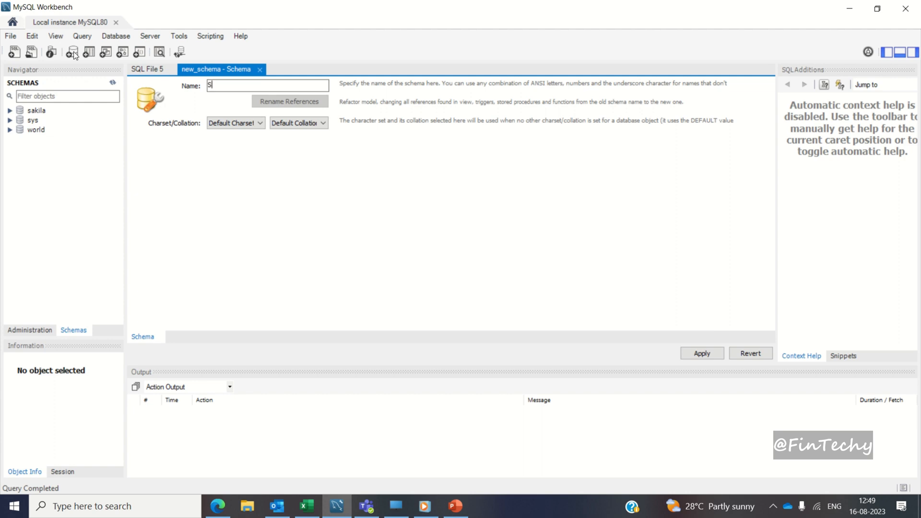
type("ales_Anal")
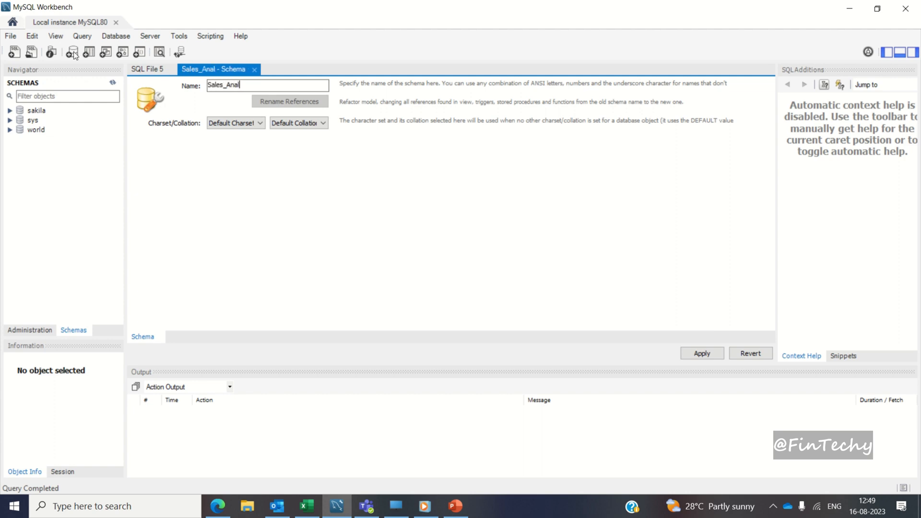
type("ytics")
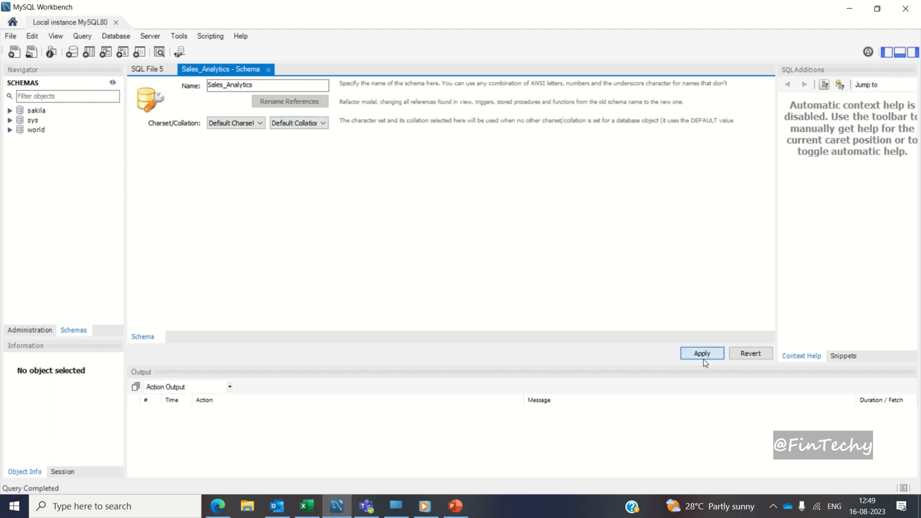
left_click(701, 353)
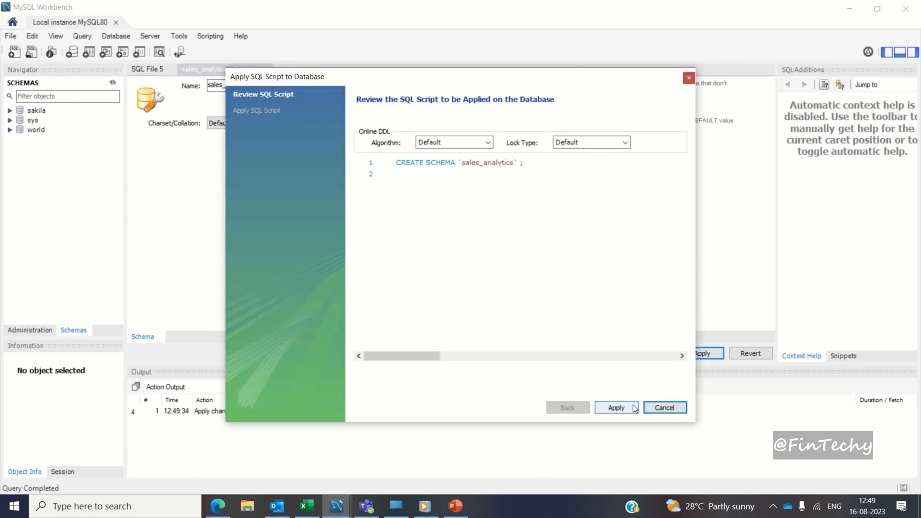
left_click(615, 407)
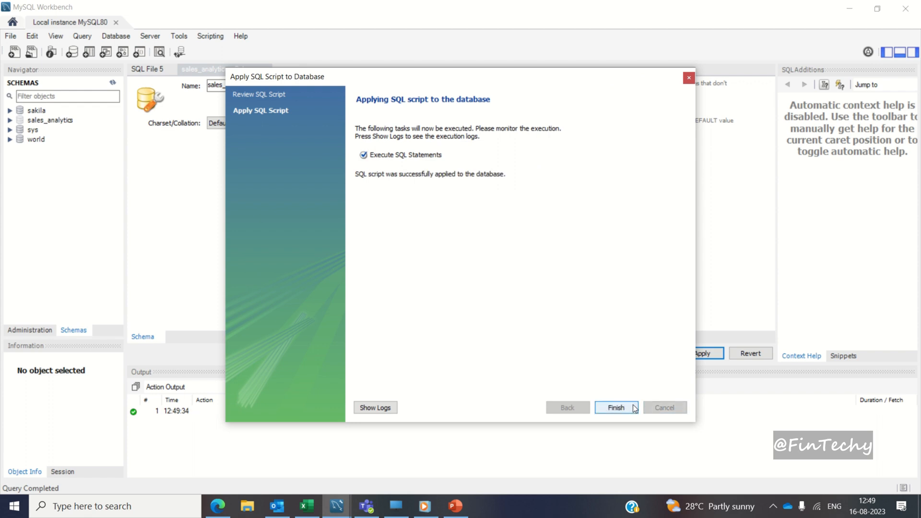
left_click(616, 406)
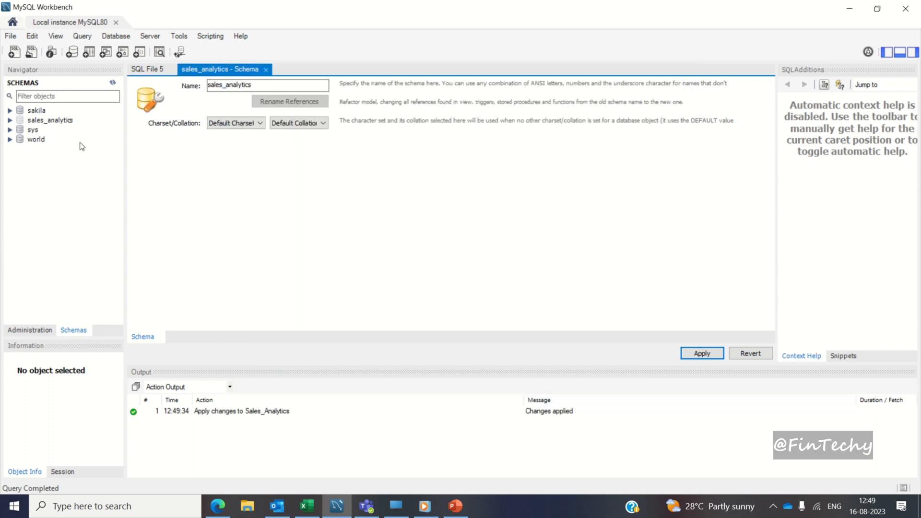
left_click(49, 120)
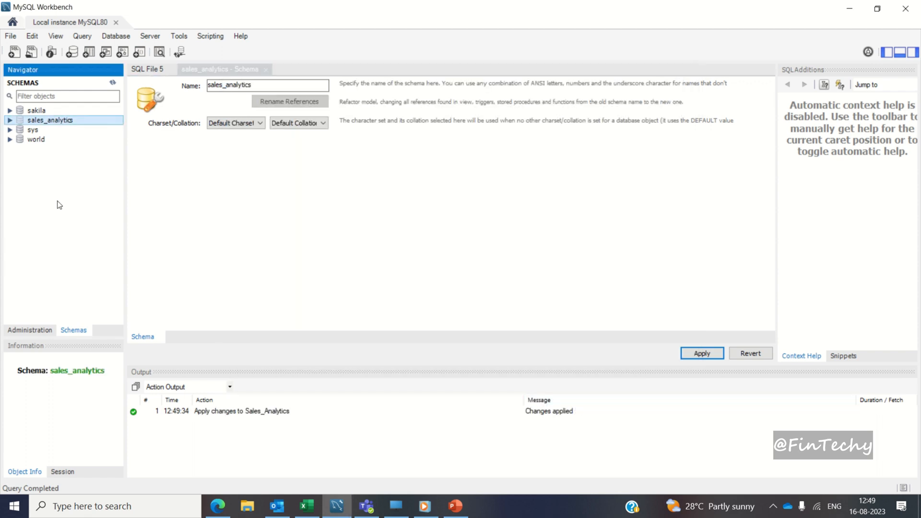
mouse_move(14, 178)
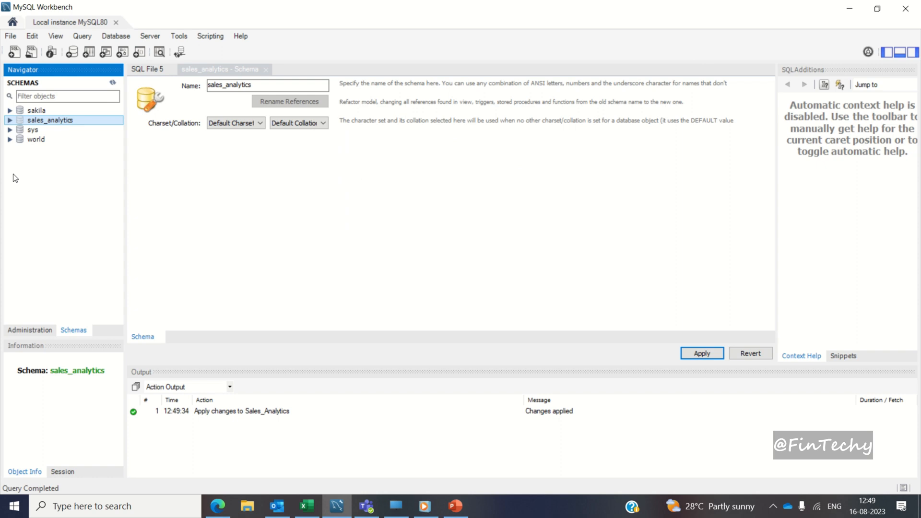
mouse_move(58, 124)
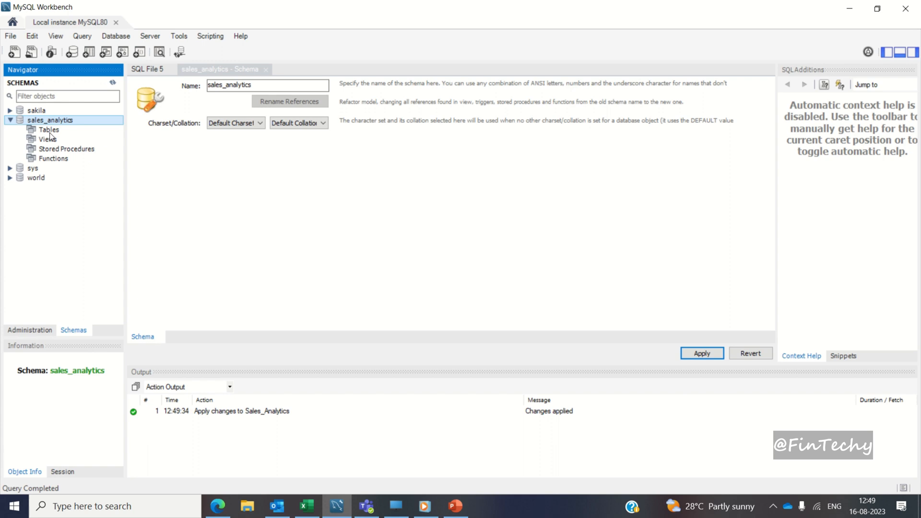
Step: Start the Table Data Import Wizard on sales_analytics with Sales.csv as the source file
right_click(49, 130)
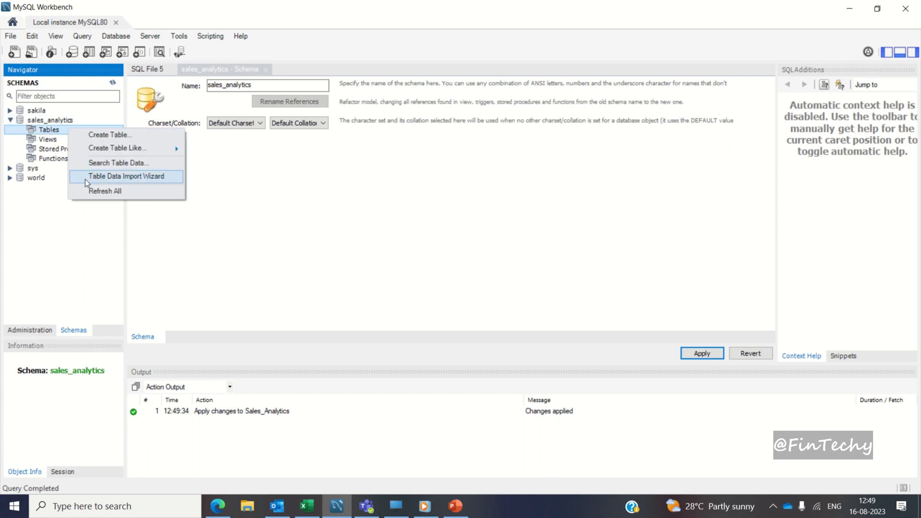
left_click(125, 177)
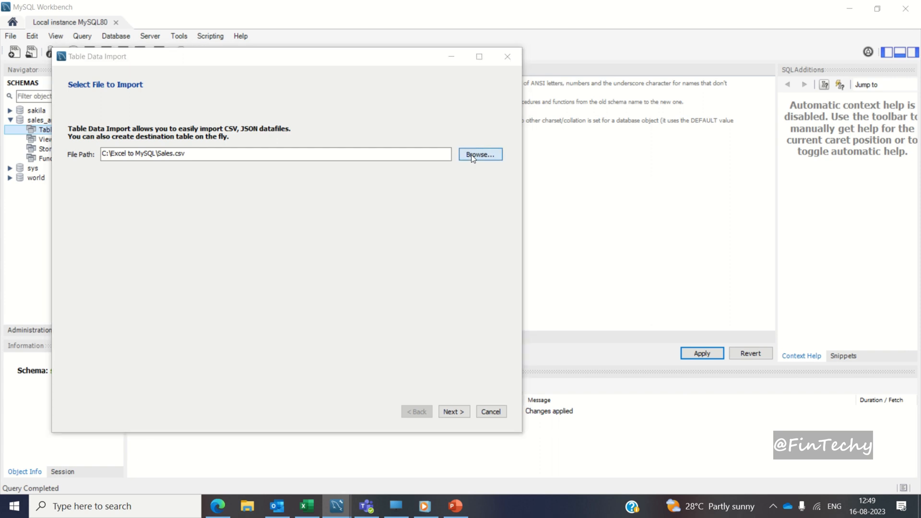
left_click(478, 154)
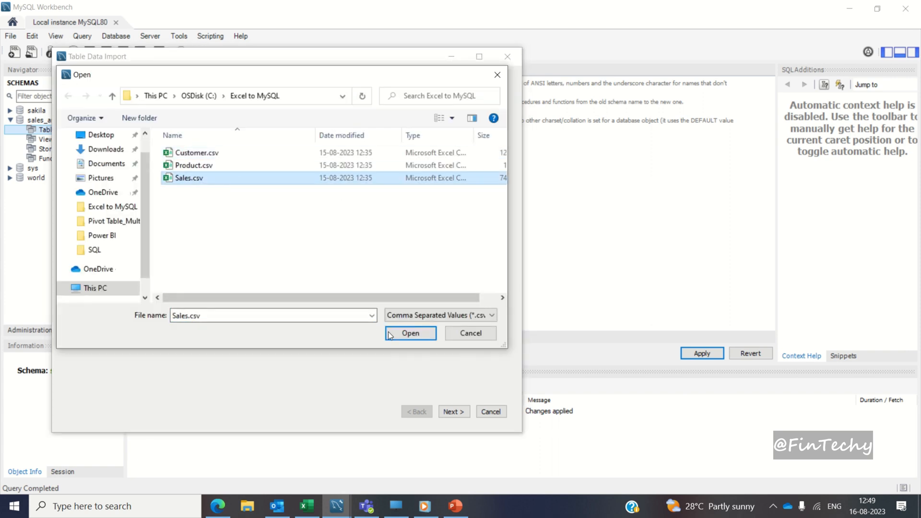
left_click(409, 333)
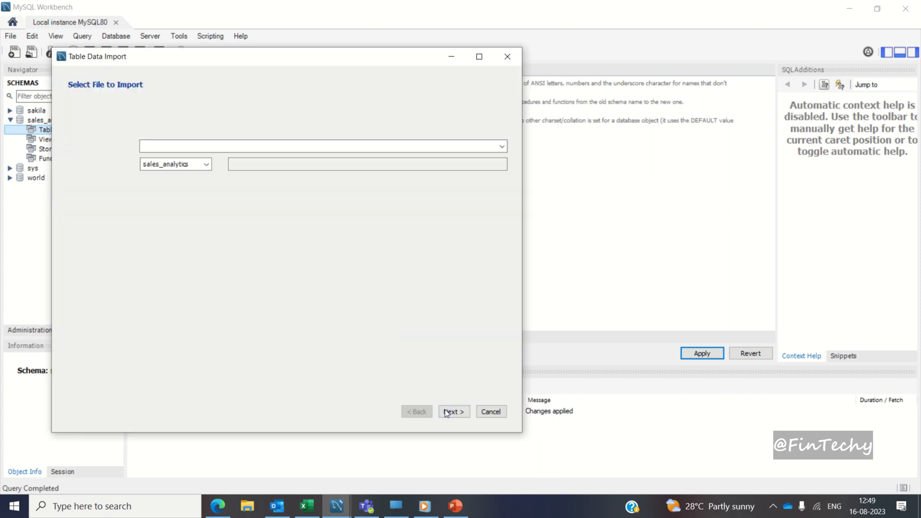
left_click(453, 411)
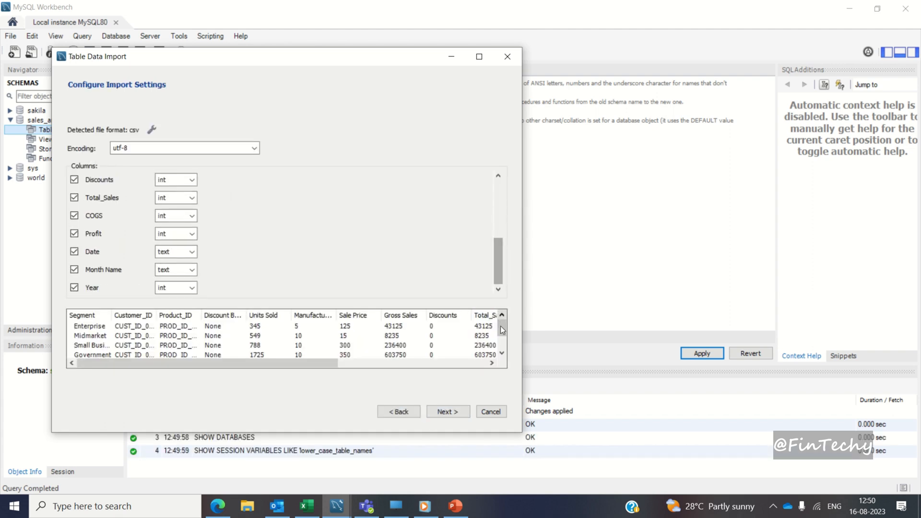
Step: Accept the column settings and import the 700 Sales.csv records into a new sales table
scroll("down", 3)
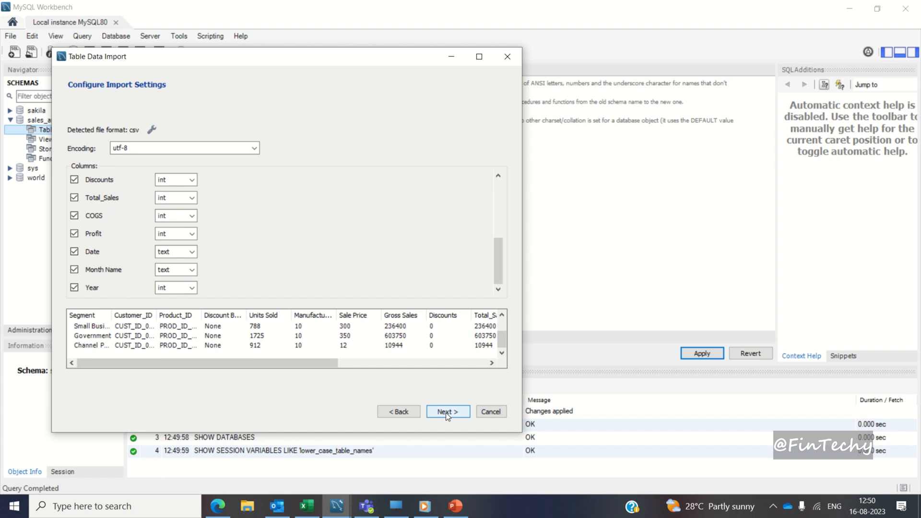
left_click(447, 411)
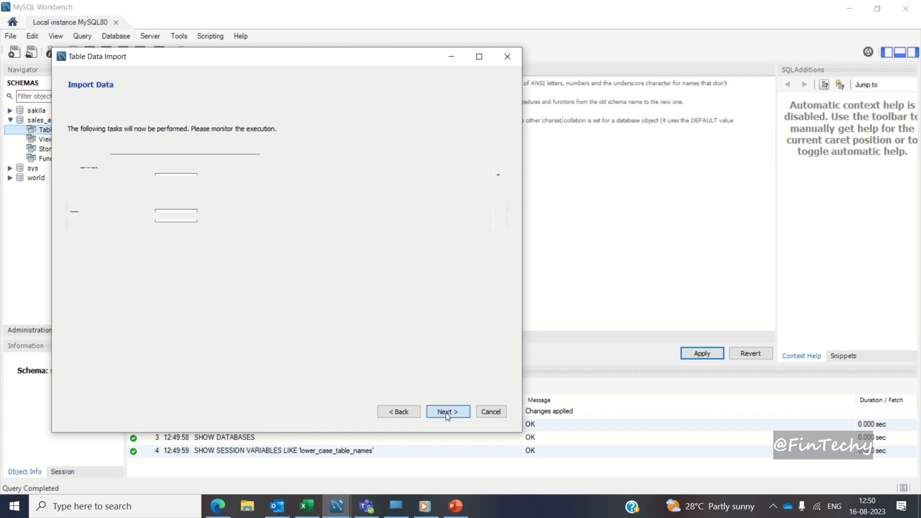
left_click(448, 411)
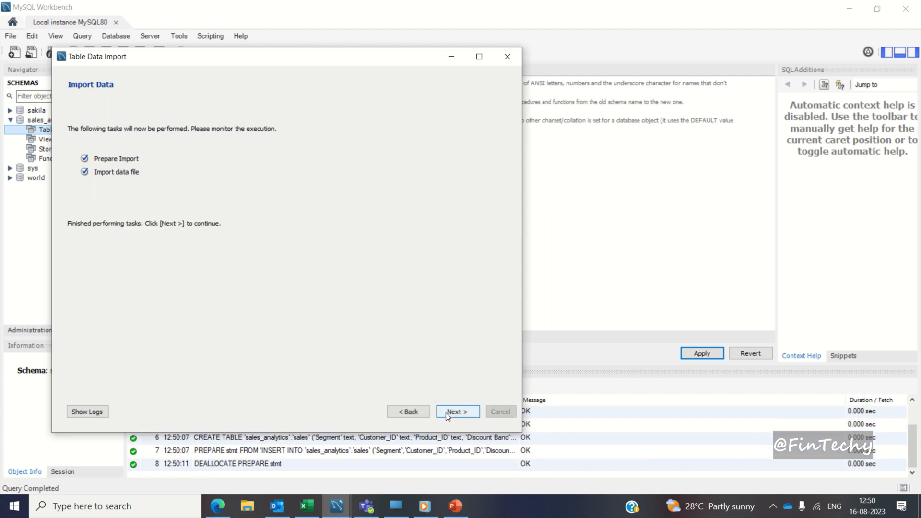
left_click(457, 412)
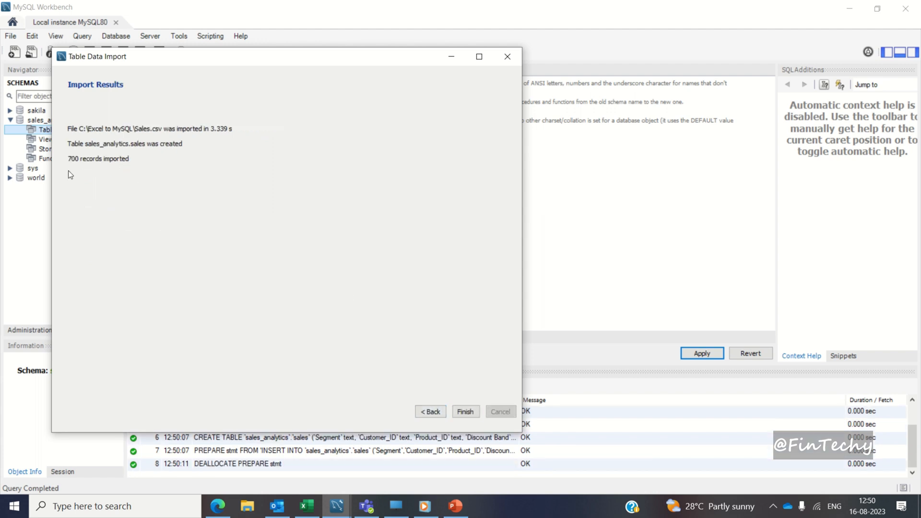
mouse_move(391, 372)
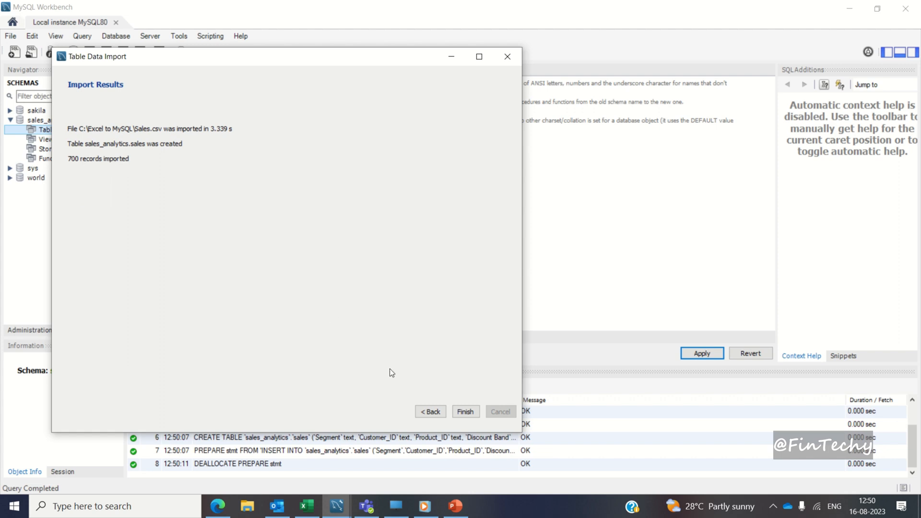
left_click(464, 411)
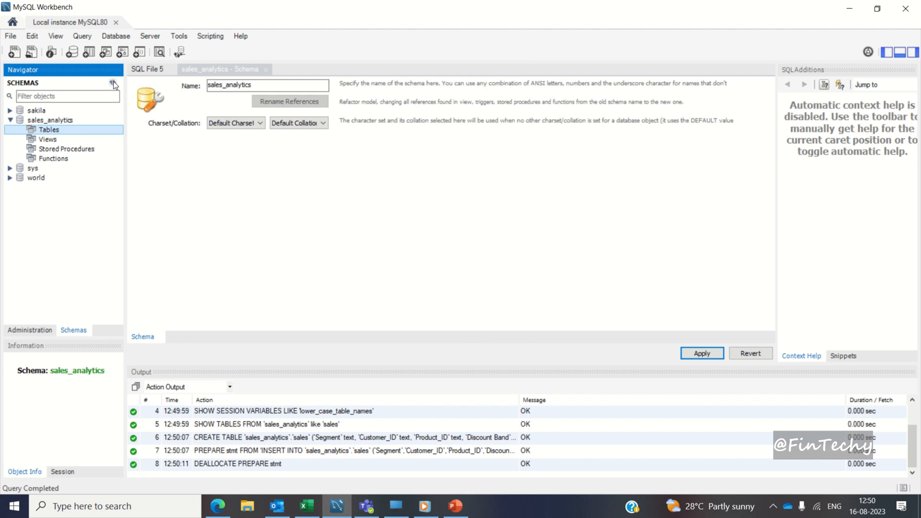
Step: Refresh the schema tree and show all rows of sales_analytics.sales in a result grid
left_click(23, 129)
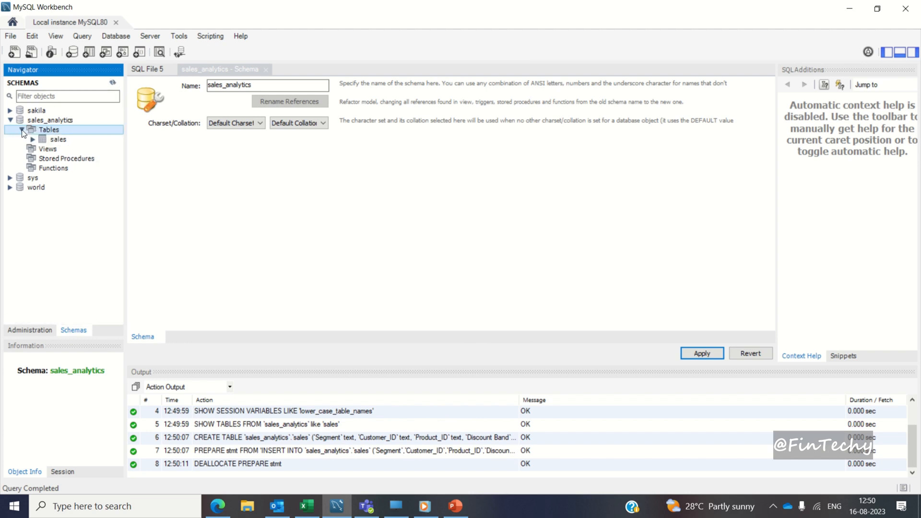
left_click(42, 139)
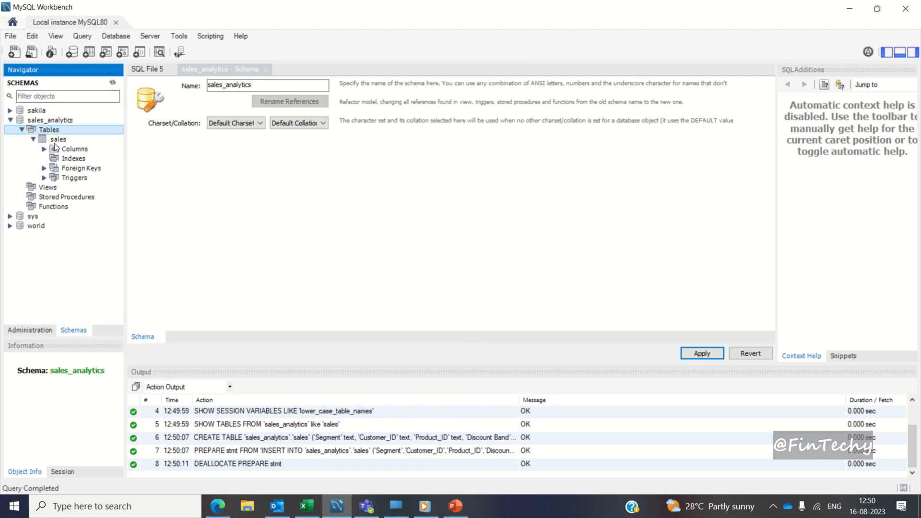
left_click(58, 139)
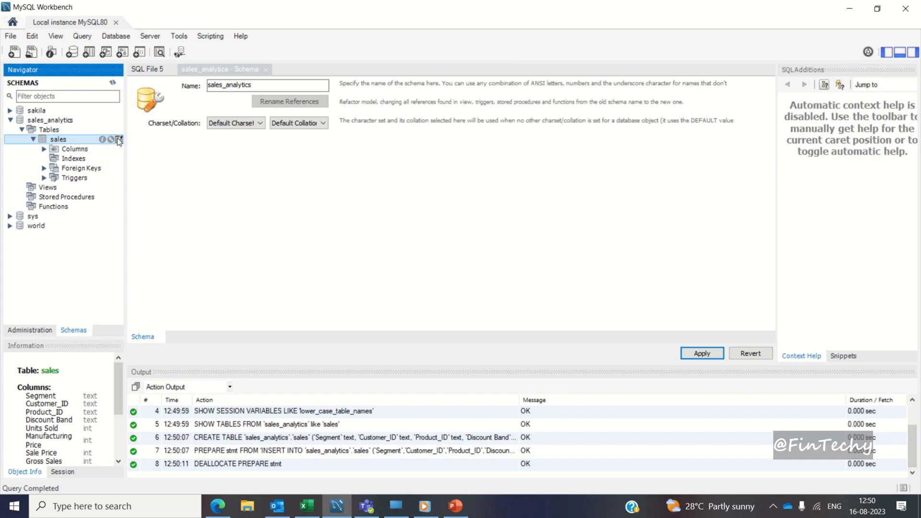
left_click(118, 139)
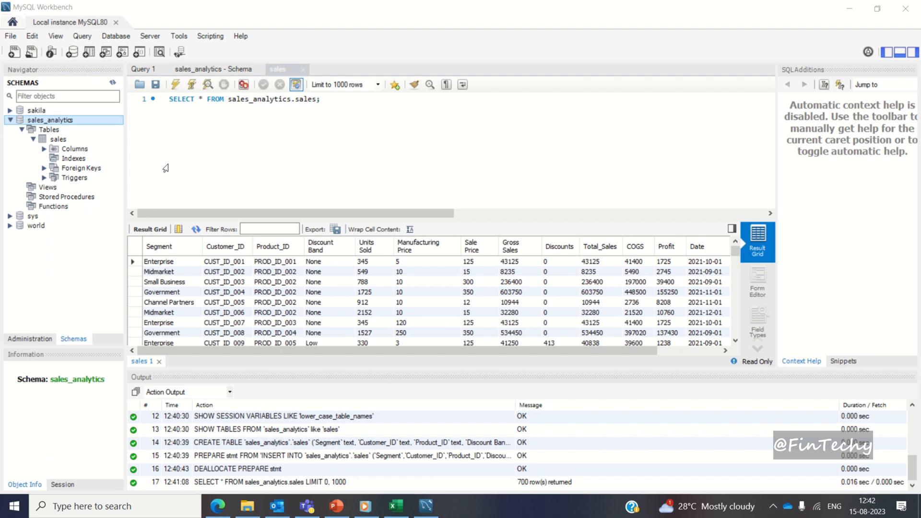
Step: Import Customer.csv into sales_analytics as a customer table via the import wizard
right_click(50, 120)
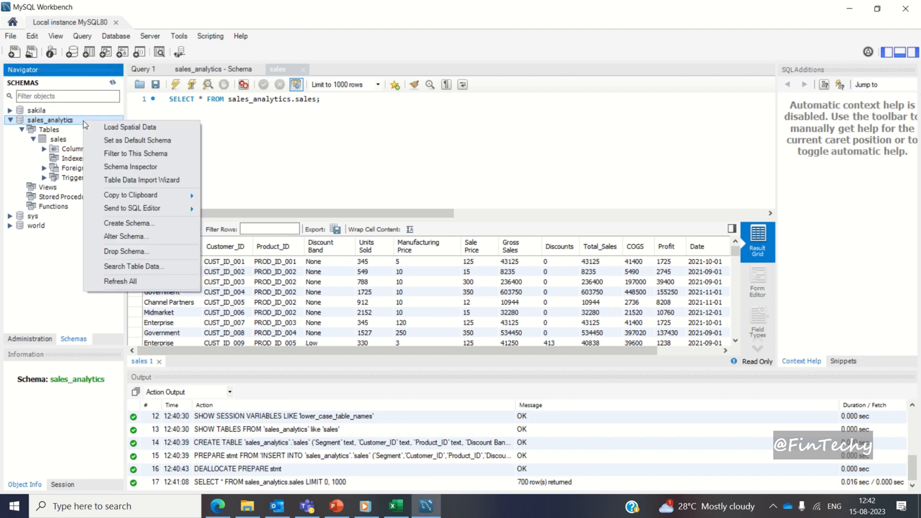
left_click(142, 179)
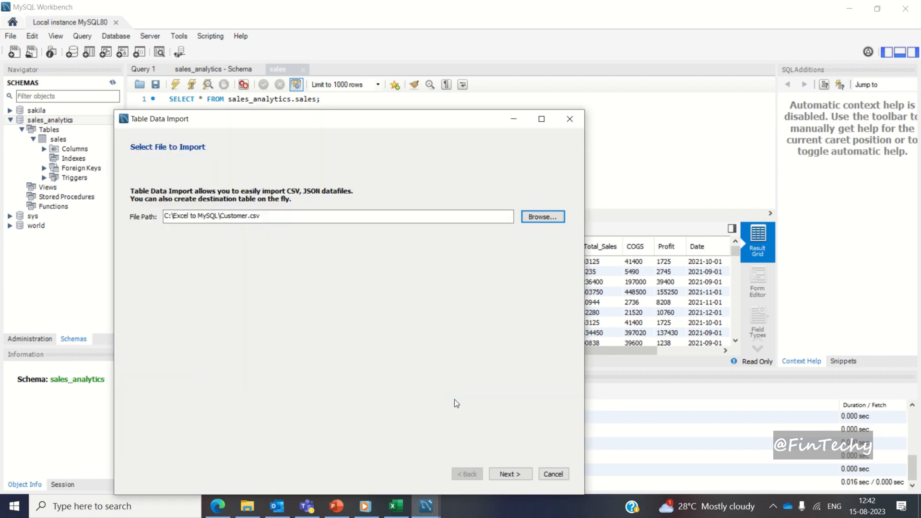
left_click(509, 474)
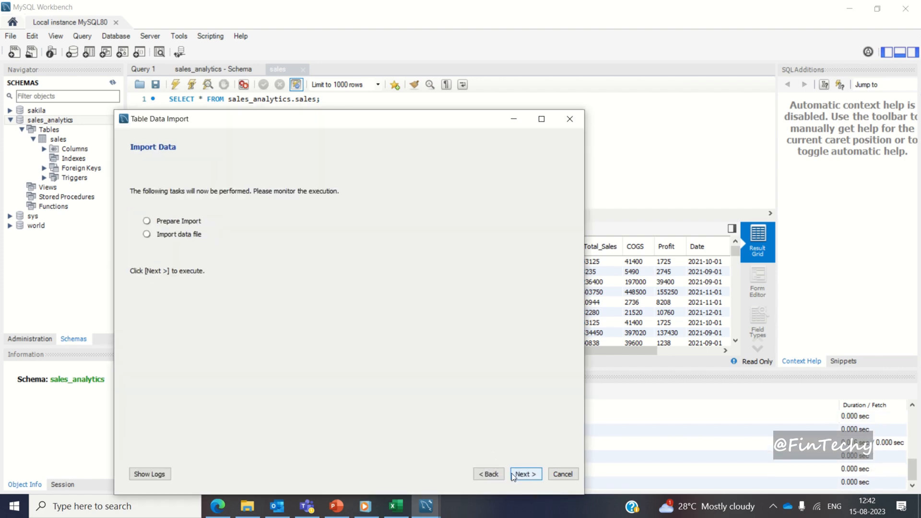
left_click(524, 473)
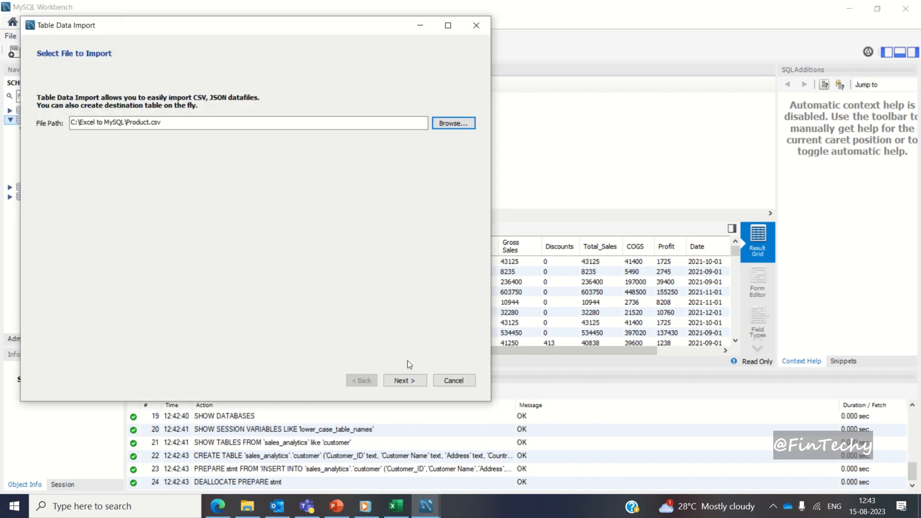
Step: Import Product.csv as a product table and finish the wizard
left_click(404, 379)
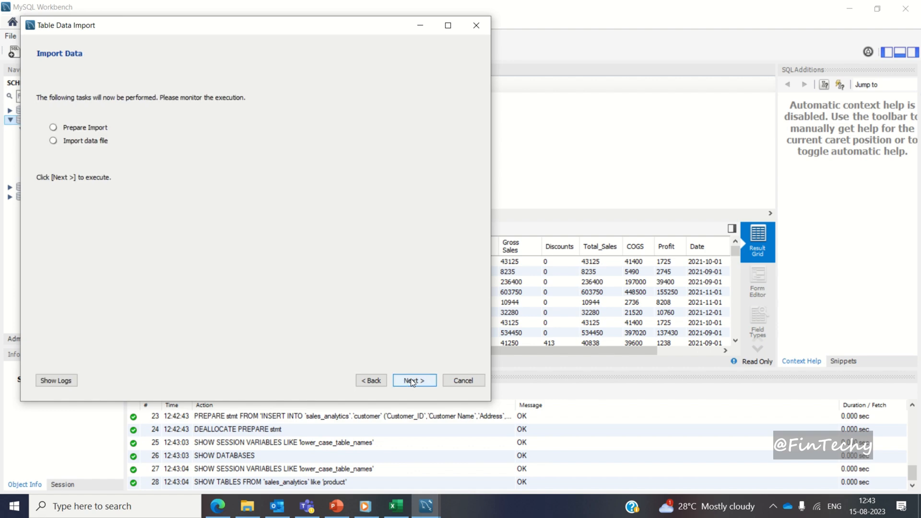
left_click(414, 380)
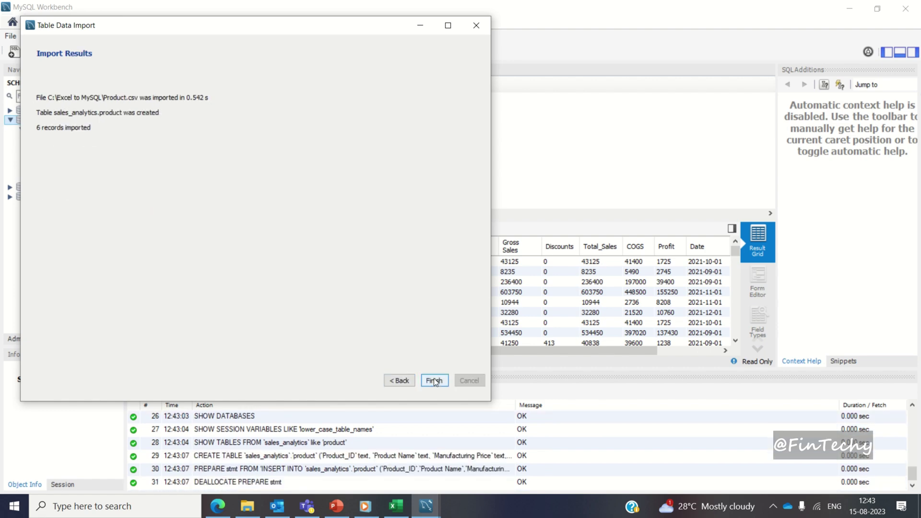
left_click(434, 381)
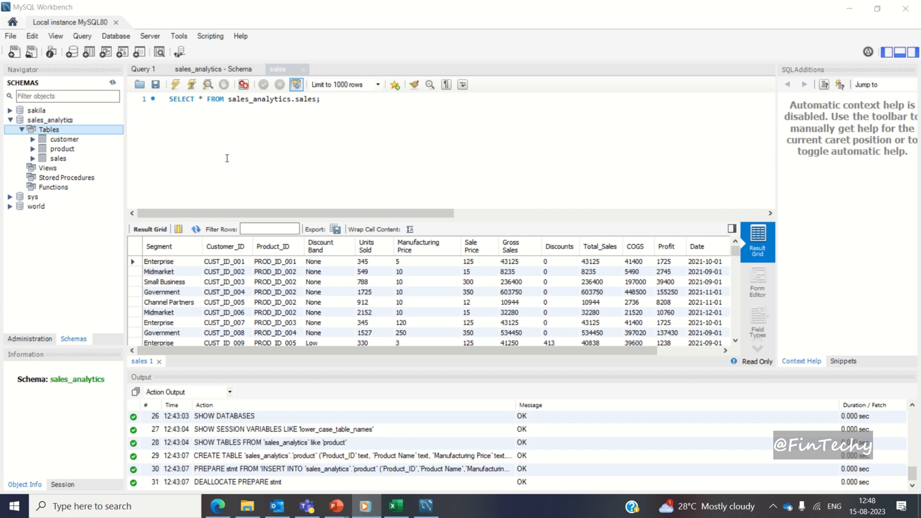
mouse_move(222, 149)
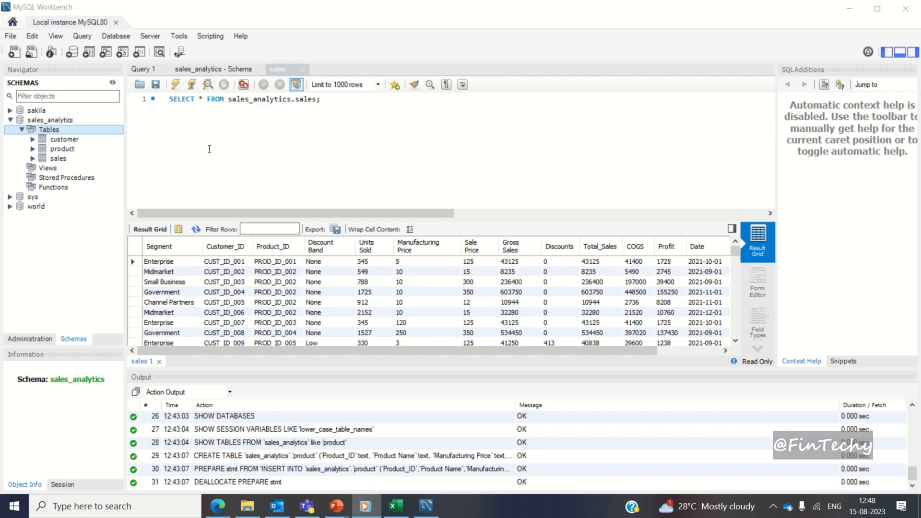
mouse_move(156, 154)
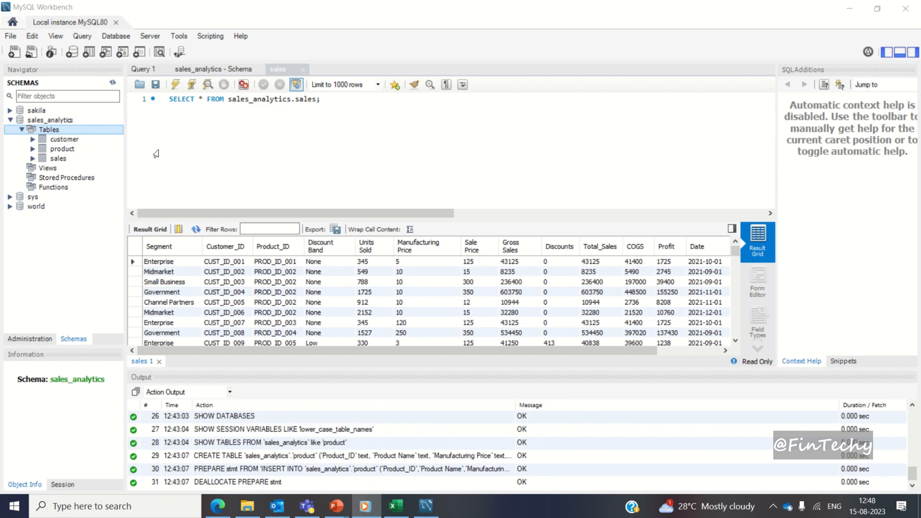
mouse_move(62, 149)
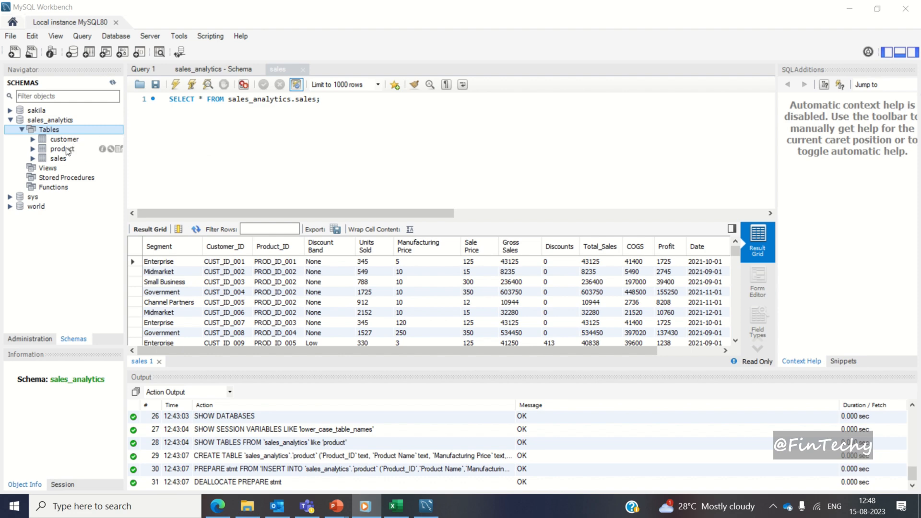
Step: Bring up the table actions for the product table in the schema tree
right_click(62, 148)
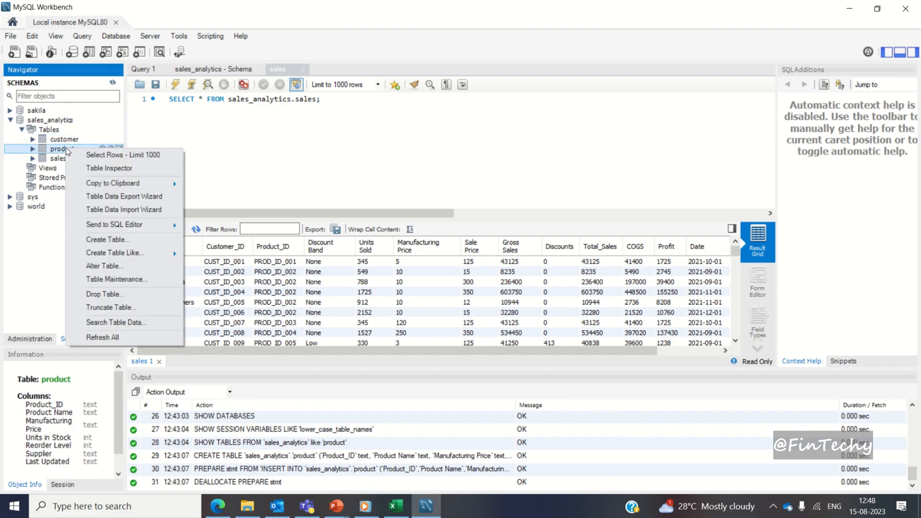
mouse_move(104, 266)
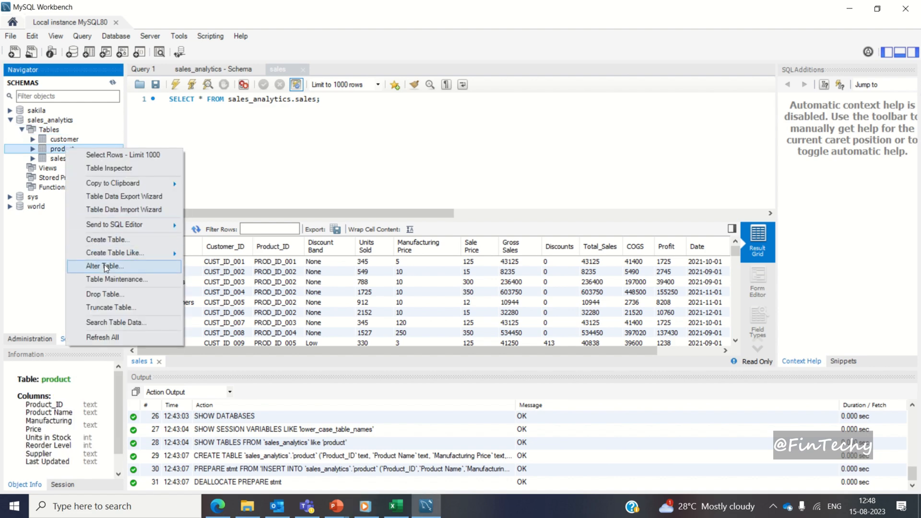
Step: In the product table editor, make Product_ID not null and change its type to VARCHAR(32)
left_click(105, 266)
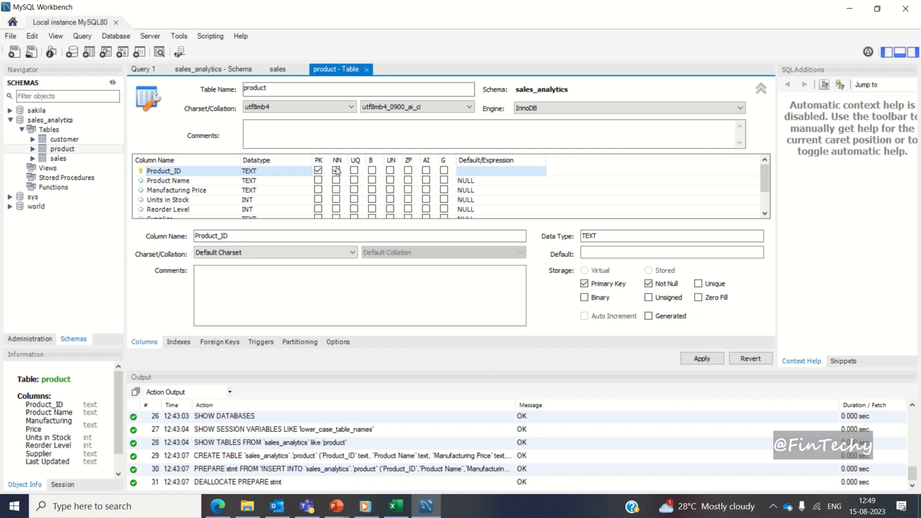
left_click(336, 171)
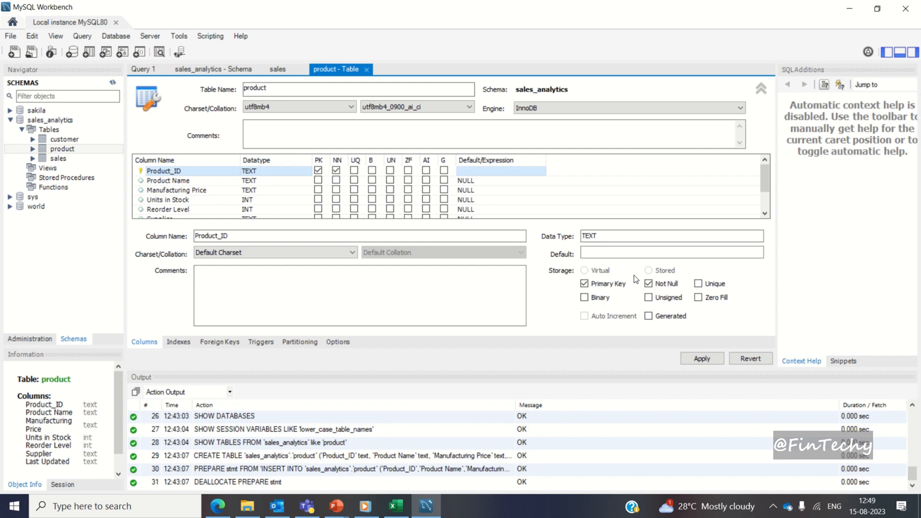
mouse_move(564, 293)
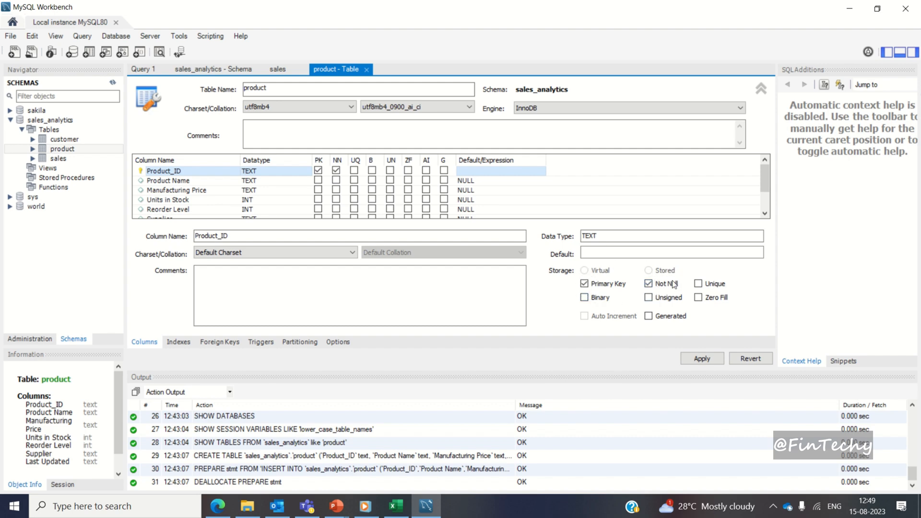
mouse_move(542, 281)
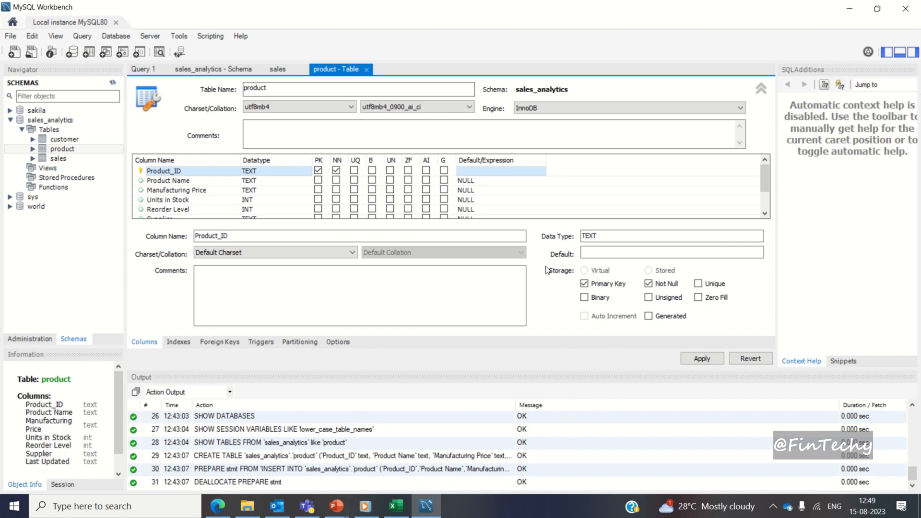
mouse_move(517, 278)
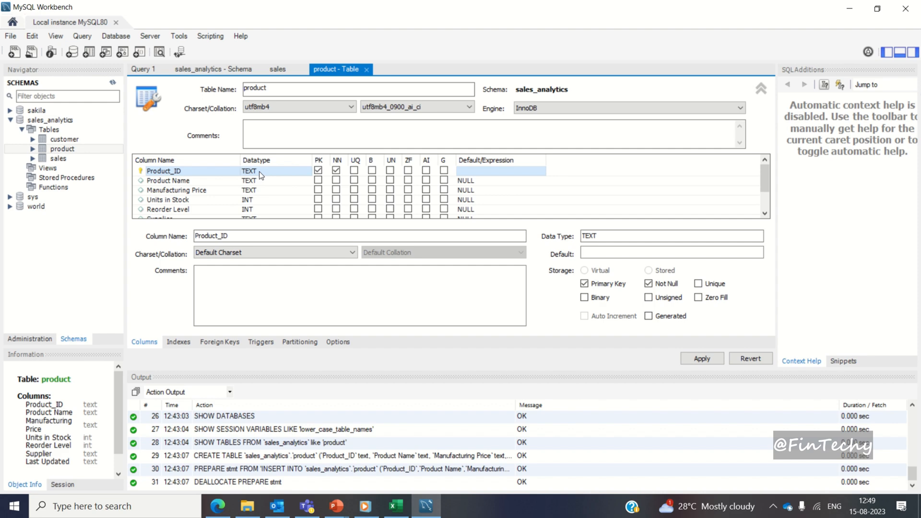
mouse_move(272, 177)
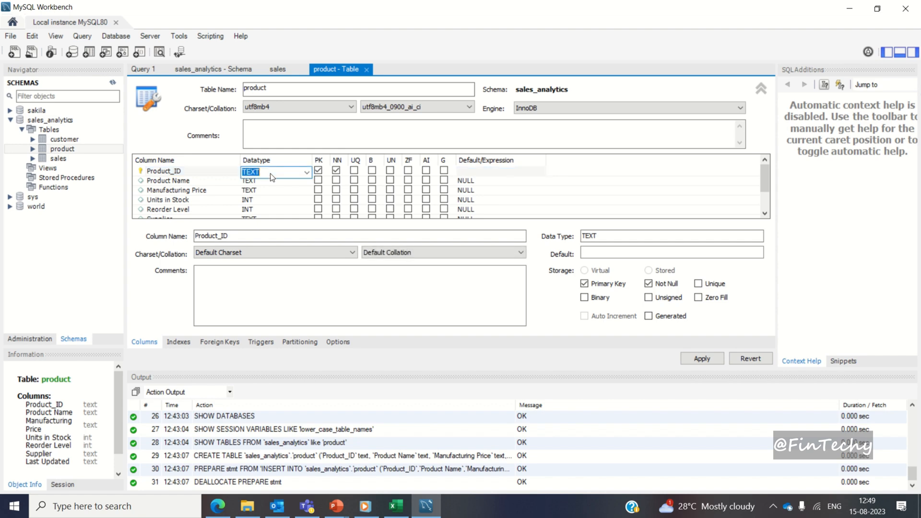
left_click(307, 171)
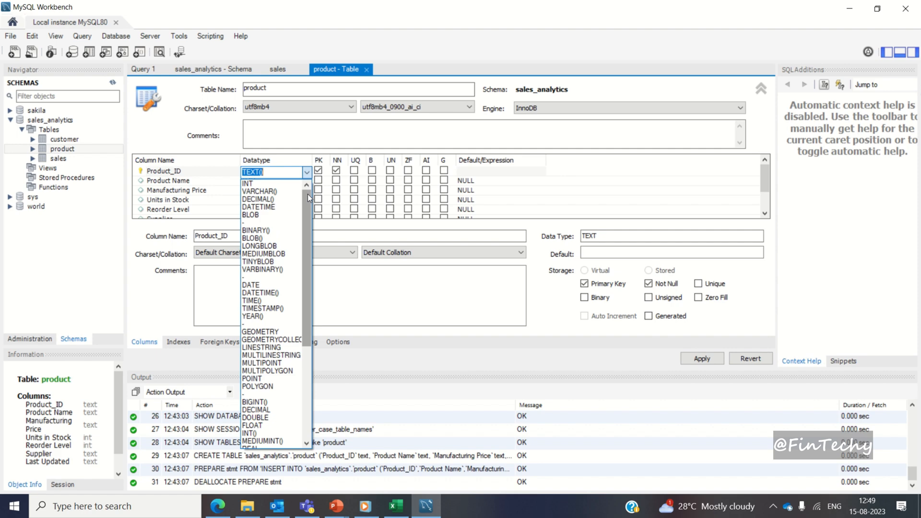
mouse_move(261, 191)
type("VAR")
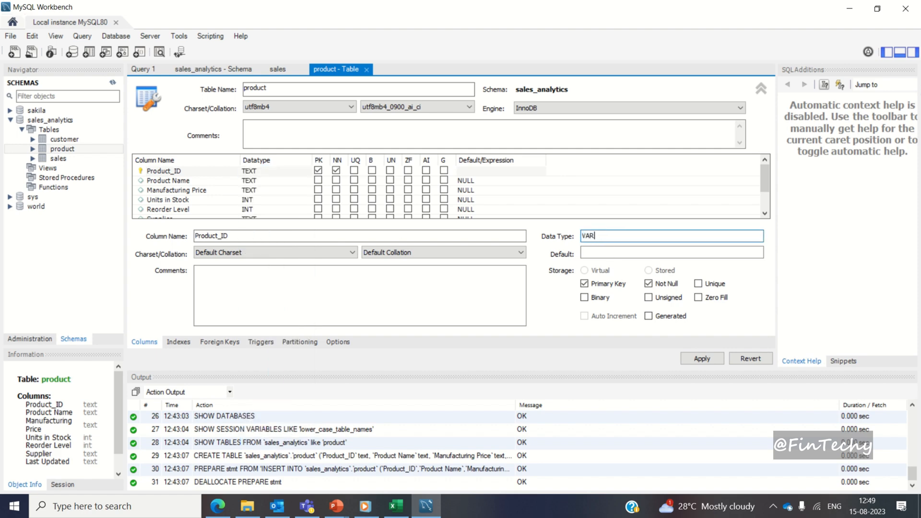
type("CHAR(32")
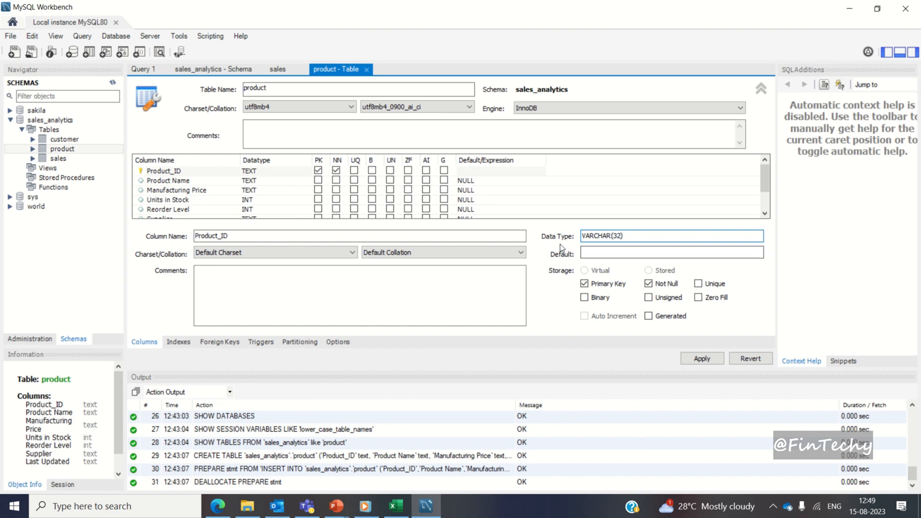
left_click(357, 294)
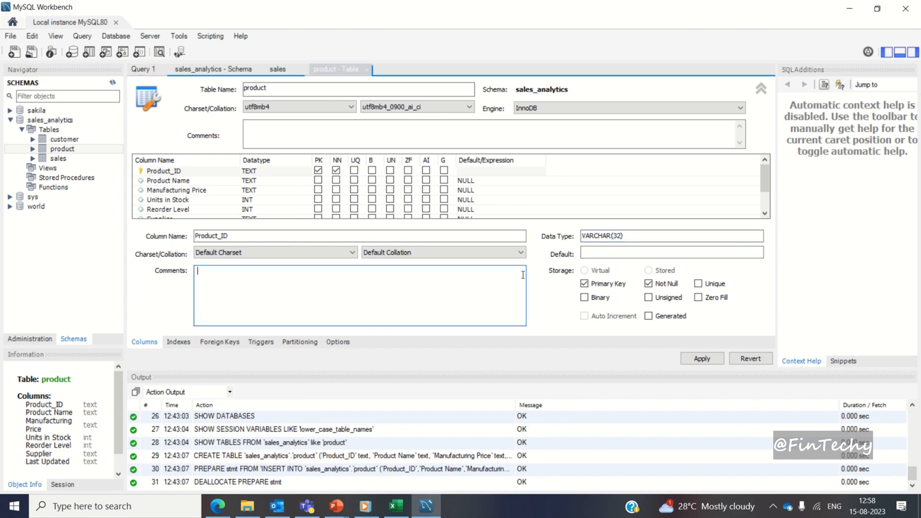
mouse_move(539, 269)
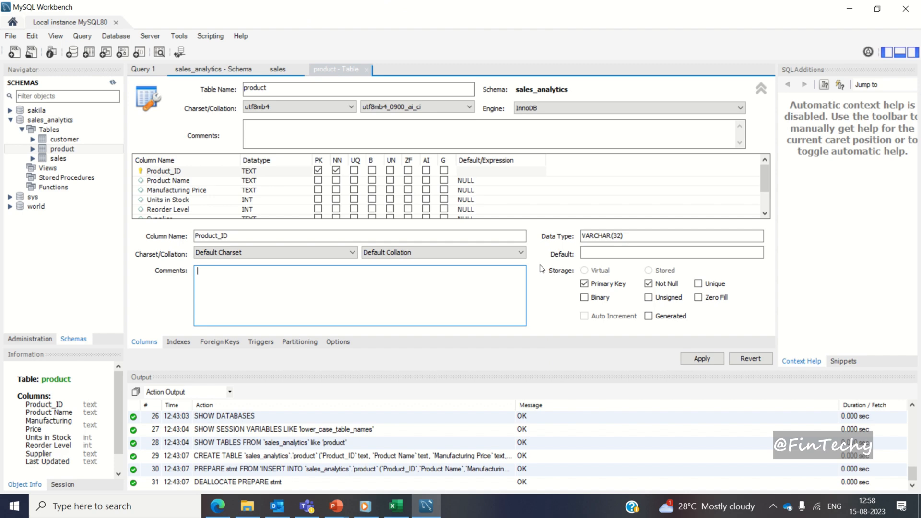
left_click(672, 252)
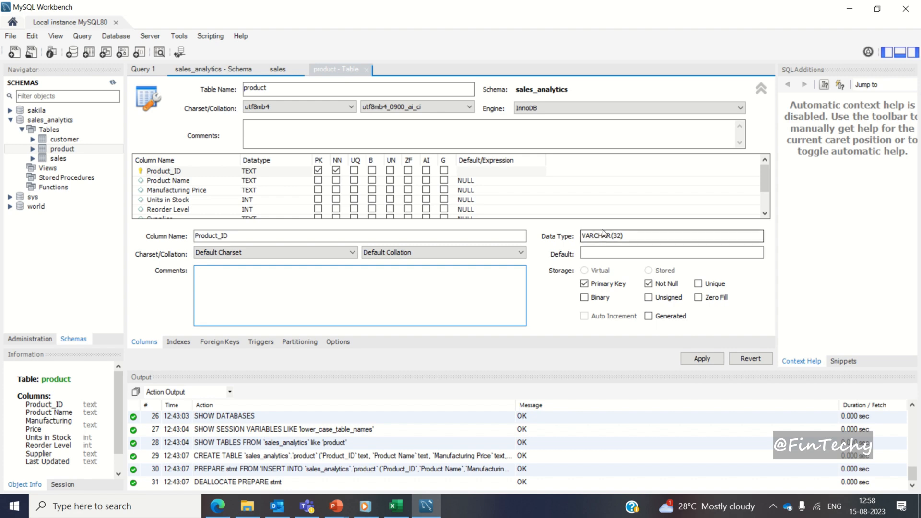
mouse_move(561, 324)
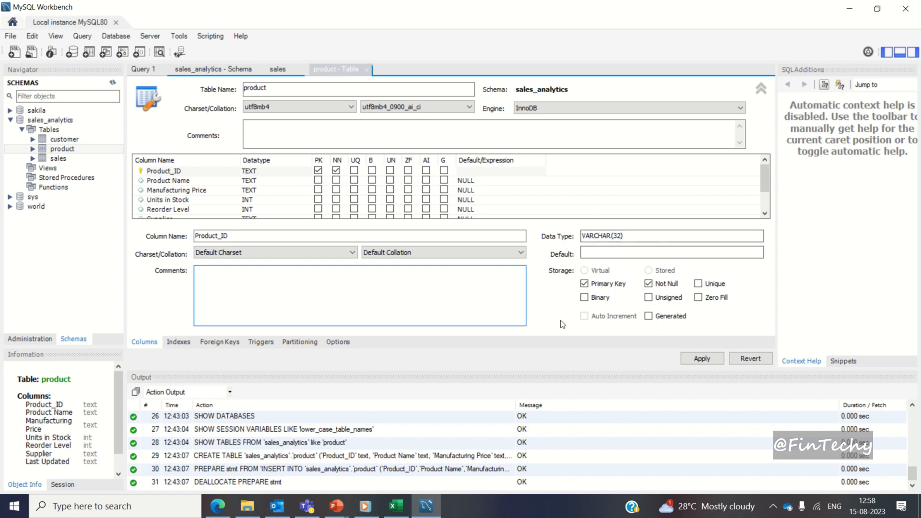
Step: Apply the ALTER TABLE making product.Product_ID a VARCHAR(32) primary key, then select the customer table
left_click(701, 357)
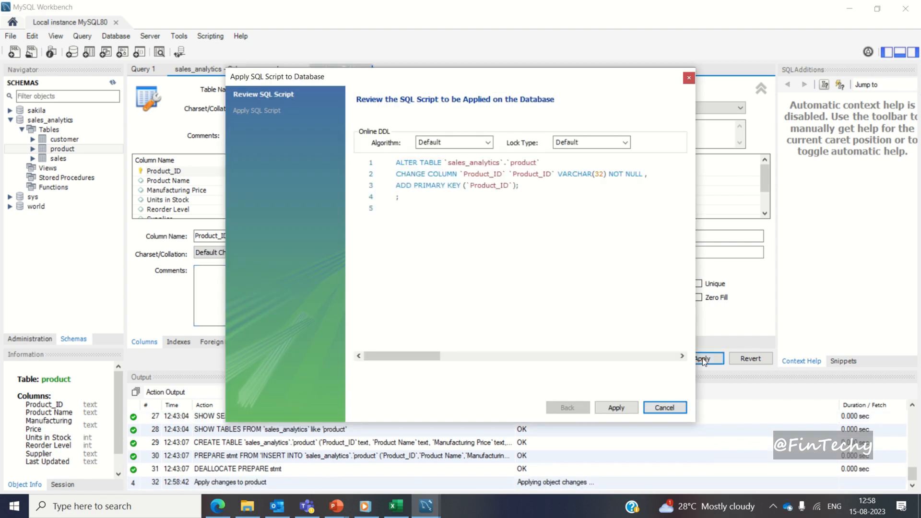
mouse_move(569, 282)
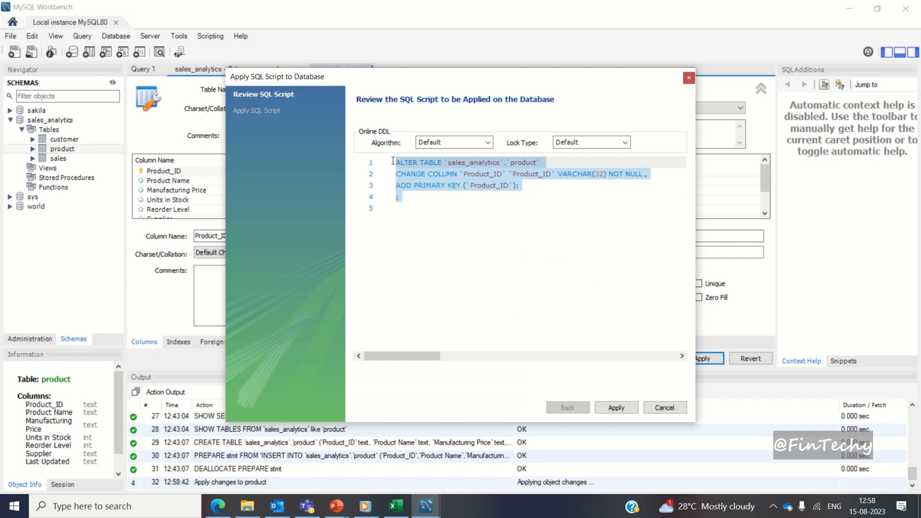
left_click(615, 406)
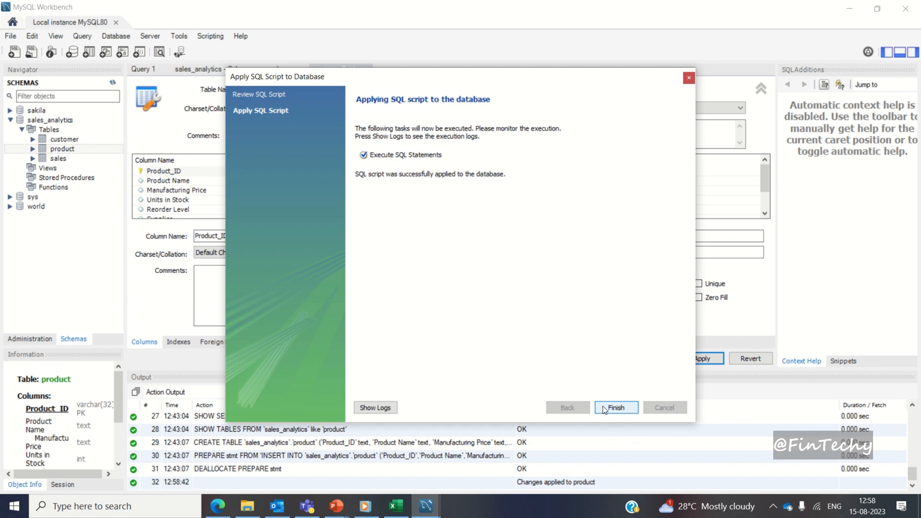
left_click(615, 407)
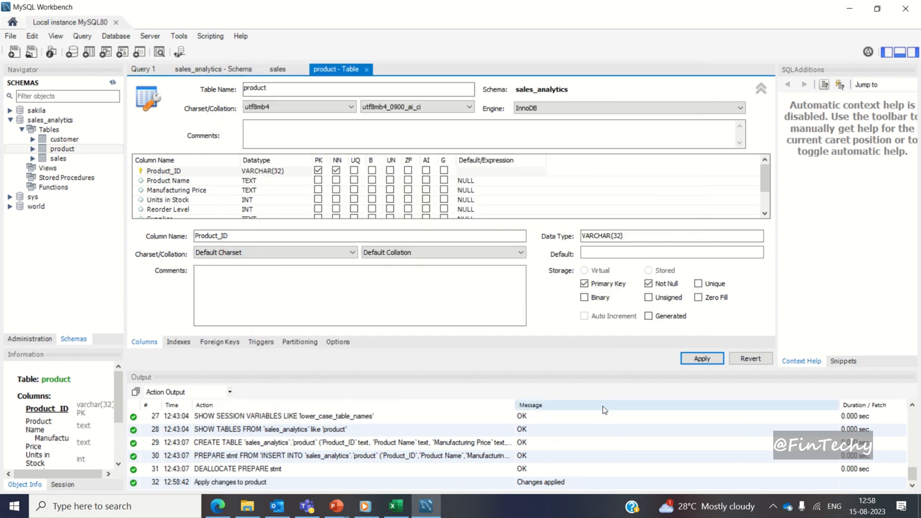
left_click(63, 139)
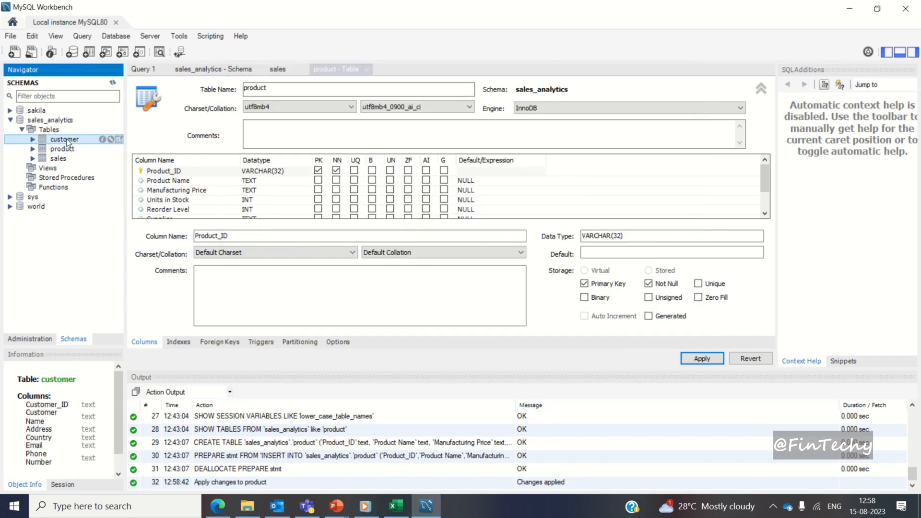
Step: Alter customer.Customer_ID to VARCHAR(32) and apply the change to the database
right_click(65, 139)
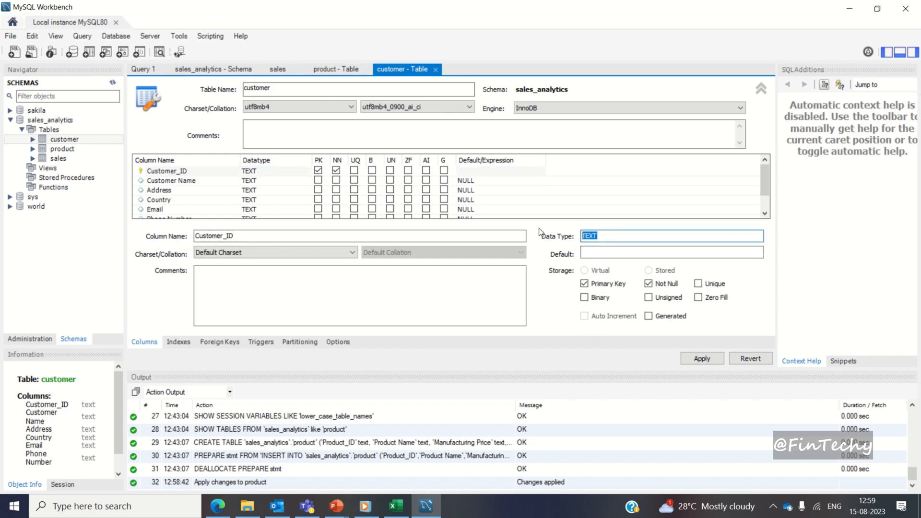
type("VARCHAR(")
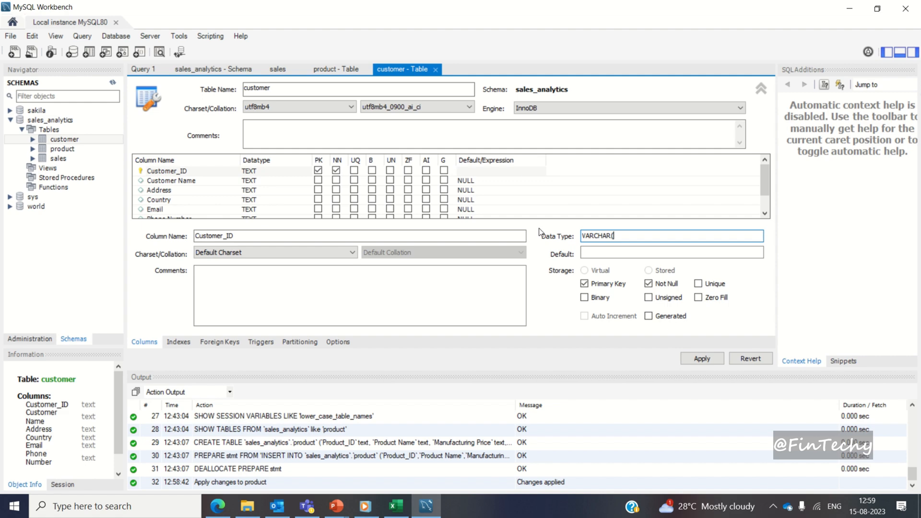
type("32)")
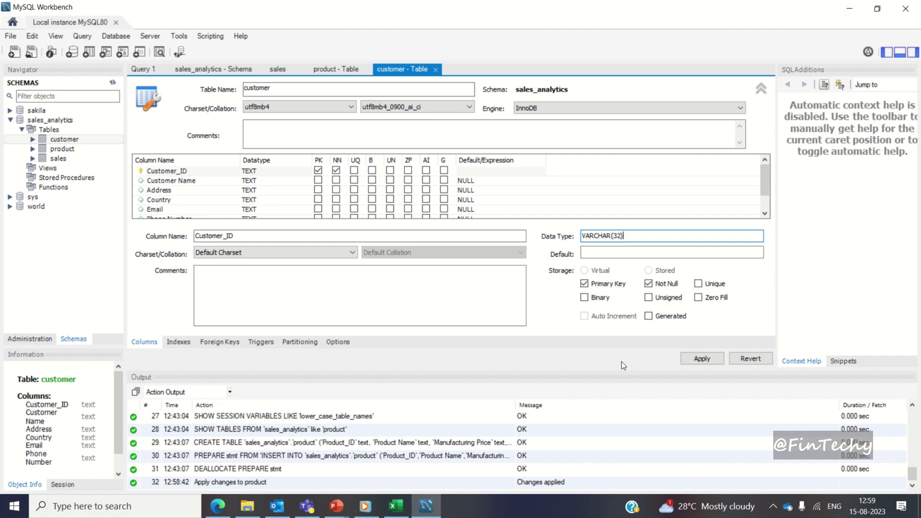
left_click(700, 358)
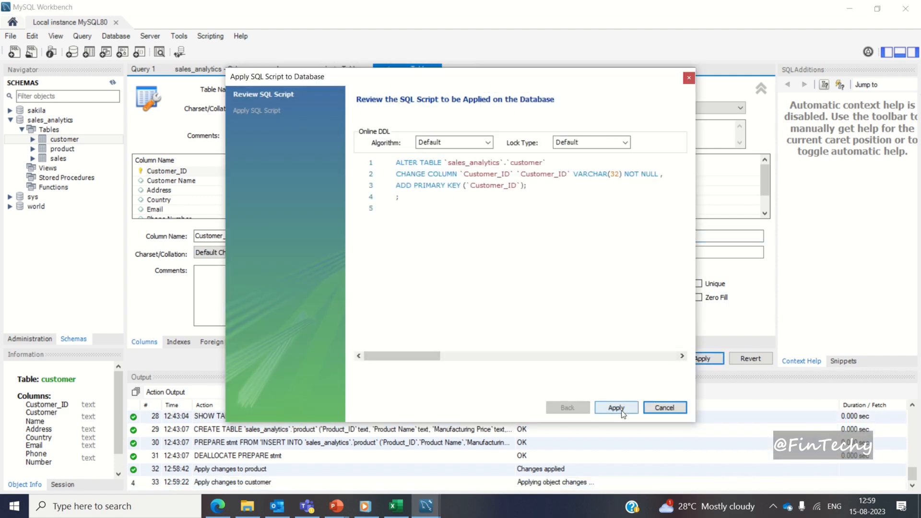
left_click(615, 407)
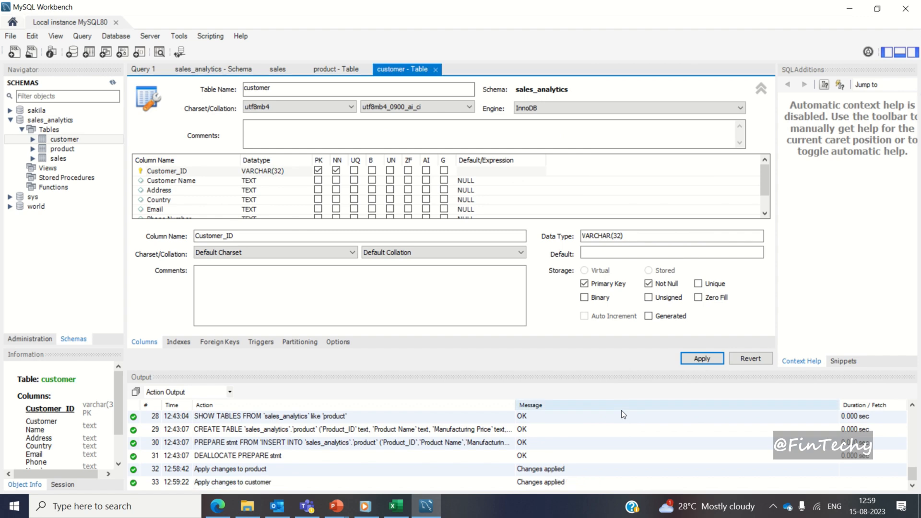
mouse_move(47, 164)
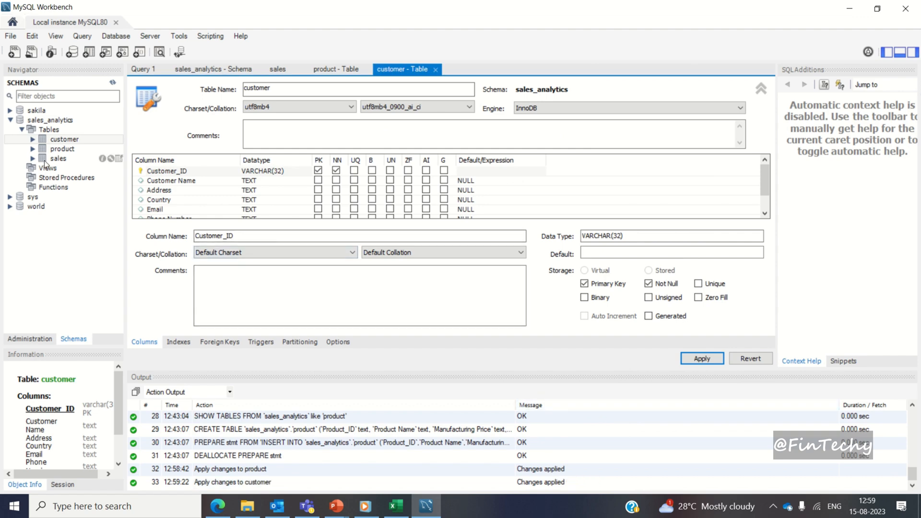
Step: In Alter Table for sales, set Customer_ID and Product_ID to VARCHAR(32), leaving it unapplied
right_click(58, 158)
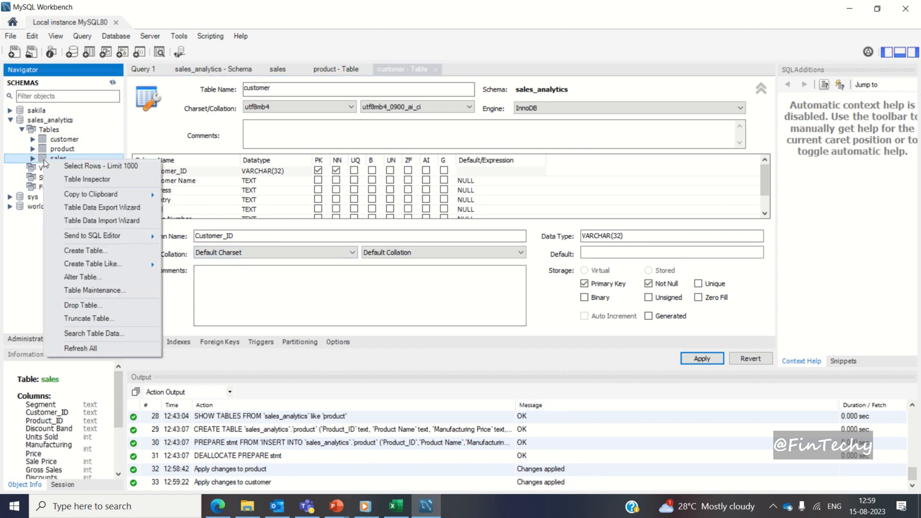
left_click(82, 276)
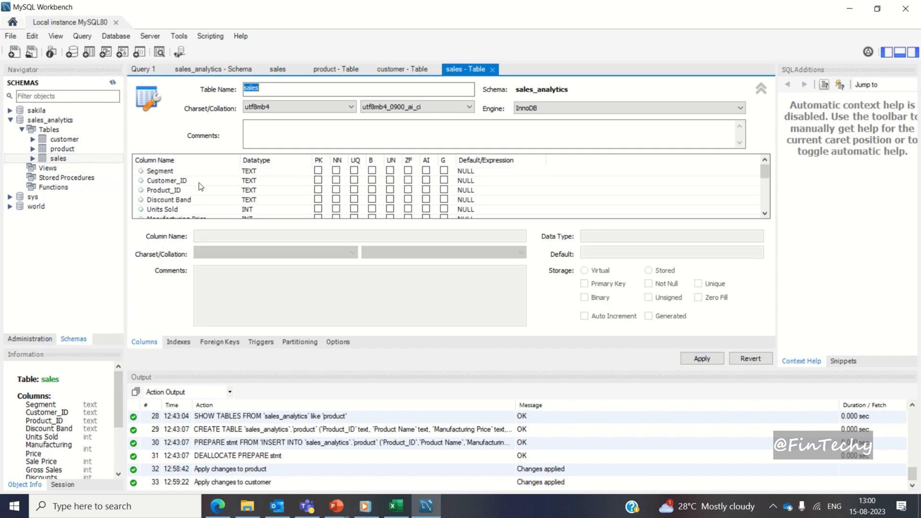
left_click(166, 180)
type("VA")
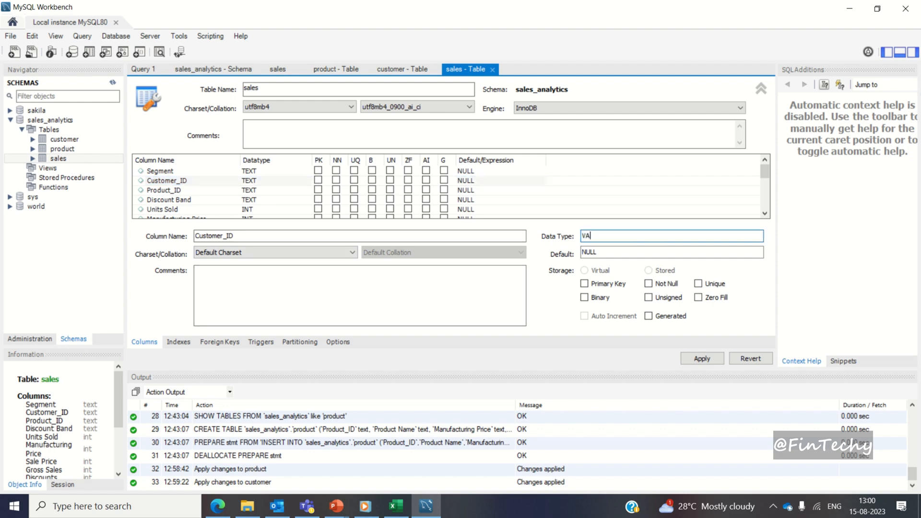
type("RCHAR(32")
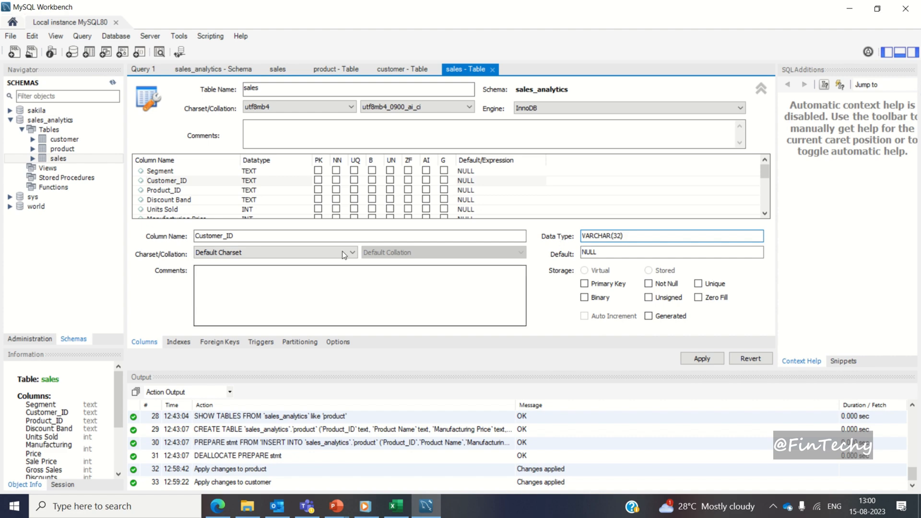
left_click(164, 189)
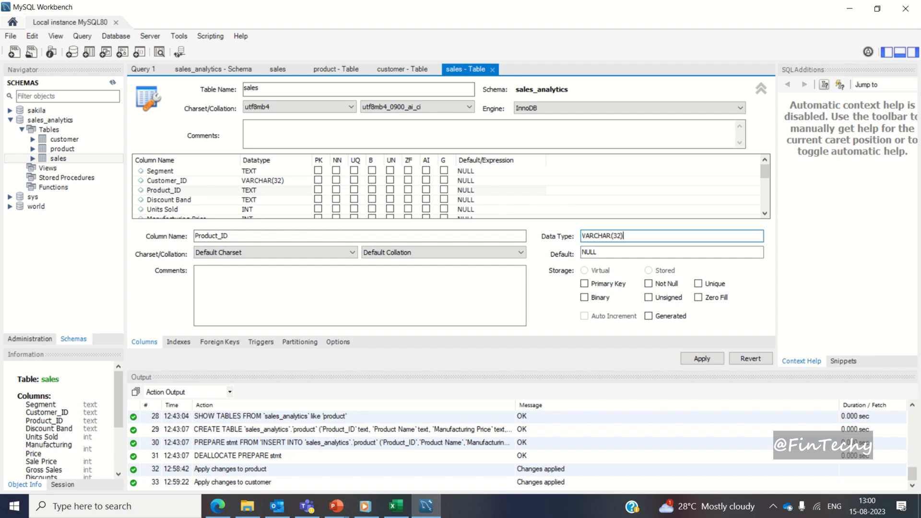
left_click(357, 293)
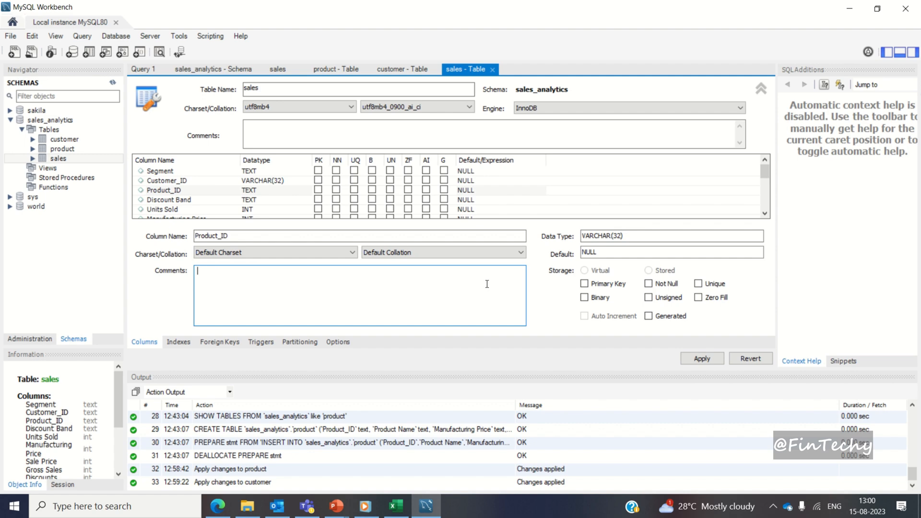
left_click(163, 190)
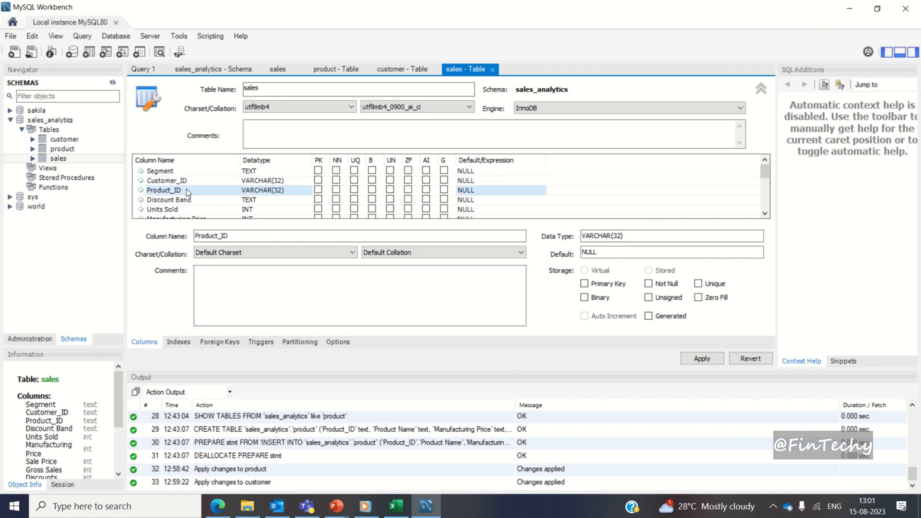
mouse_move(220, 350)
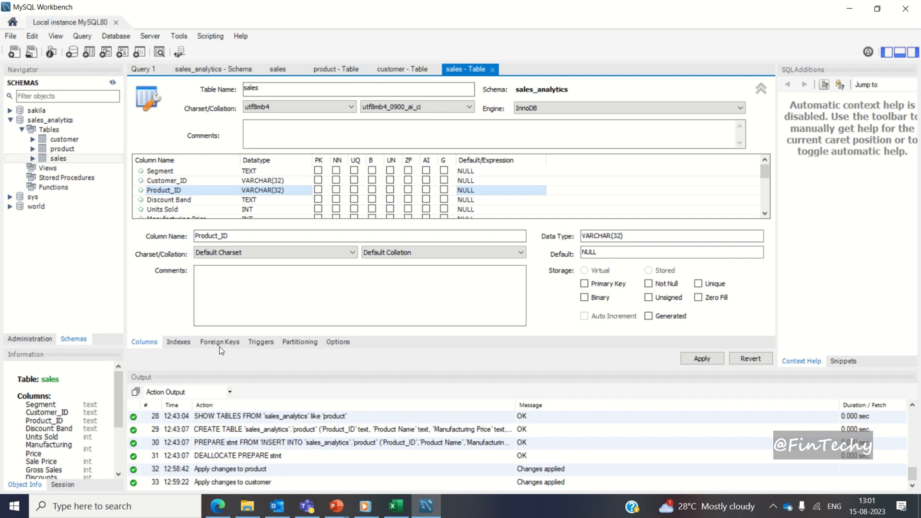
Step: Add foreign key Customer_FK on sales.Customer_ID referencing customer.Customer_ID
left_click(219, 341)
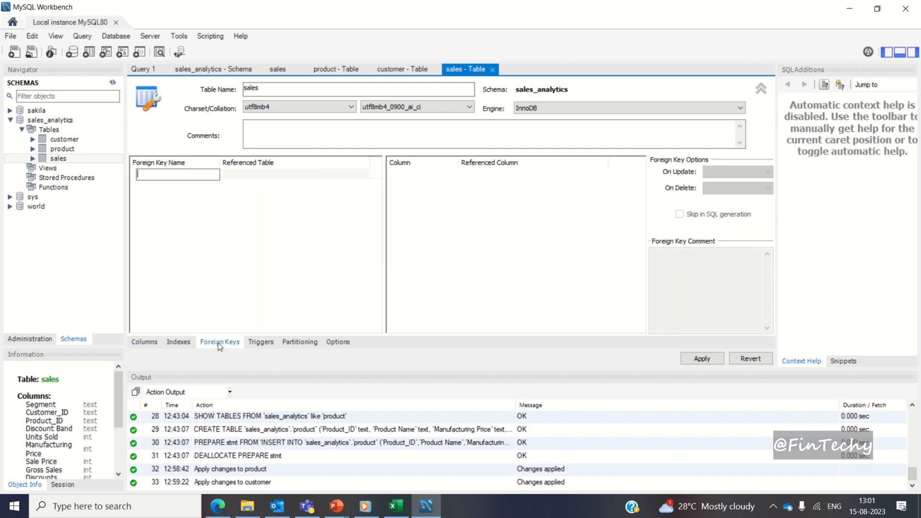
type("Cus")
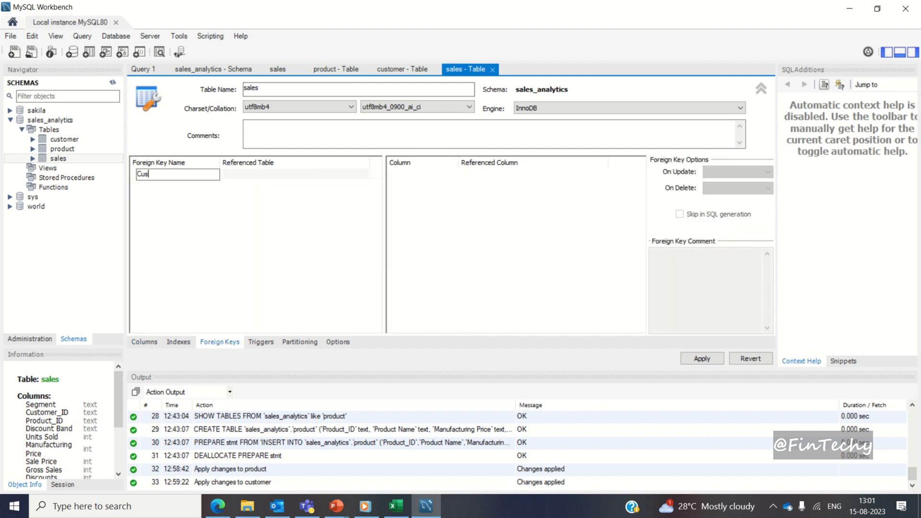
type("tomer_")
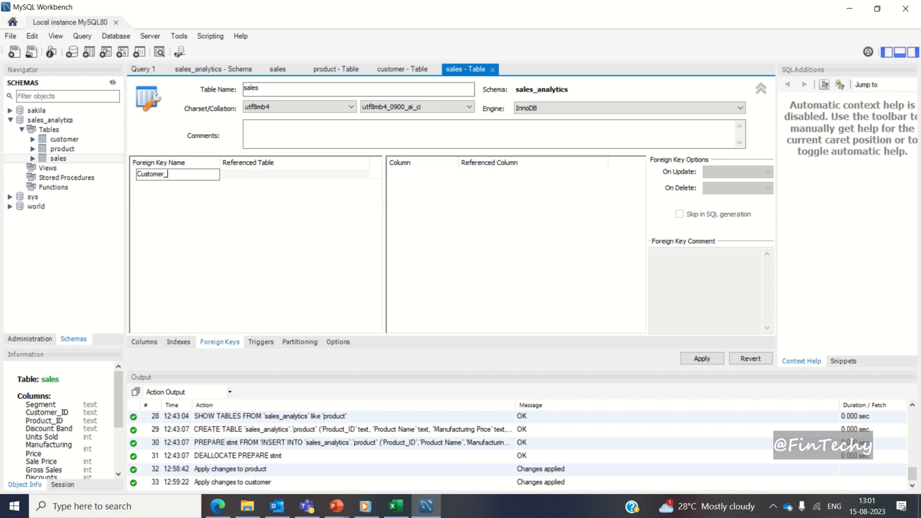
type("FK")
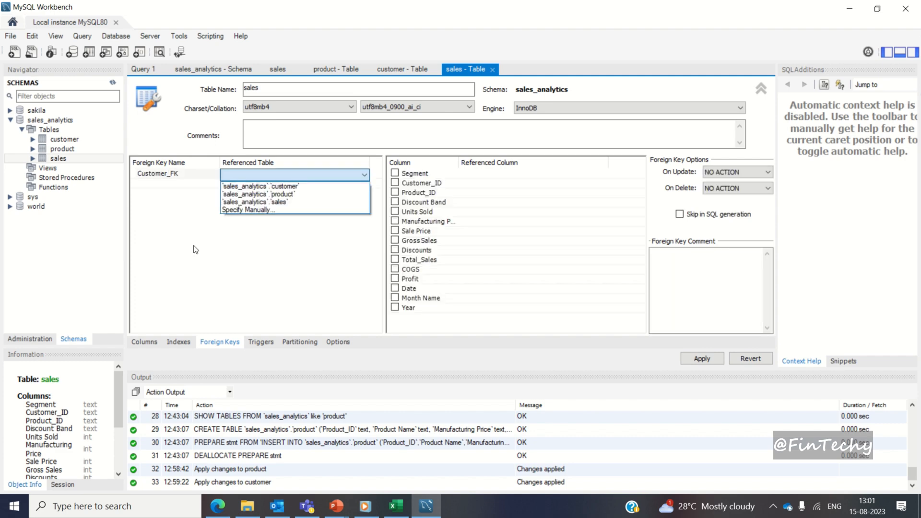
mouse_move(282, 186)
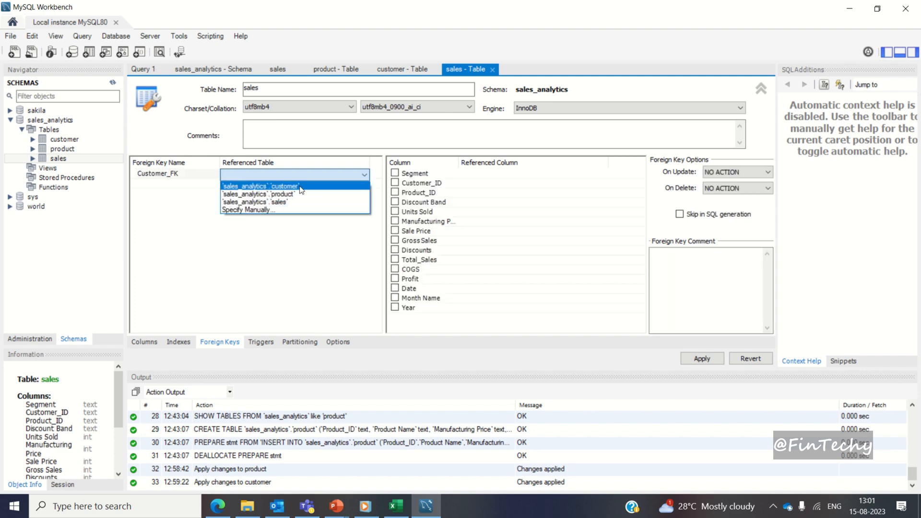
left_click(257, 185)
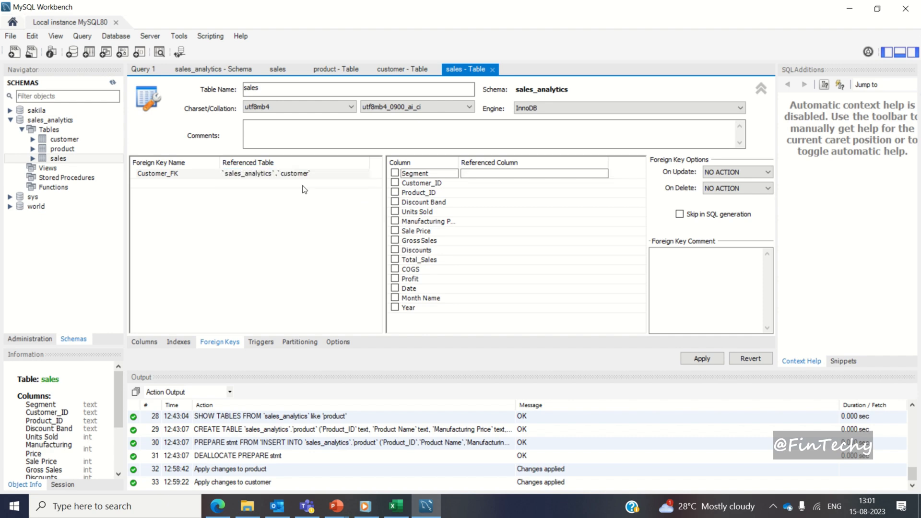
left_click(395, 182)
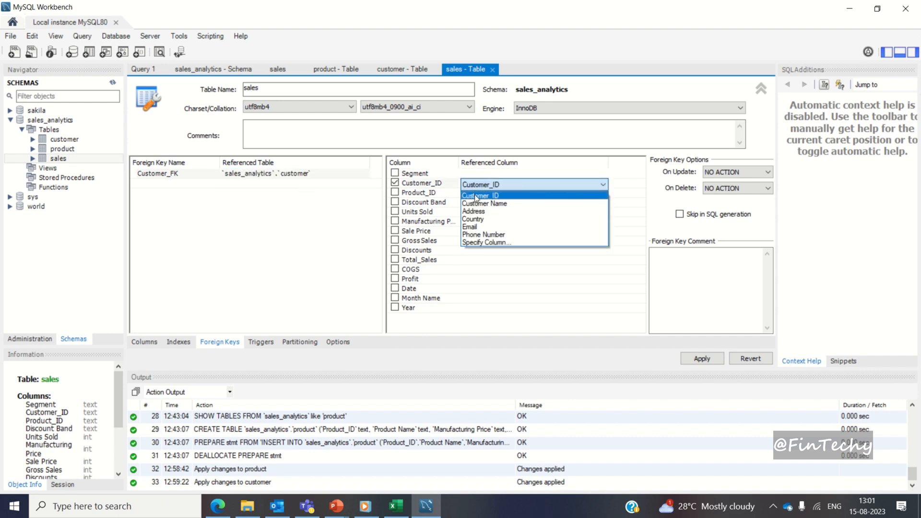
left_click(480, 194)
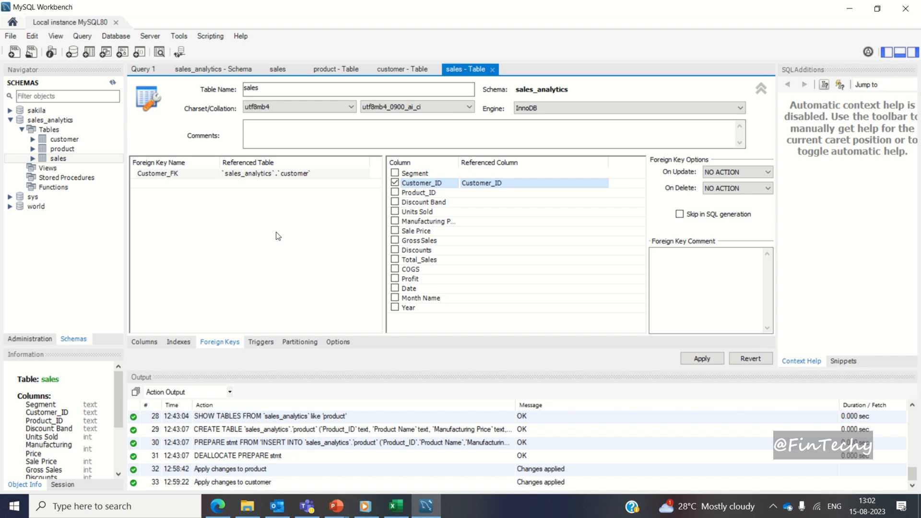
Step: Add foreign key Product_FK on sales.Product_ID referencing product.Product_ID
left_click(176, 184)
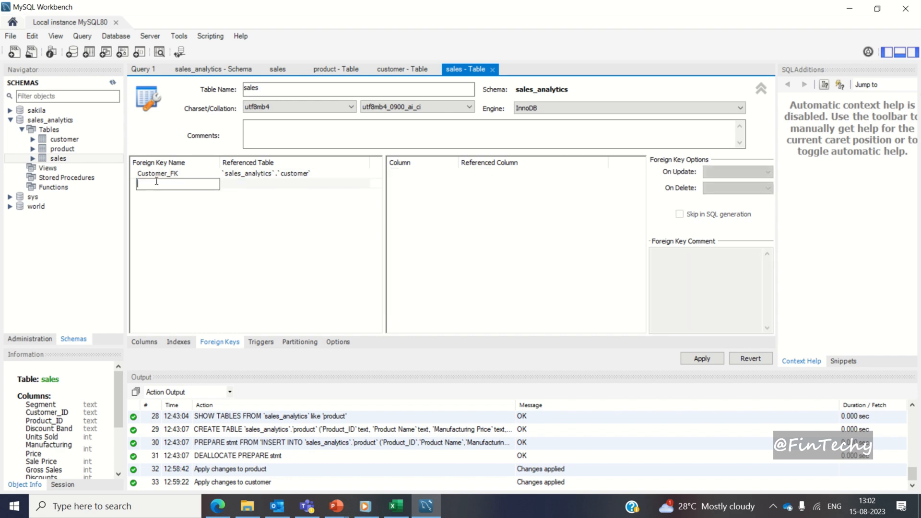
type("Product")
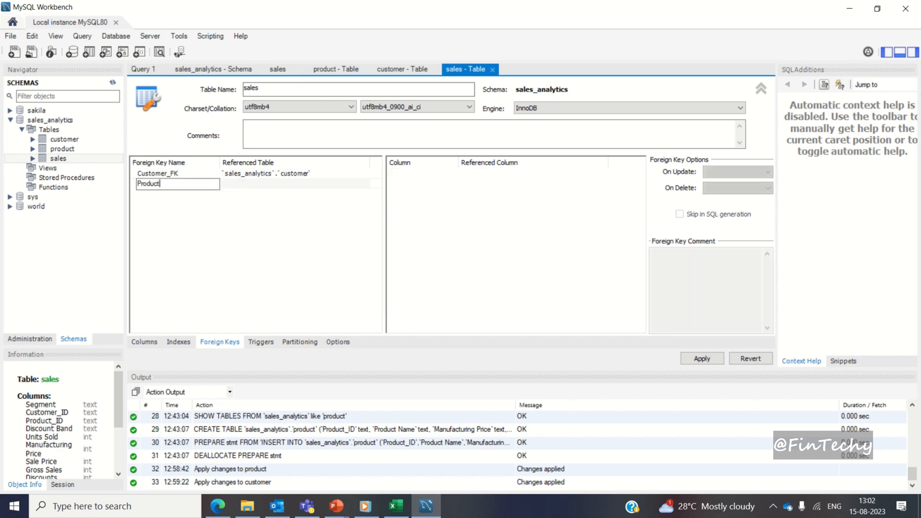
type("_FK")
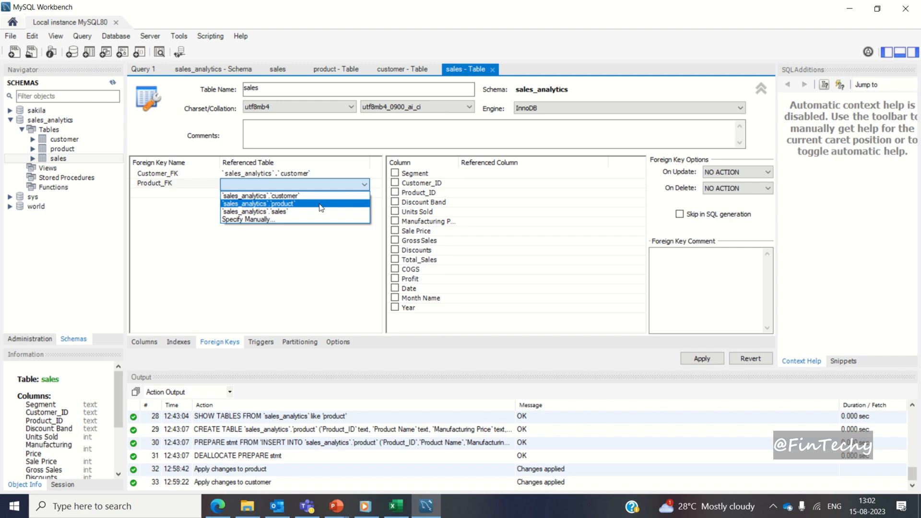
left_click(256, 203)
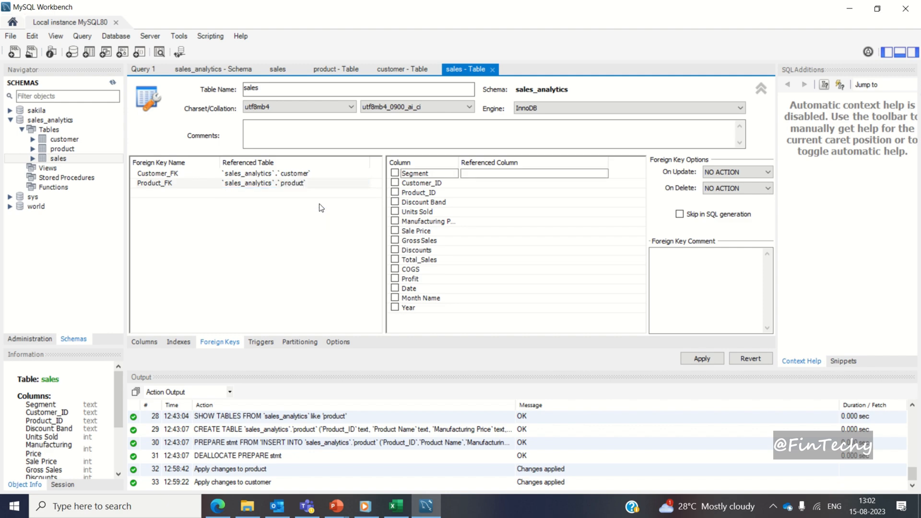
left_click(394, 193)
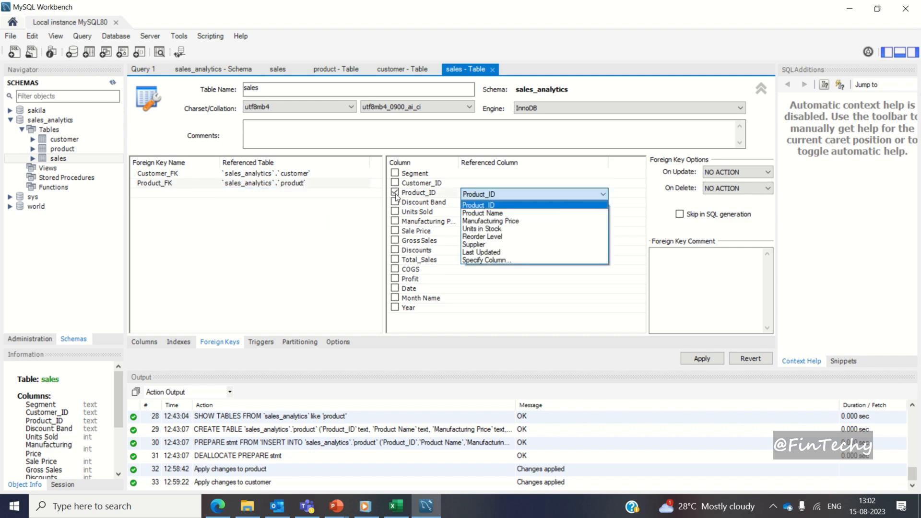
mouse_move(526, 210)
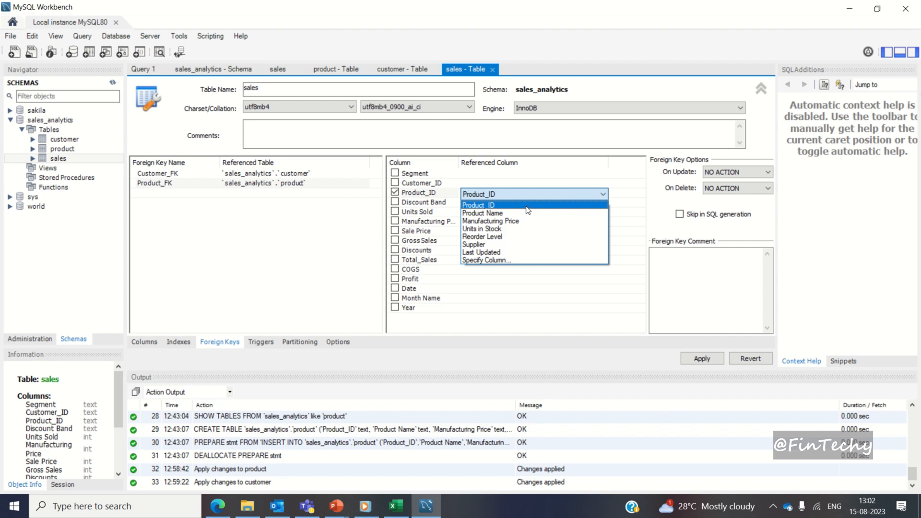
Step: Apply both foreign key constraints to the database
left_click(700, 358)
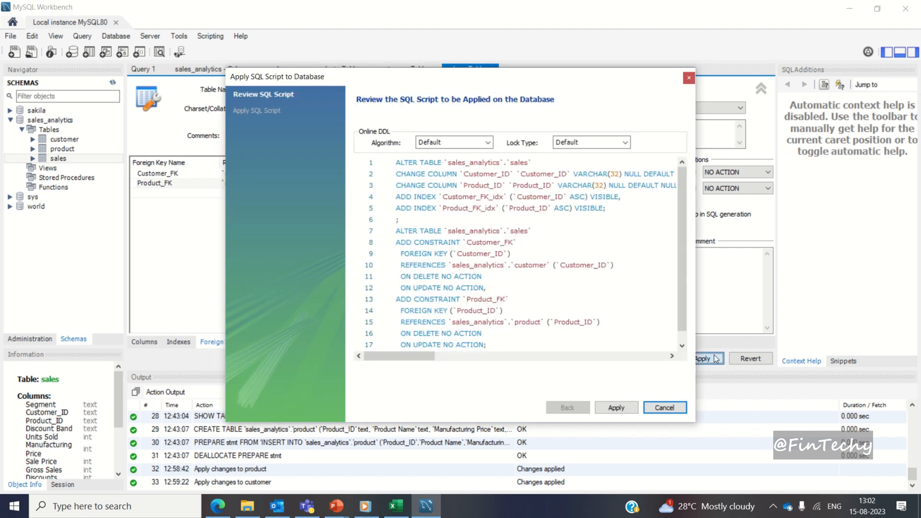
left_click(615, 406)
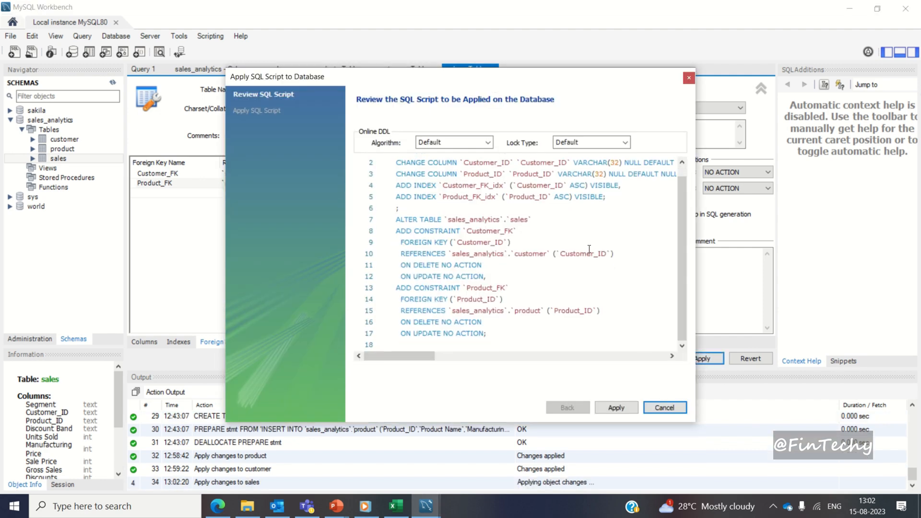
left_click(616, 407)
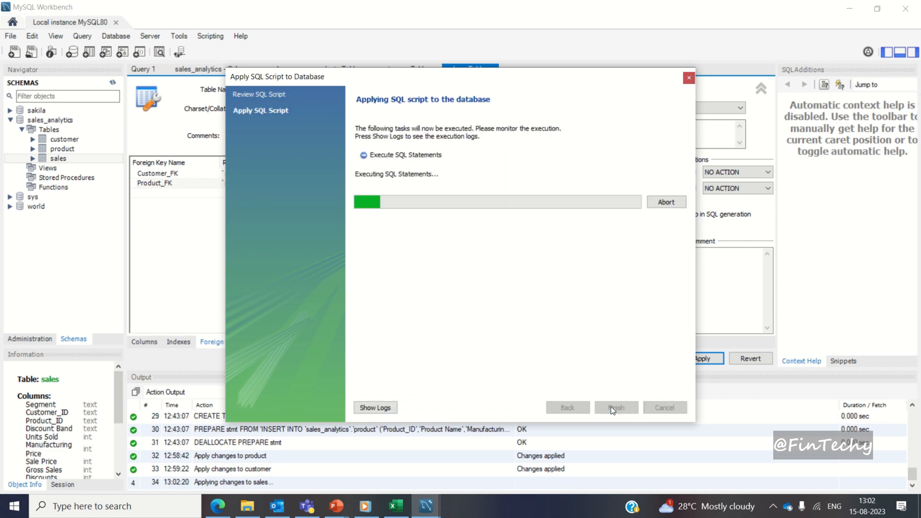
left_click(616, 407)
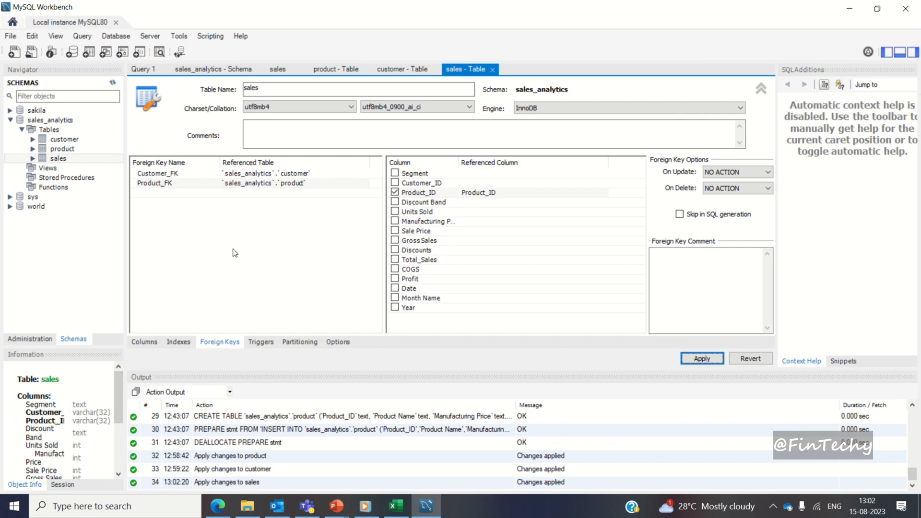
mouse_move(134, 69)
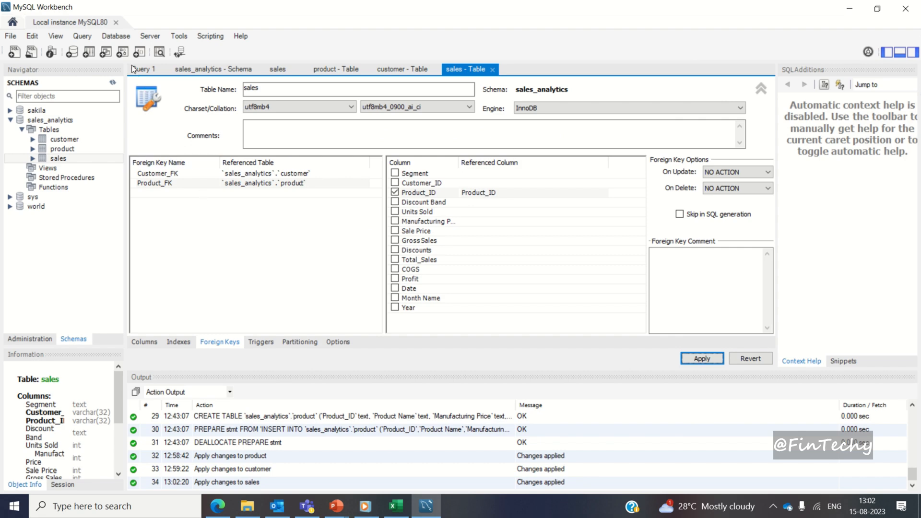
Step: Reverse engineer sales_analytics via Database > Reverse Engineer, importing its three tables onto an EER diagram
left_click(115, 35)
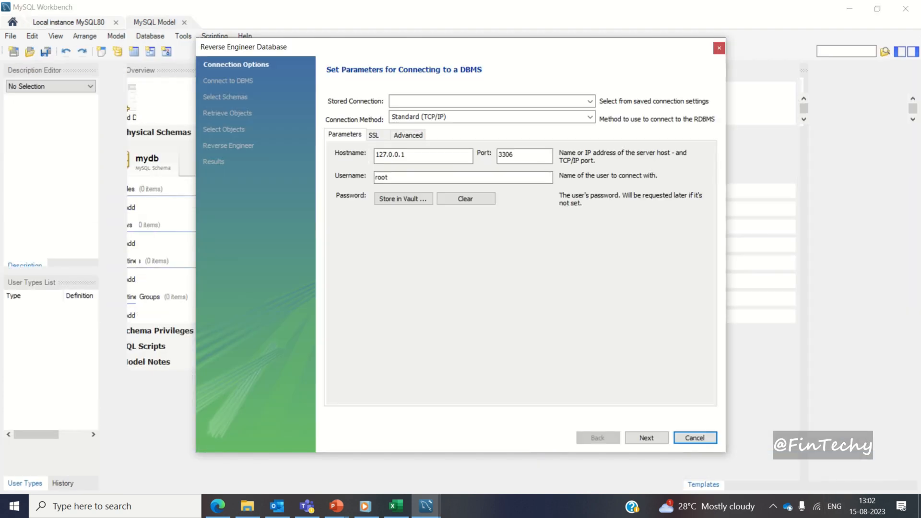
left_click(646, 437)
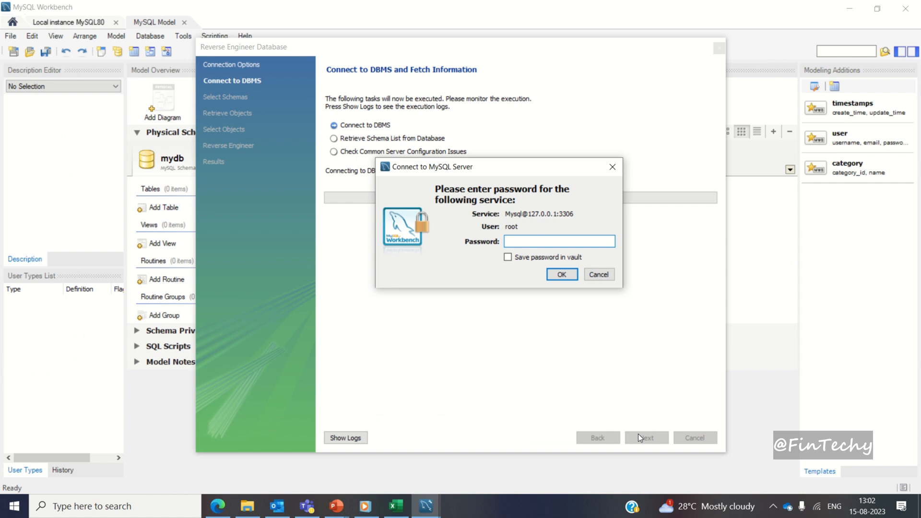
left_click(561, 274)
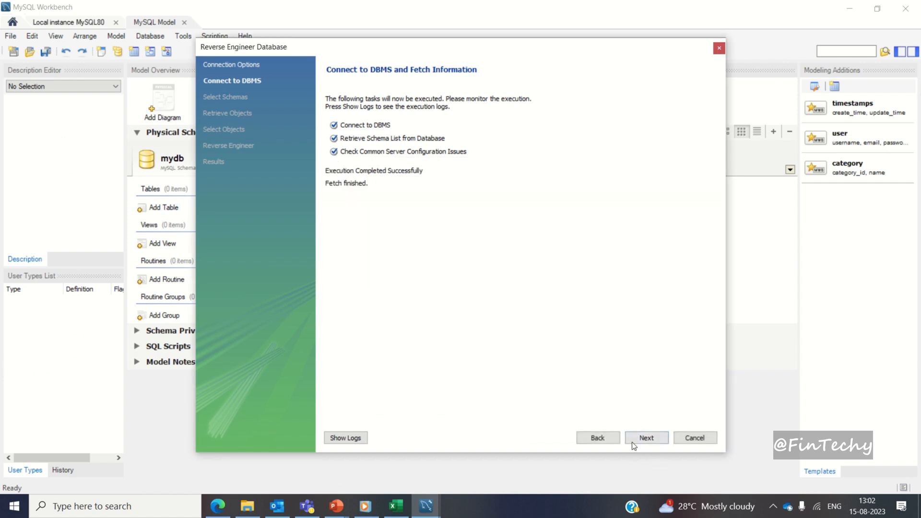
left_click(645, 437)
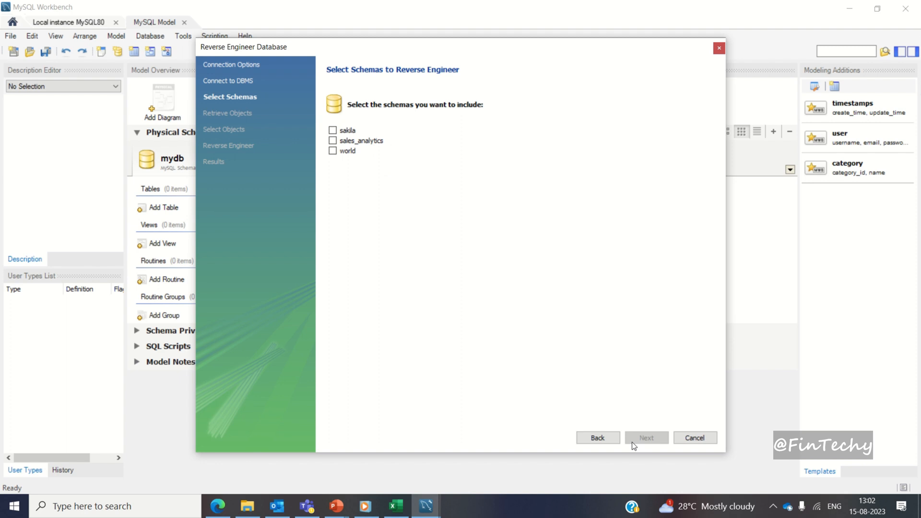
mouse_move(351, 174)
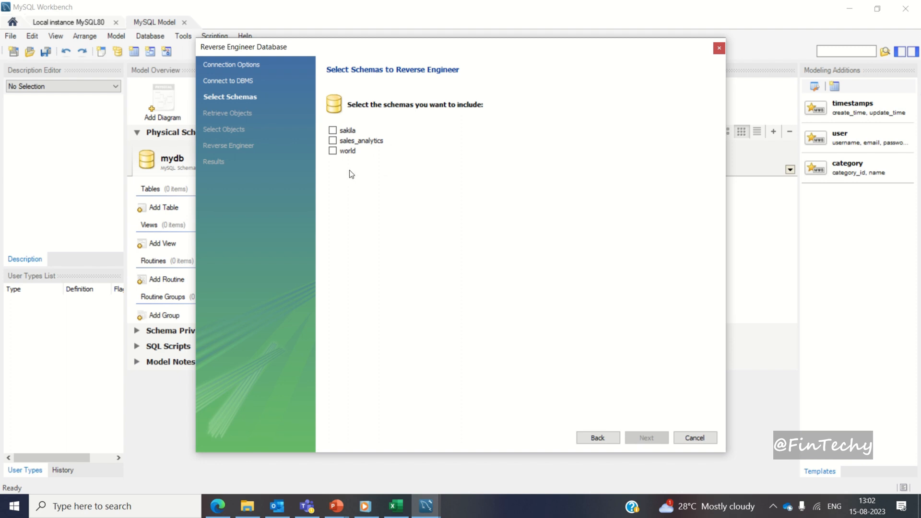
left_click(333, 140)
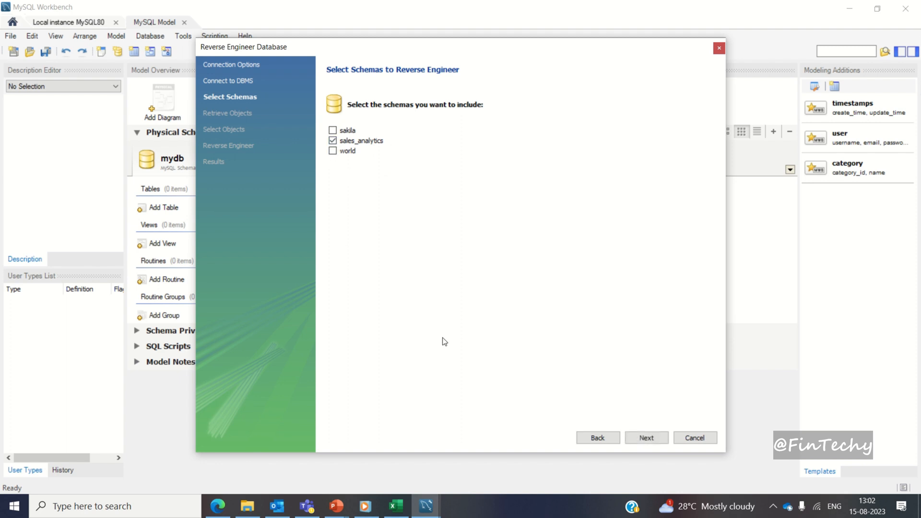
left_click(645, 437)
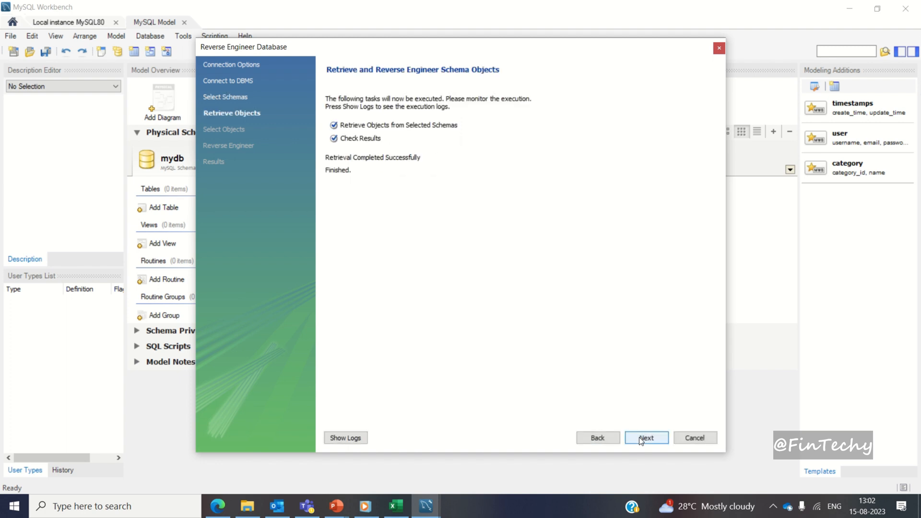
left_click(645, 437)
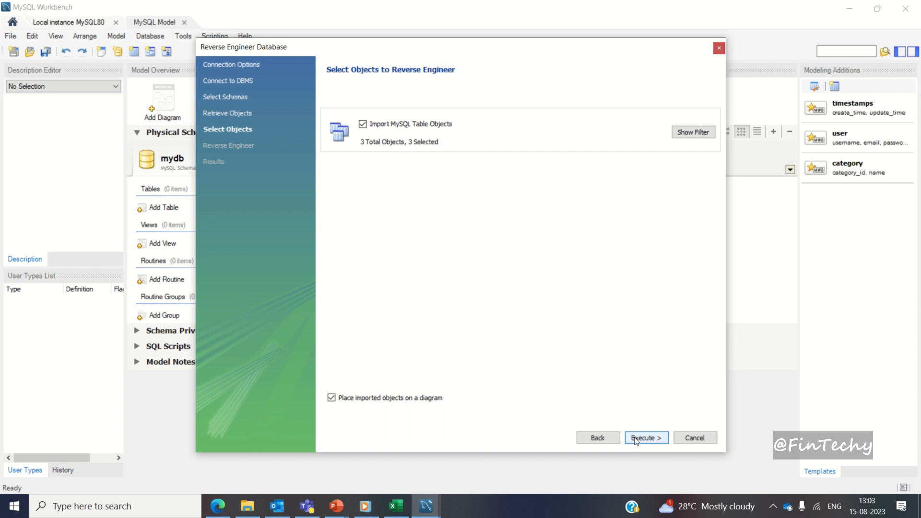
left_click(645, 438)
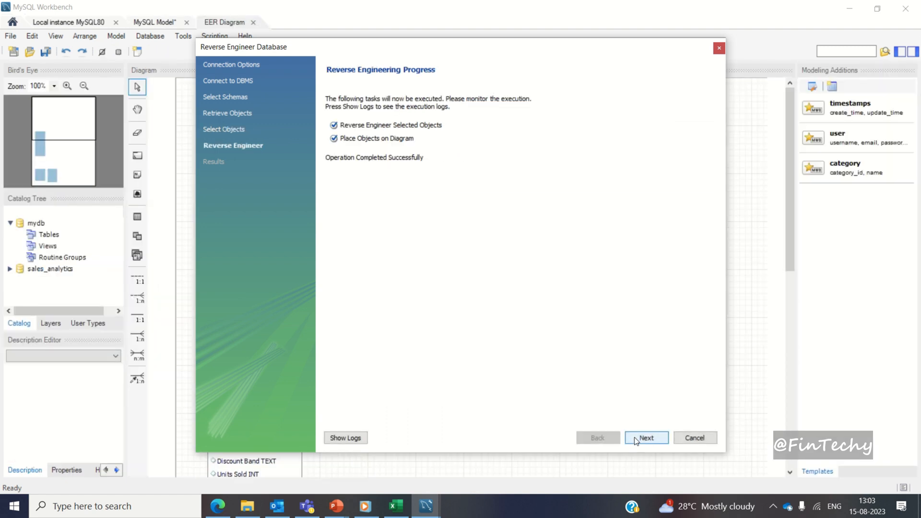
left_click(645, 438)
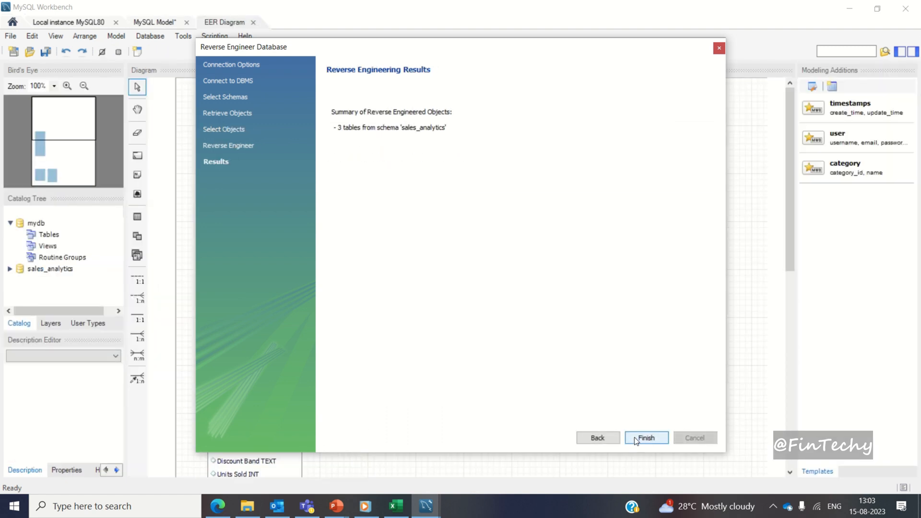
left_click(645, 437)
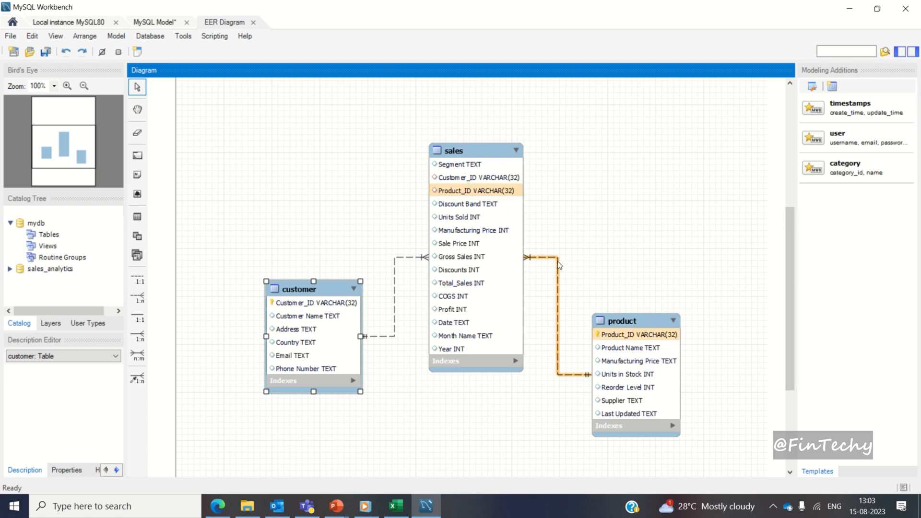
Step: Save the model as EER_Diagram.mwb and return to the Local instance MySQL80 query editor
left_click(479, 178)
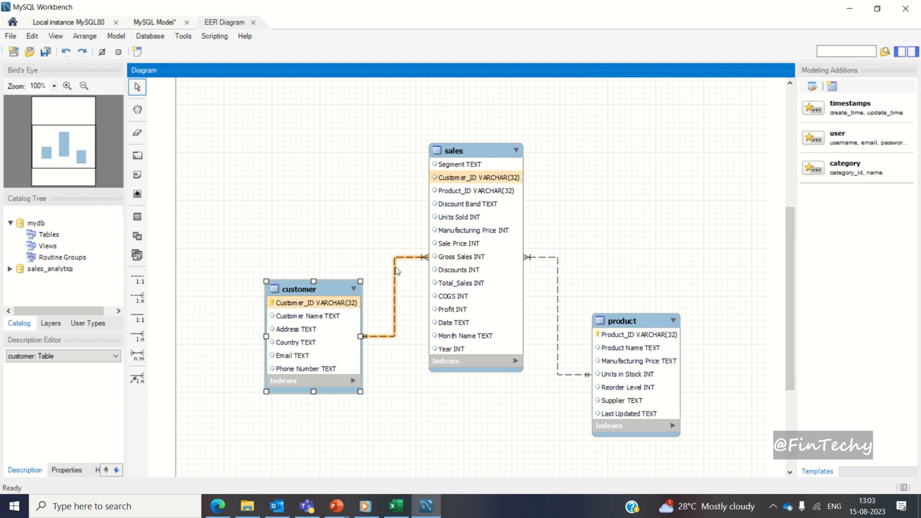
left_click(474, 151)
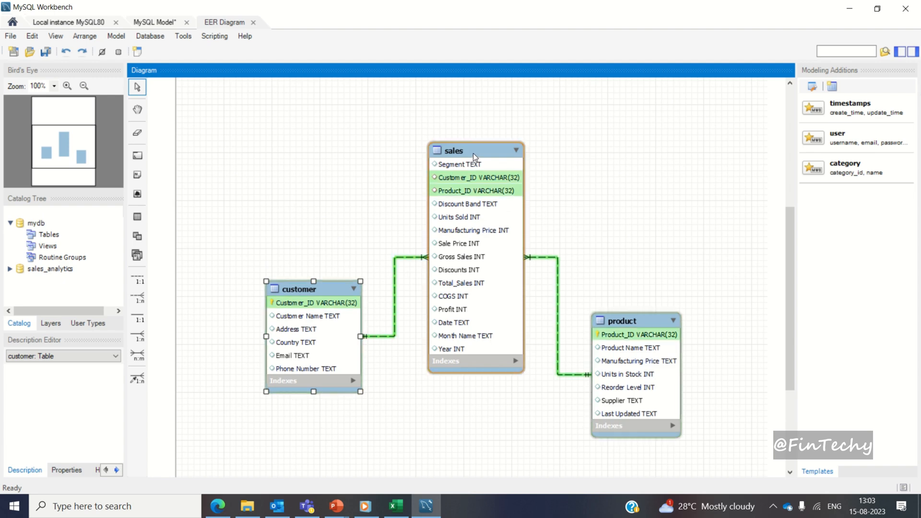
mouse_move(480, 157)
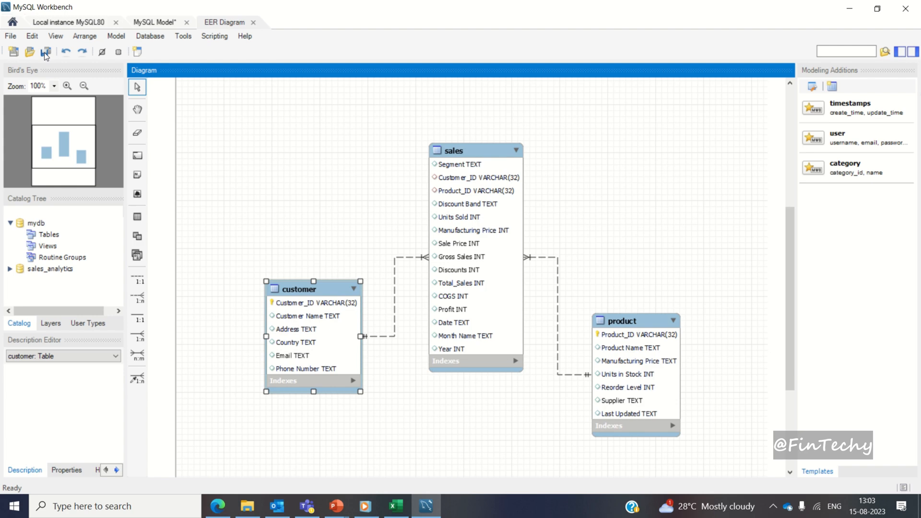
left_click(46, 52)
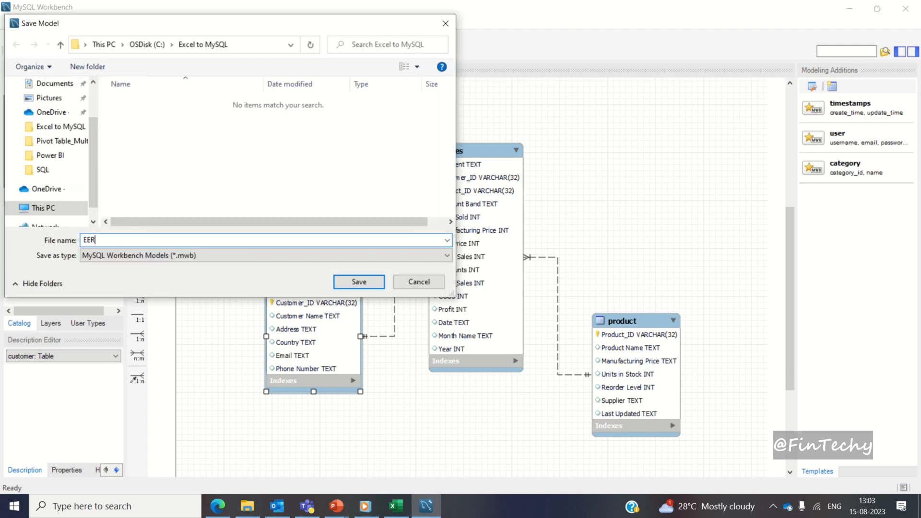
type("_Diagram")
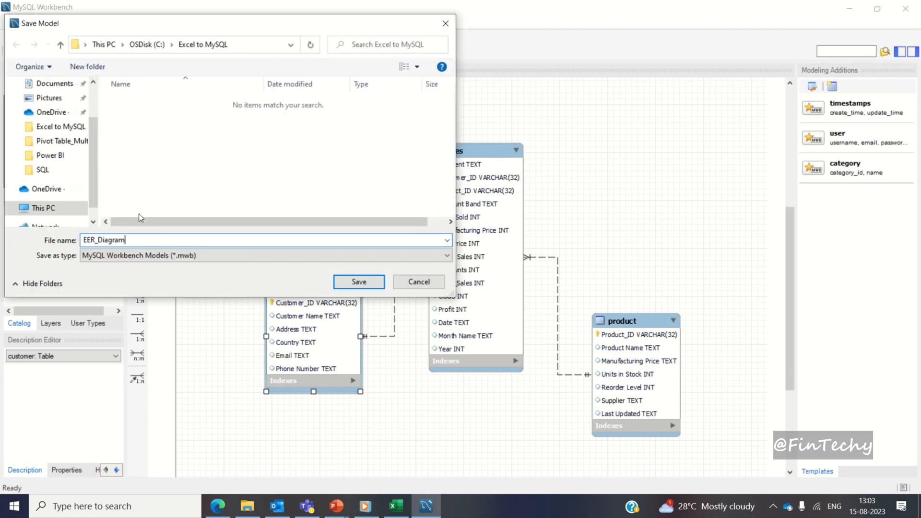
left_click(358, 282)
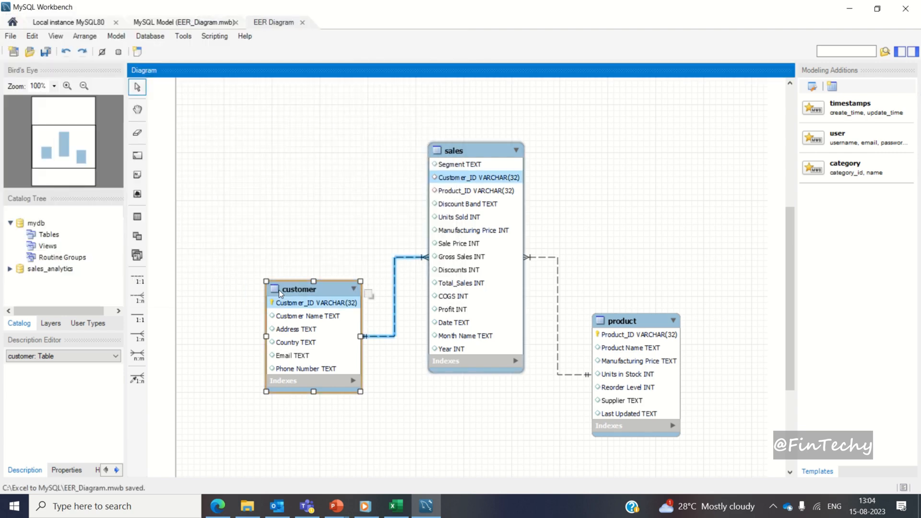
left_click(9, 36)
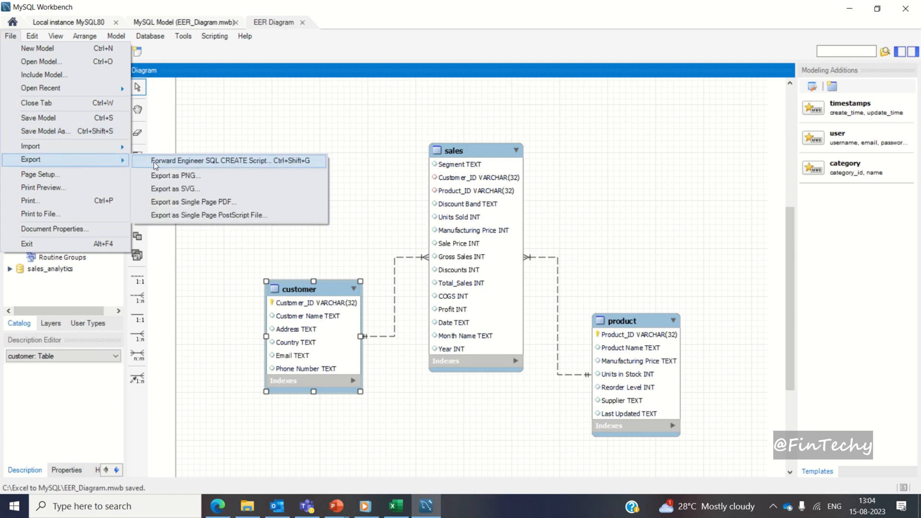
mouse_move(173, 175)
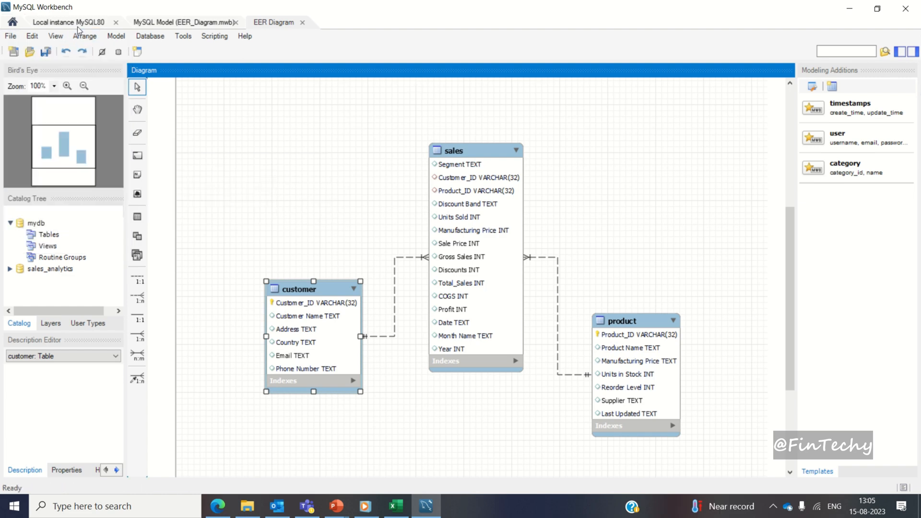
left_click(67, 22)
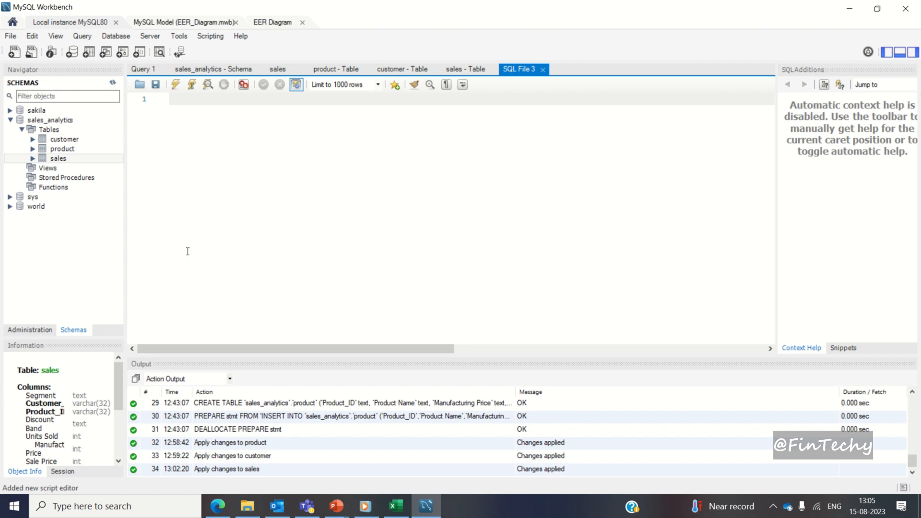
Step: Write USE sales_analytics and a SELECT of Year(sales.Date) and SUM(Total_Sales) joining customer and product on their IDs
type("use sales_analytics;")
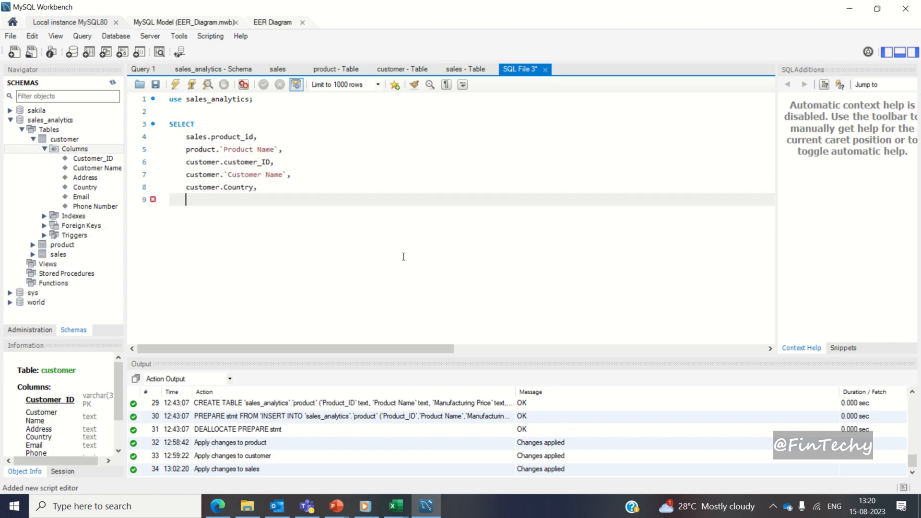
type("Year(sales.`Date`) as SalesYear,")
type("SUM")
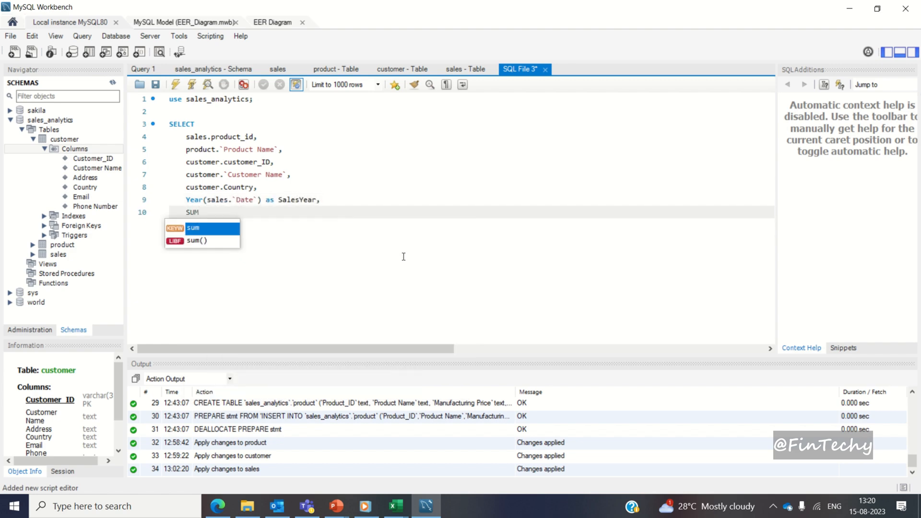
type("(sales.Total_Sales) as TotalSales")
type("sales_analytics")
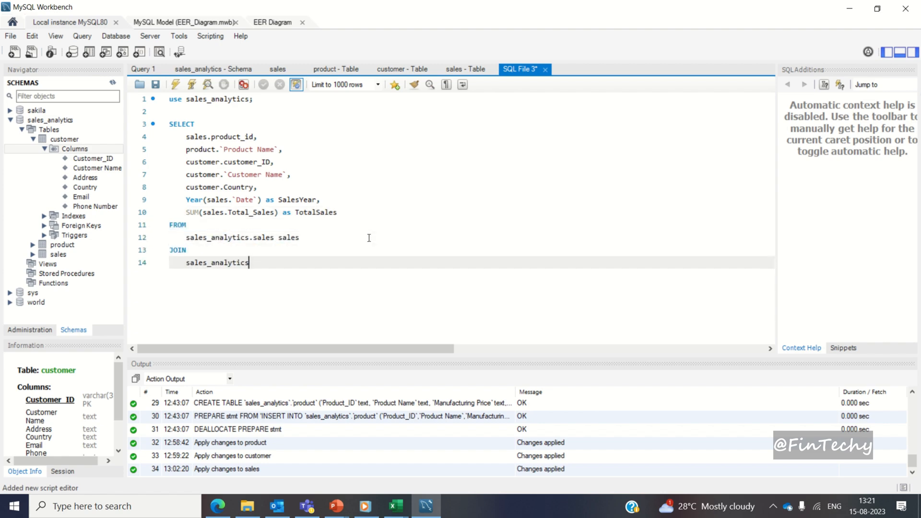
type(".customer customer ON sales.Customer_ID = customer.Customer_ID")
type("JOIN")
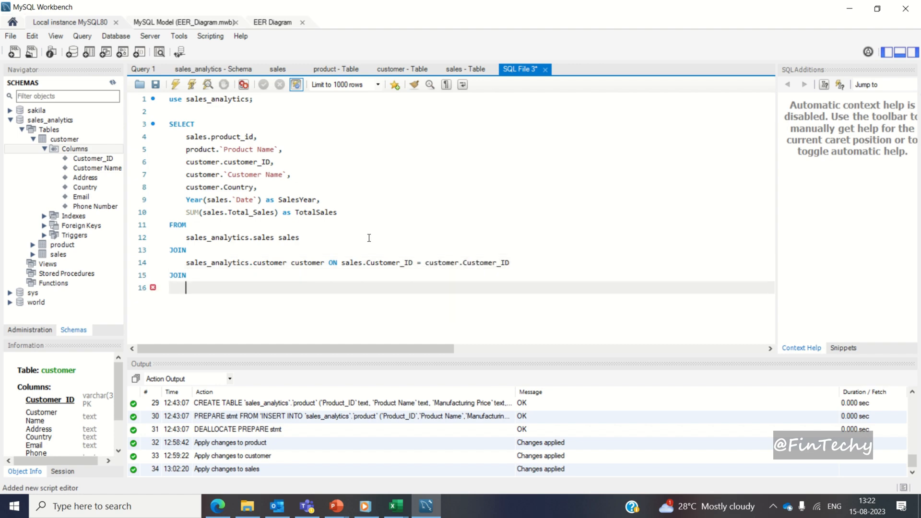
type("sales_analytics.product product ON")
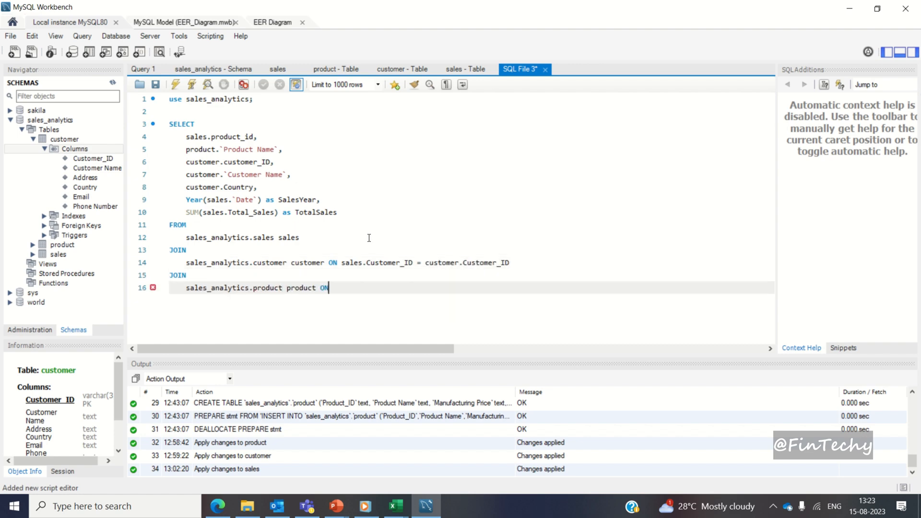
type("sales.Product_ID = product.Product_ID")
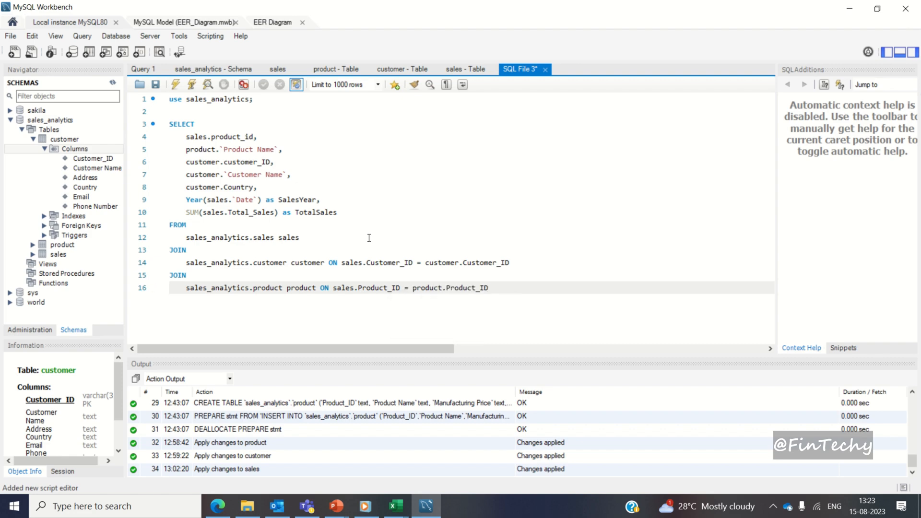
Step: Add GROUP BY on Customer_ID, Customer Name, Country and SalesYear
type("GROUP BY")
type("sales.Product_ID, product.`Product Name`, customer")
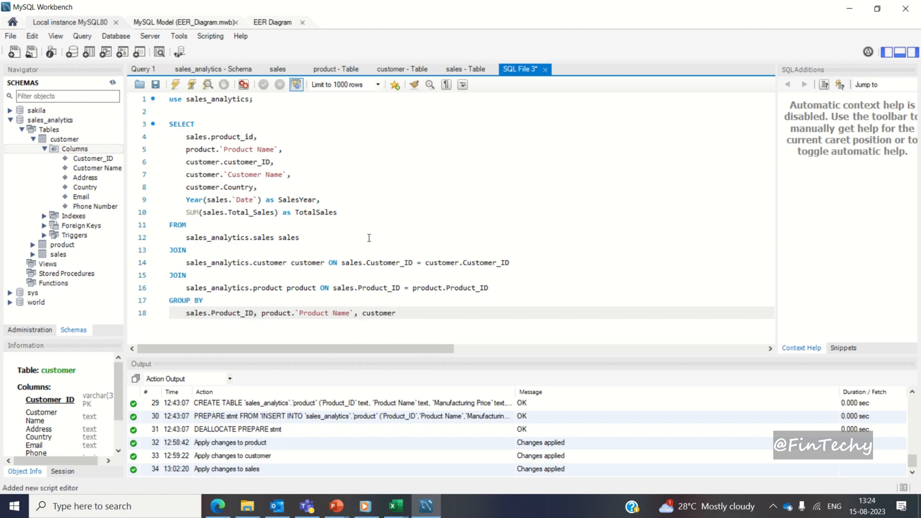
type(".Customer_ID, customer.`Customer N")
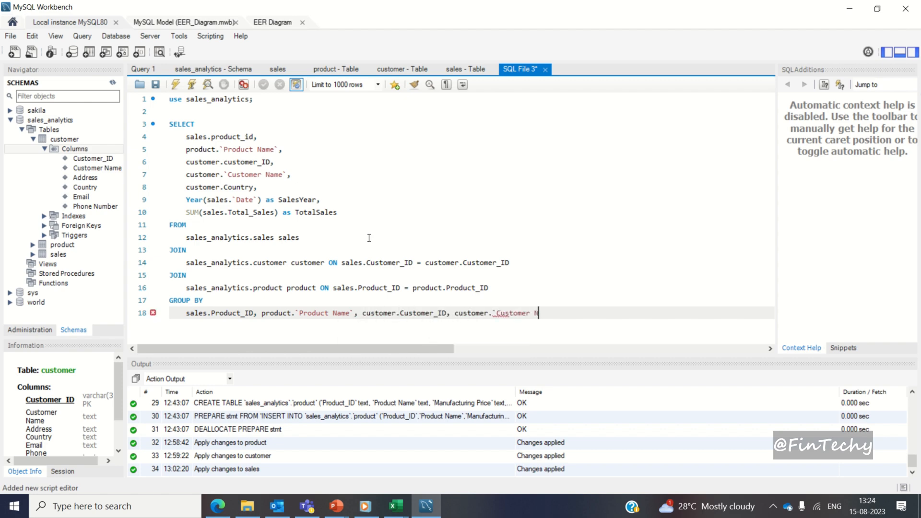
type("`, customer.Country, SalesYear")
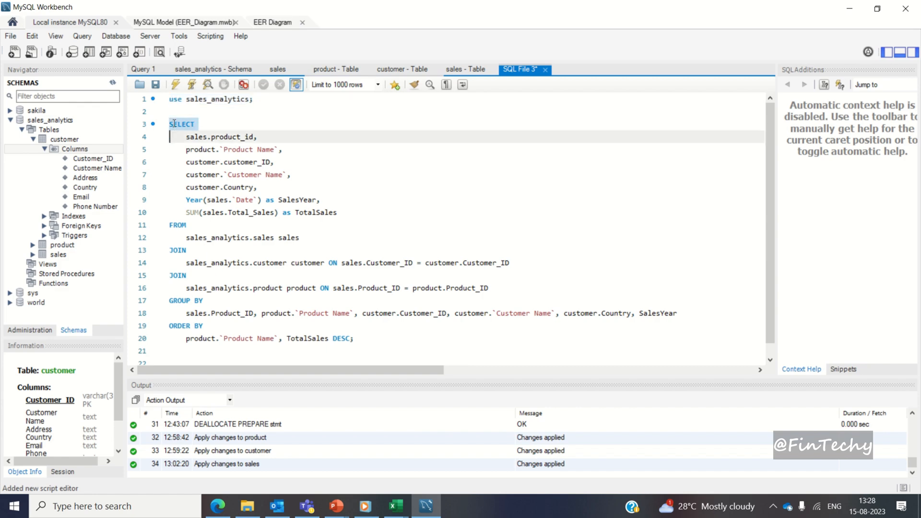
Step: Review the SELECT columns and correct the capitalisation of Product_id on line 4
left_click(183, 123)
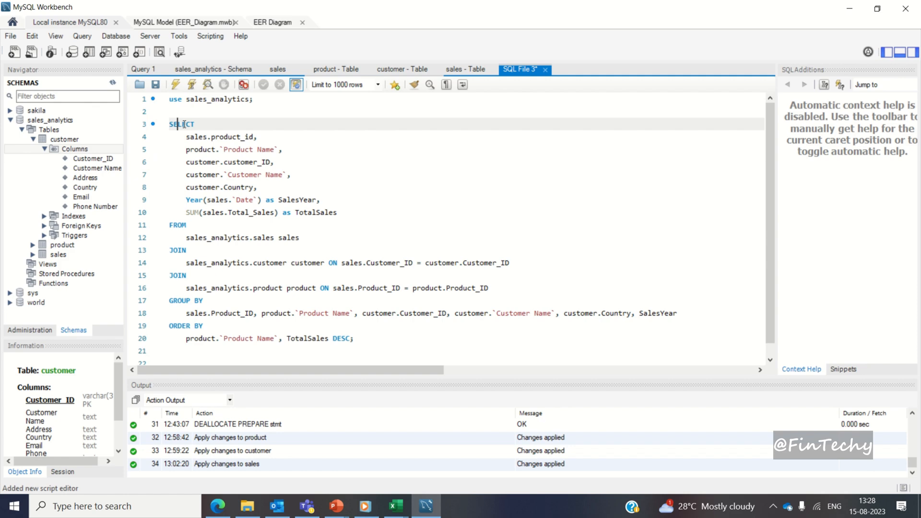
double_click(182, 124)
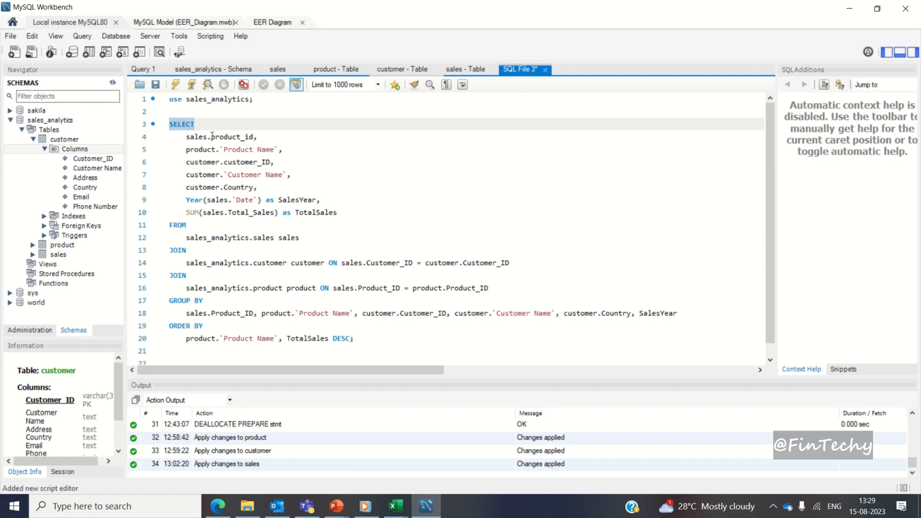
left_click(224, 150)
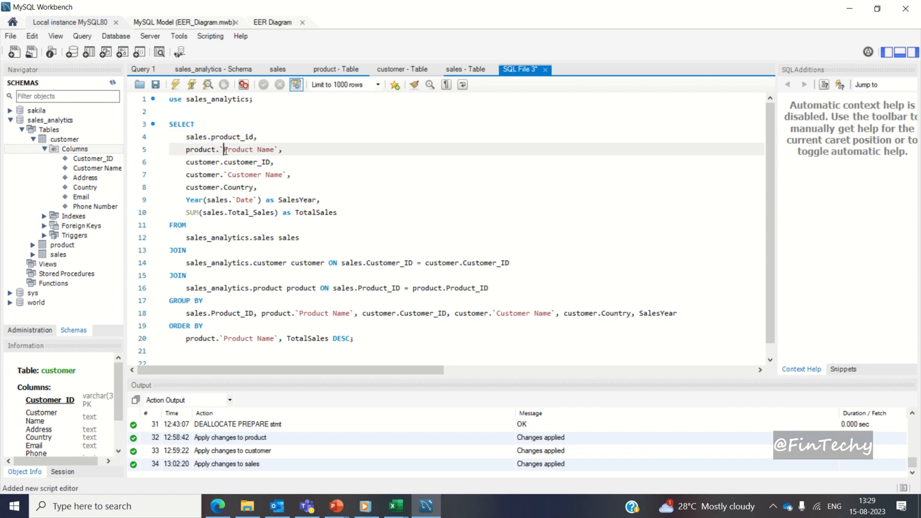
left_click(223, 162)
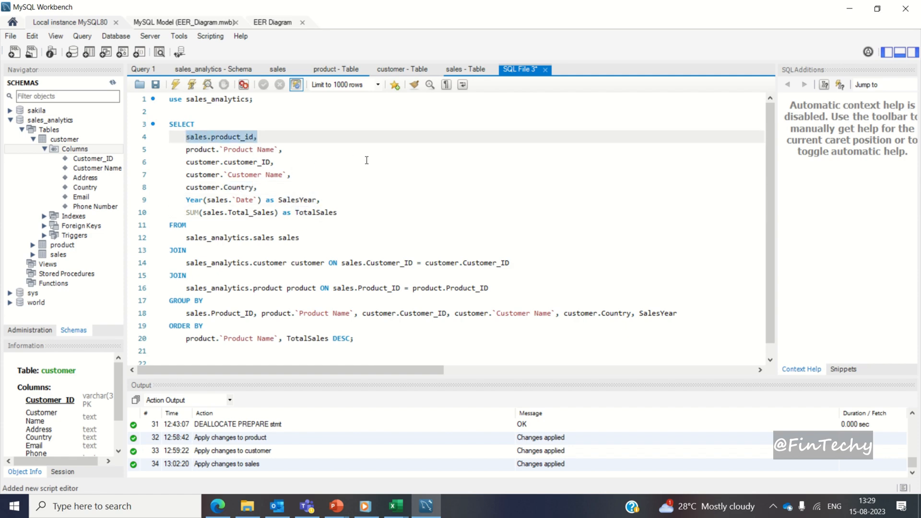
mouse_move(350, 156)
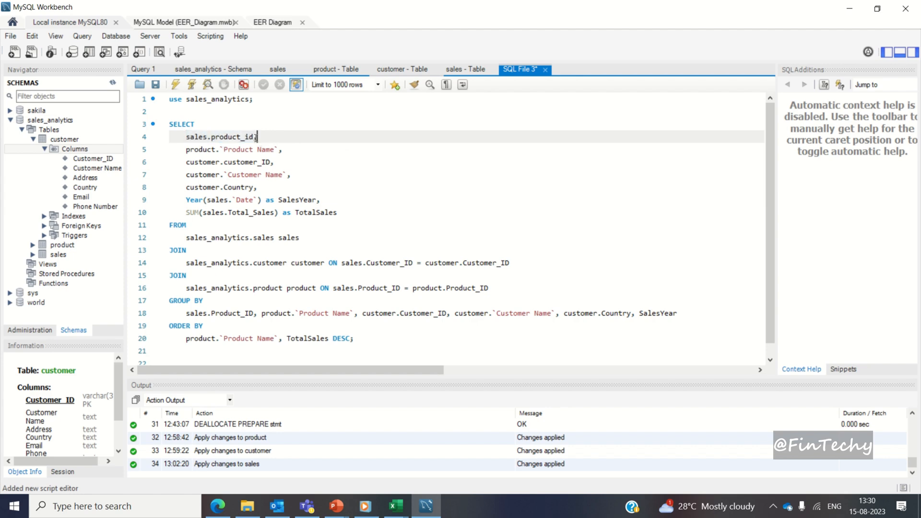
double_click(231, 136)
type("P")
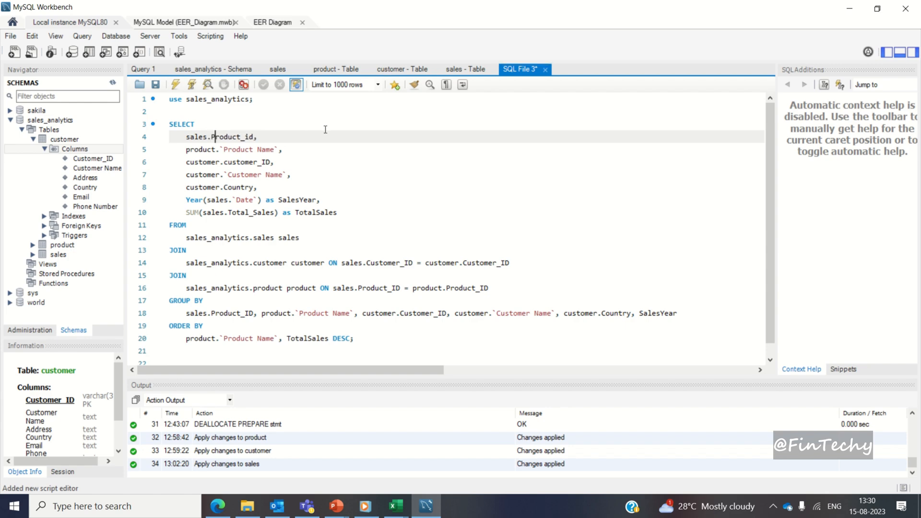
double_click(234, 137)
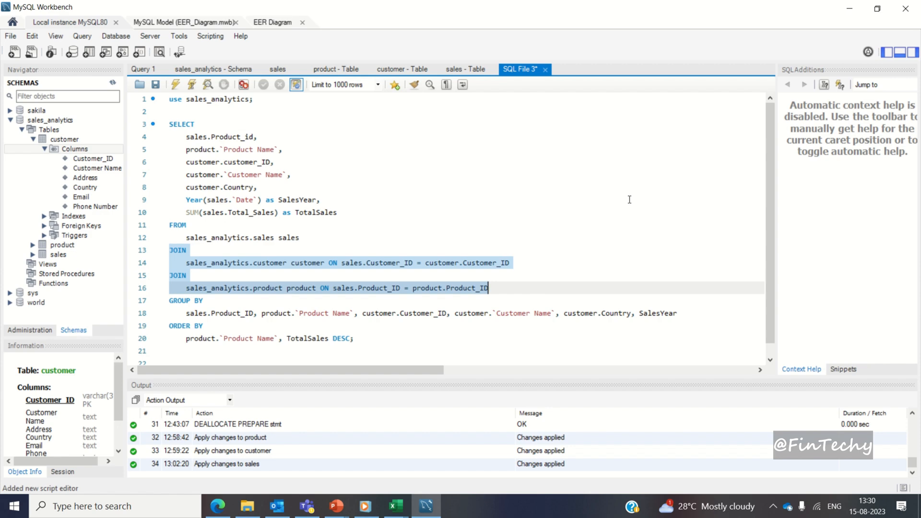
mouse_move(481, 206)
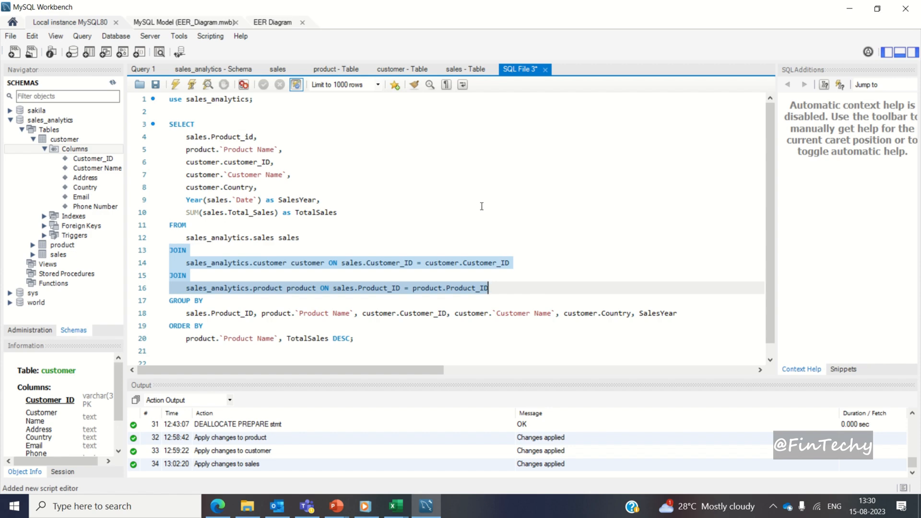
mouse_move(390, 249)
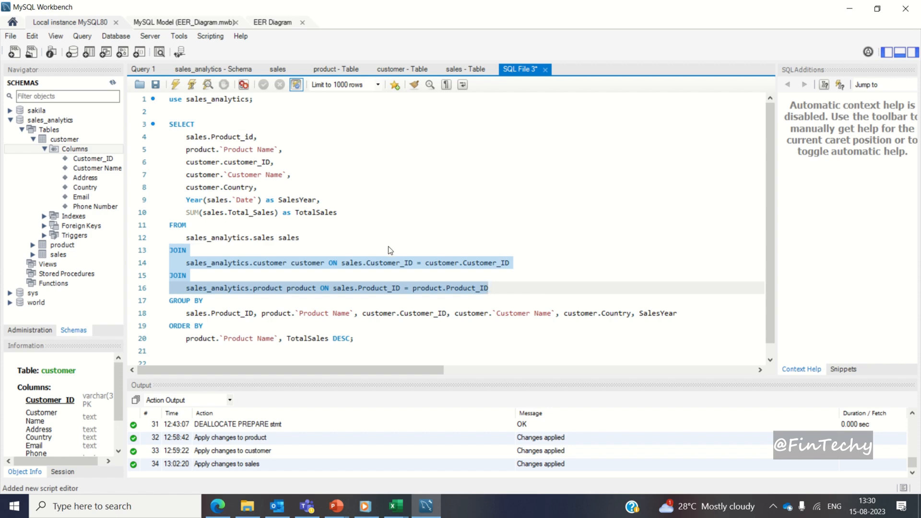
Step: Review the customer and product JOIN conditions and the GROUP BY clause
left_click(186, 263)
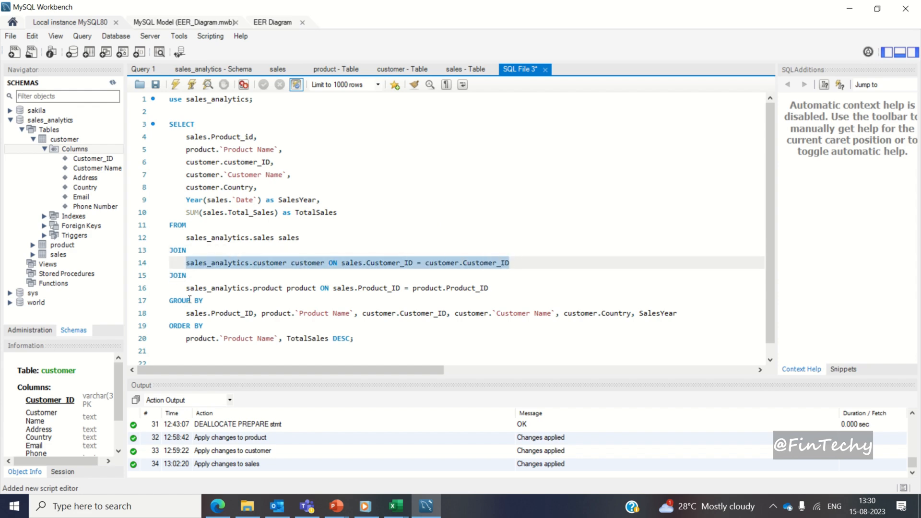
left_click(437, 288)
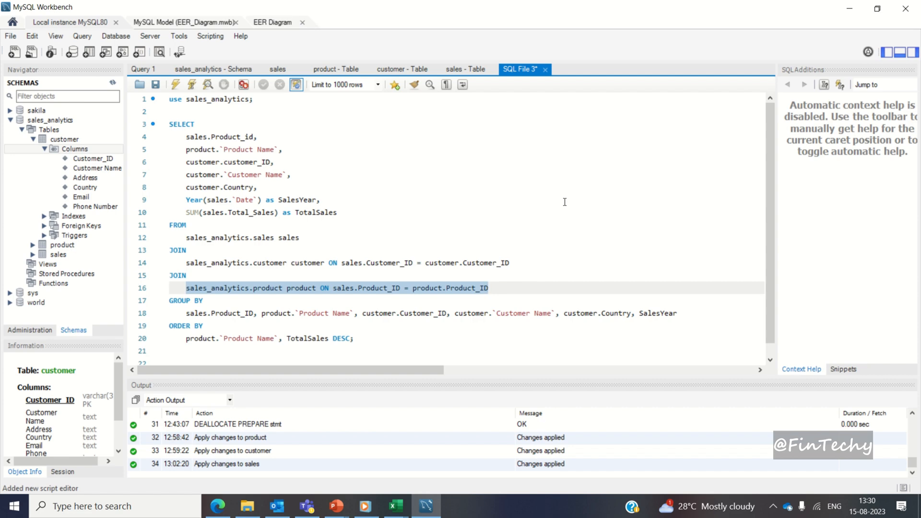
left_click(487, 287)
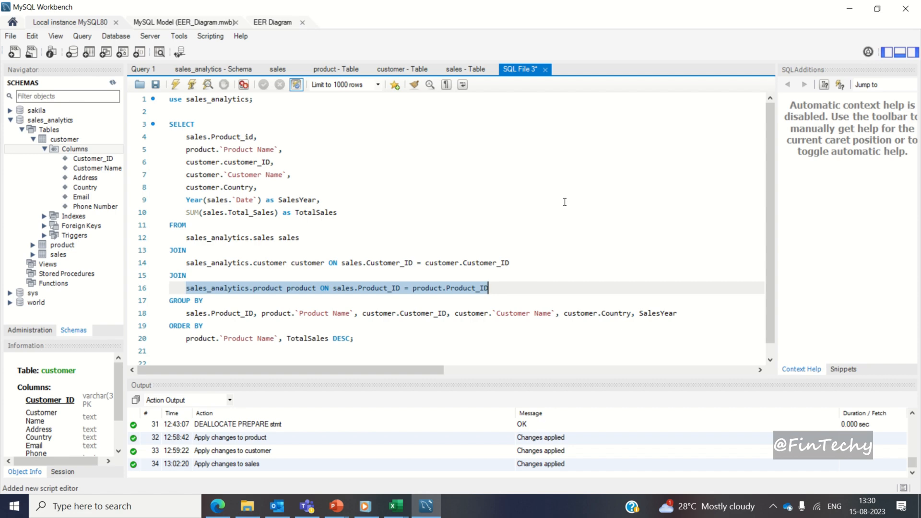
mouse_move(283, 265)
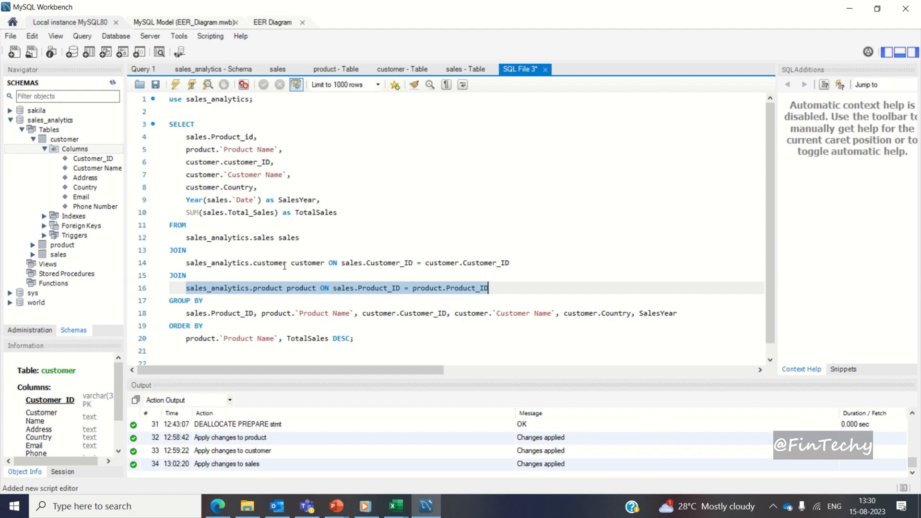
mouse_move(470, 258)
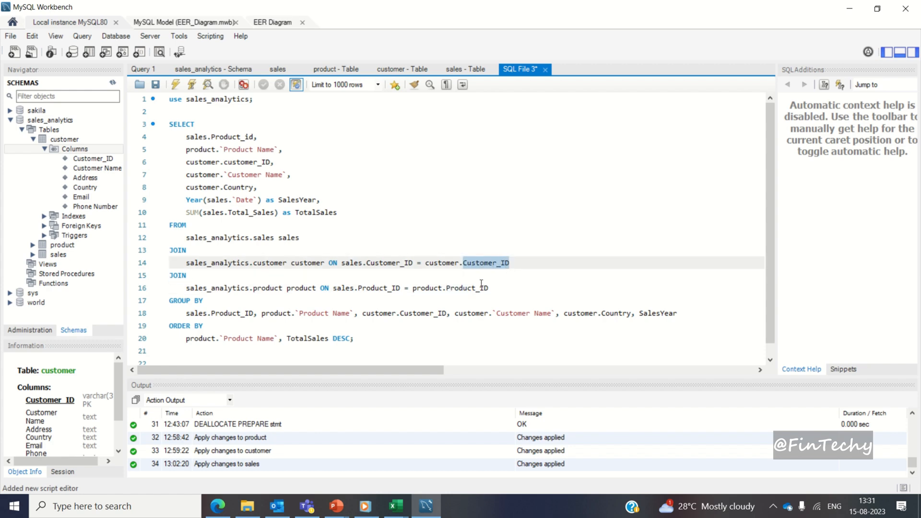
double_click(185, 300)
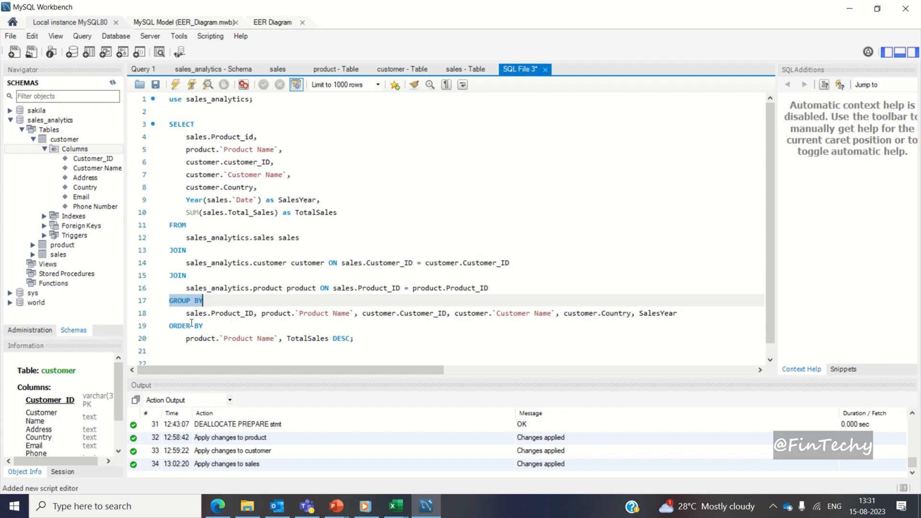
left_click(176, 301)
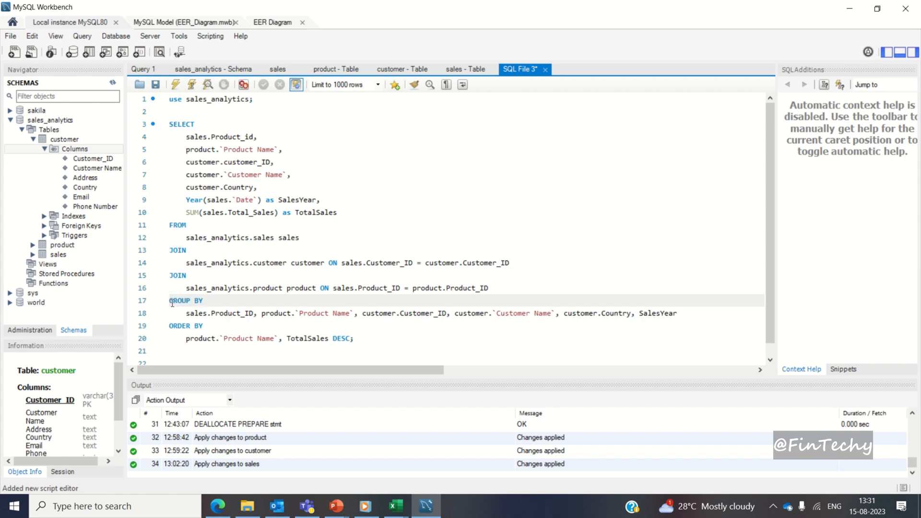
double_click(185, 300)
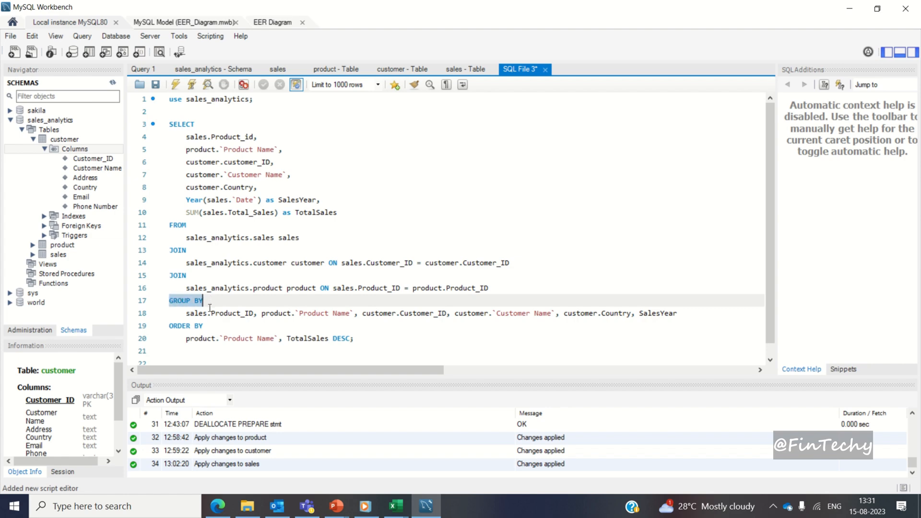
mouse_move(185, 315)
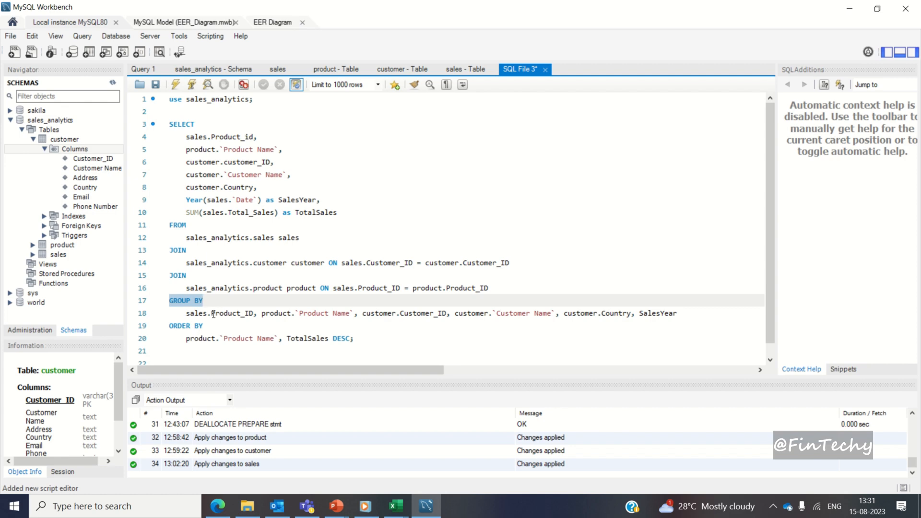
Step: Review the grouping list (Product_ID, Product Name, Country, SalesYear) and the ORDER BY clause
double_click(231, 312)
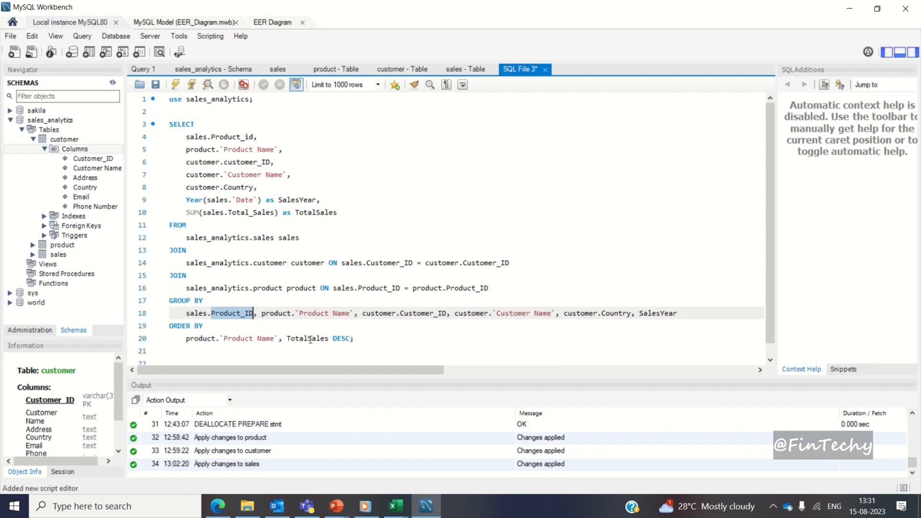
double_click(323, 312)
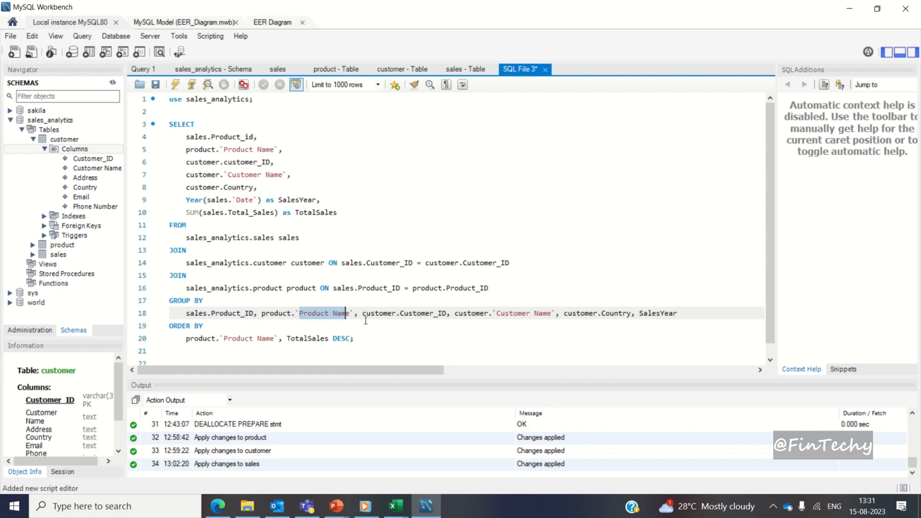
double_click(422, 312)
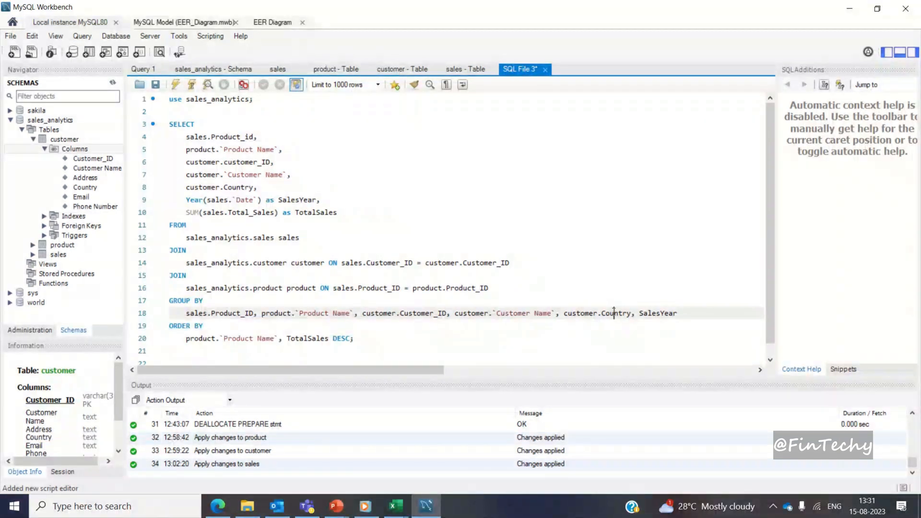
double_click(656, 313)
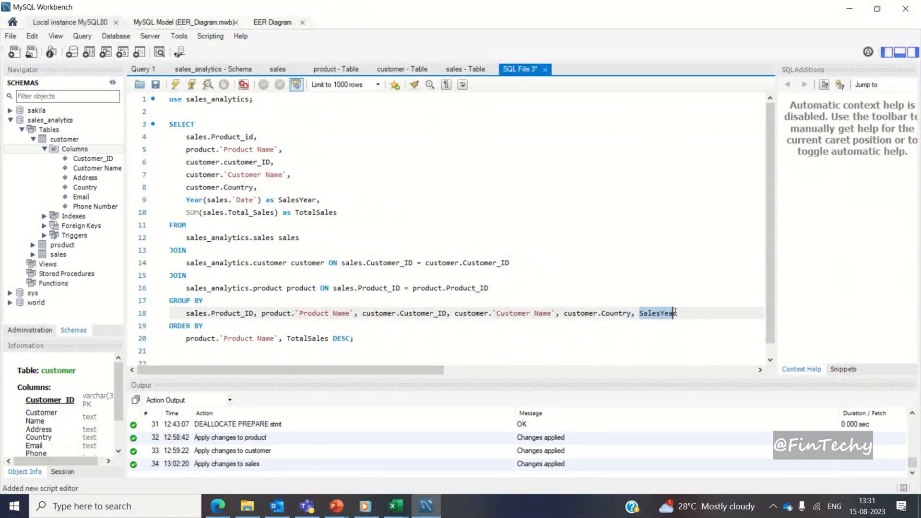
mouse_move(601, 208)
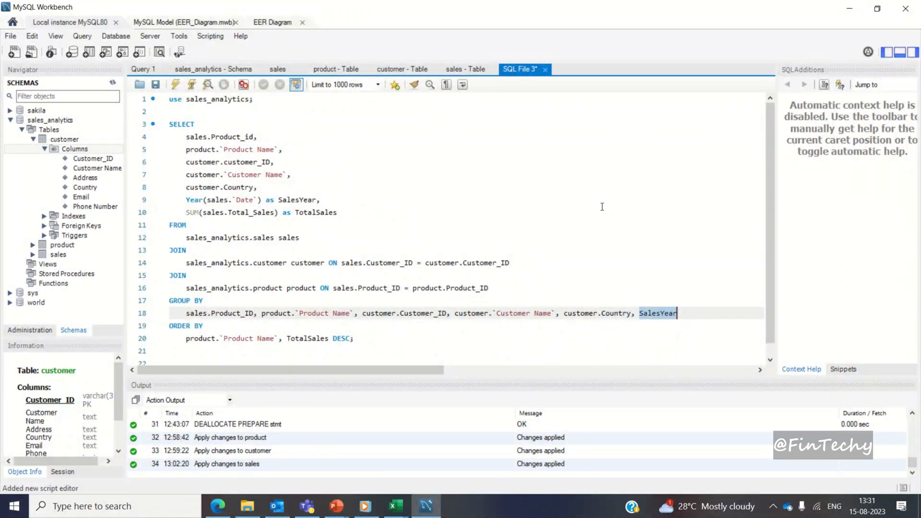
left_click(337, 212)
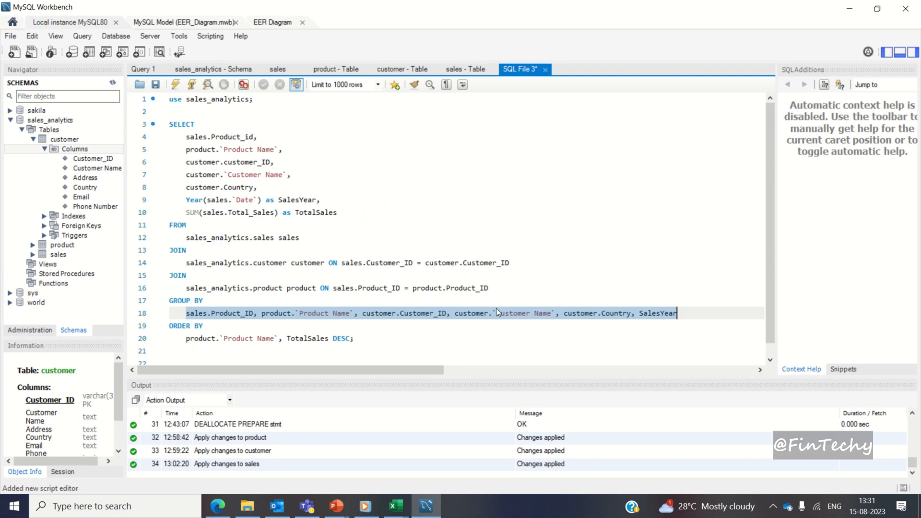
left_click(496, 312)
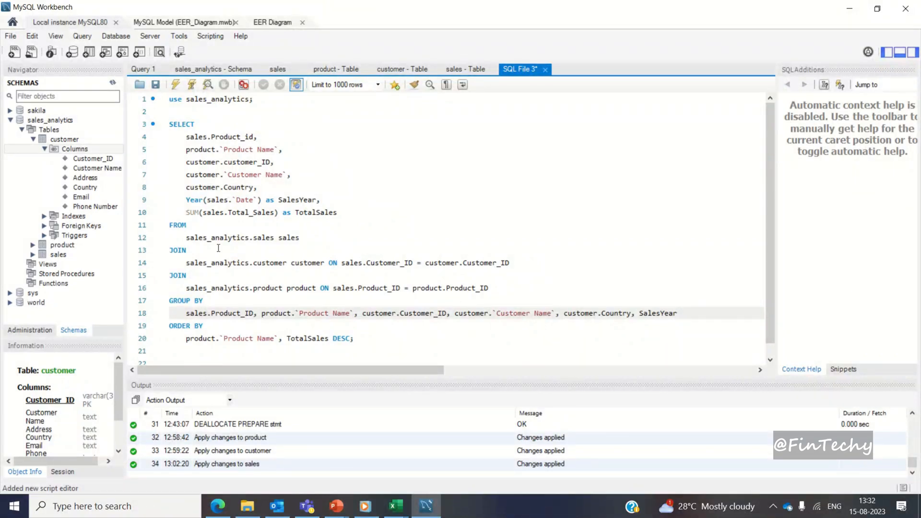
double_click(297, 199)
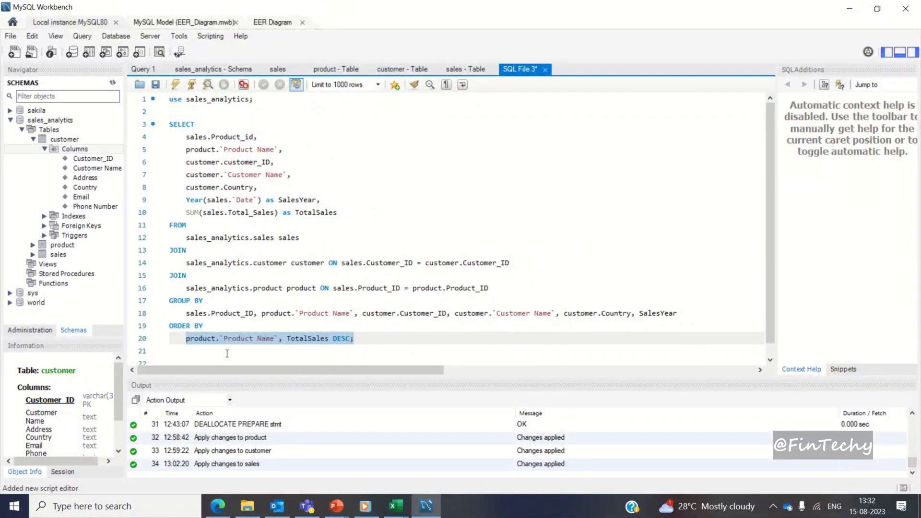
left_click(200, 339)
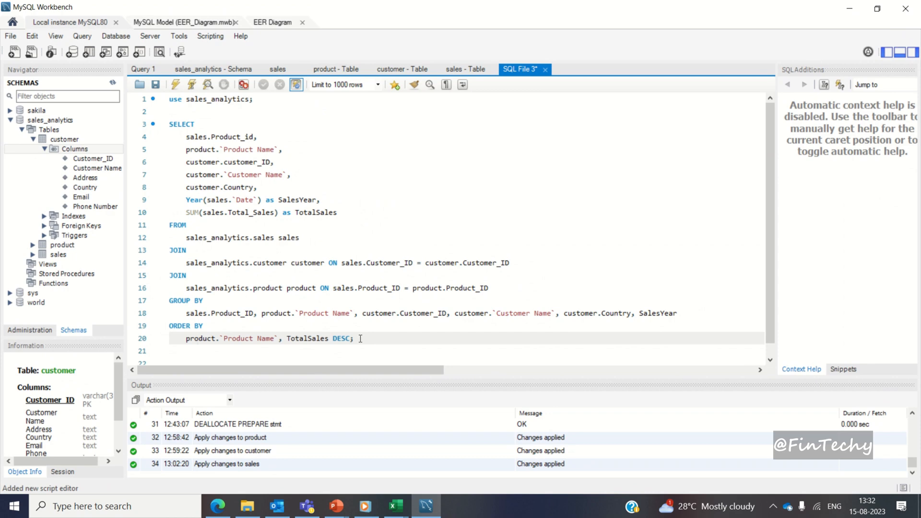
Step: Execute the whole script and sort the 255-row result grid by SalesYear and Product_id
key("ctrl+a")
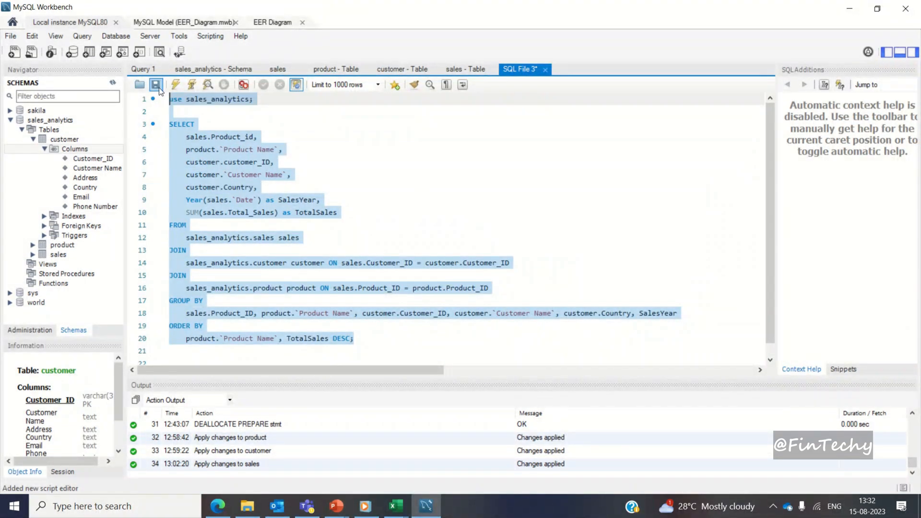
mouse_move(174, 85)
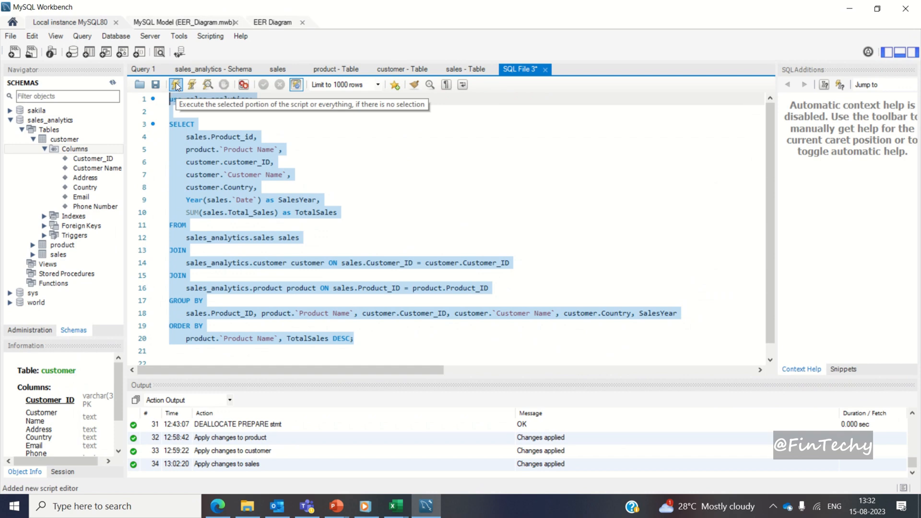
left_click(176, 85)
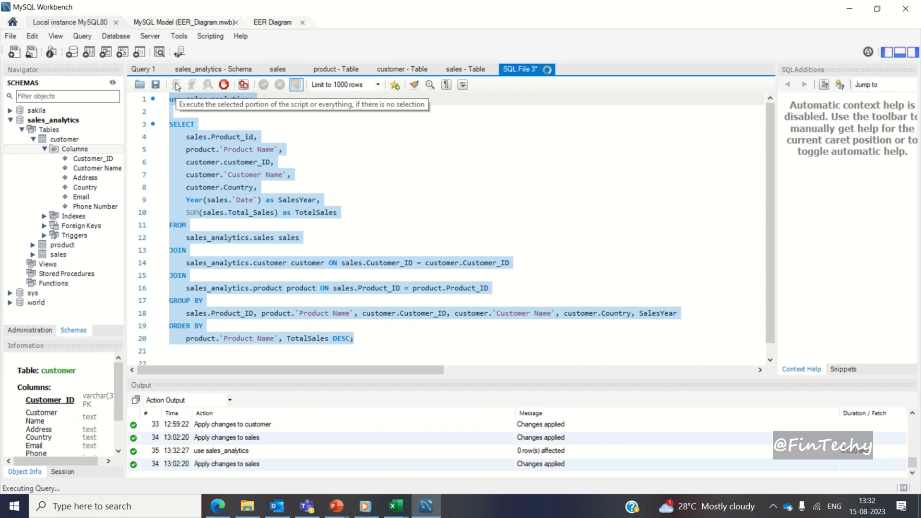
left_click(176, 84)
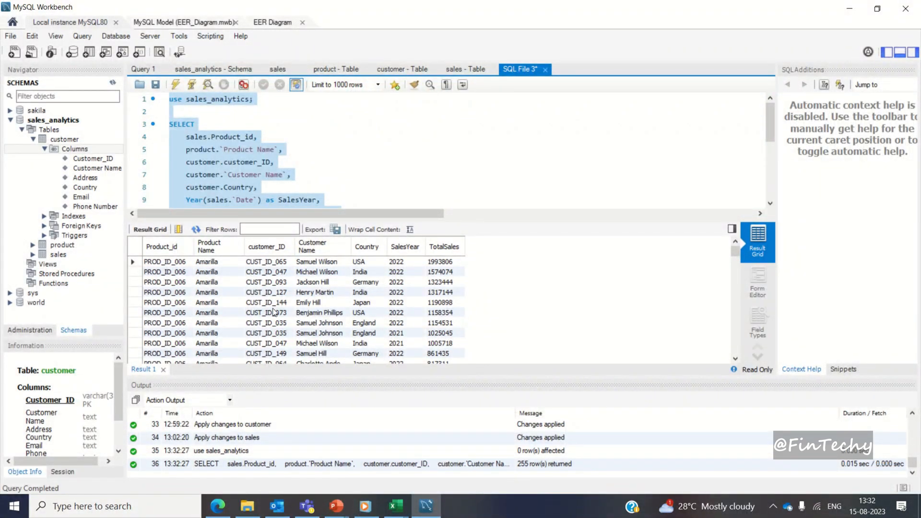
mouse_move(193, 375)
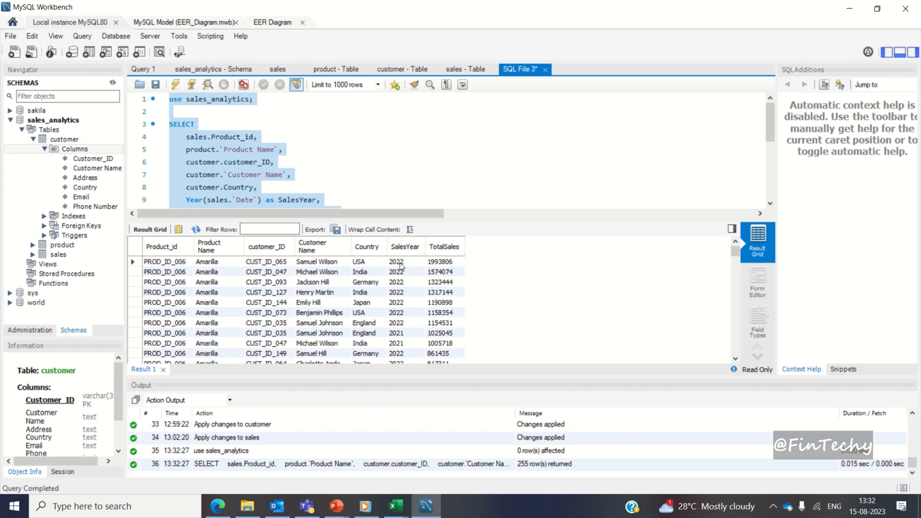
left_click(444, 246)
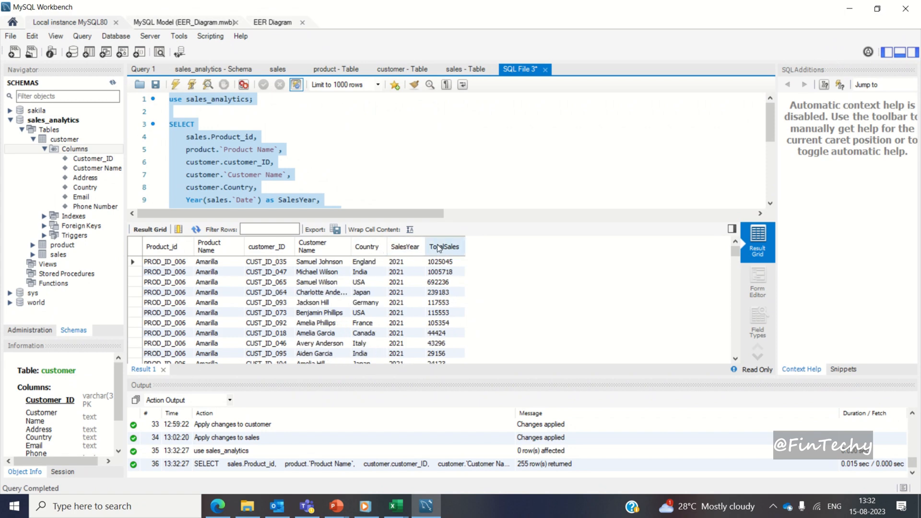
left_click(366, 247)
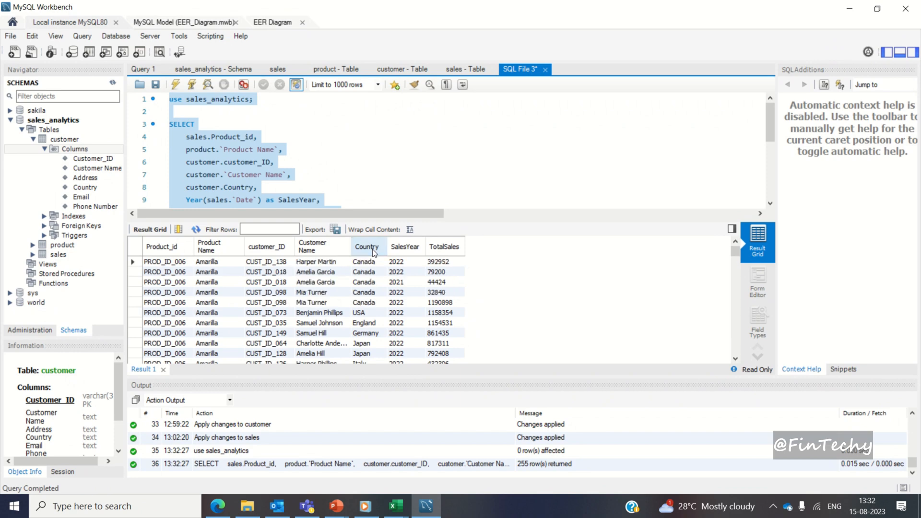
left_click(163, 246)
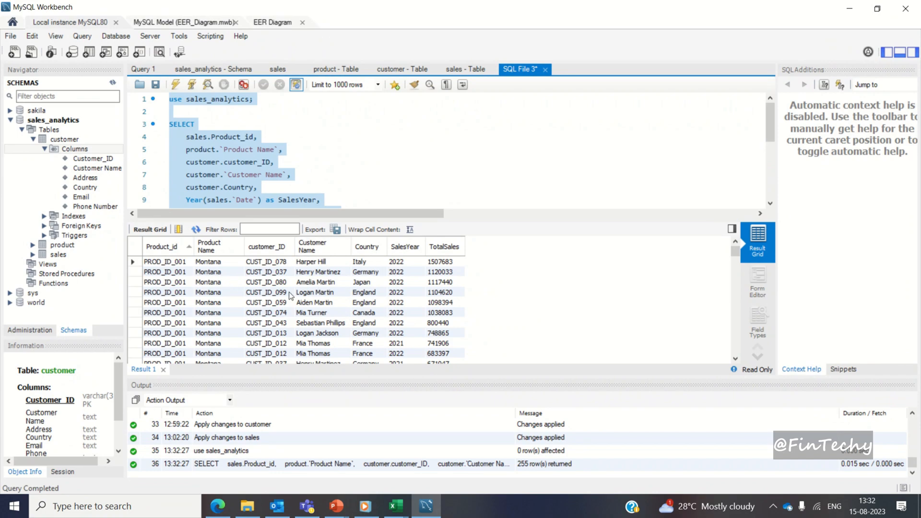
left_click(394, 505)
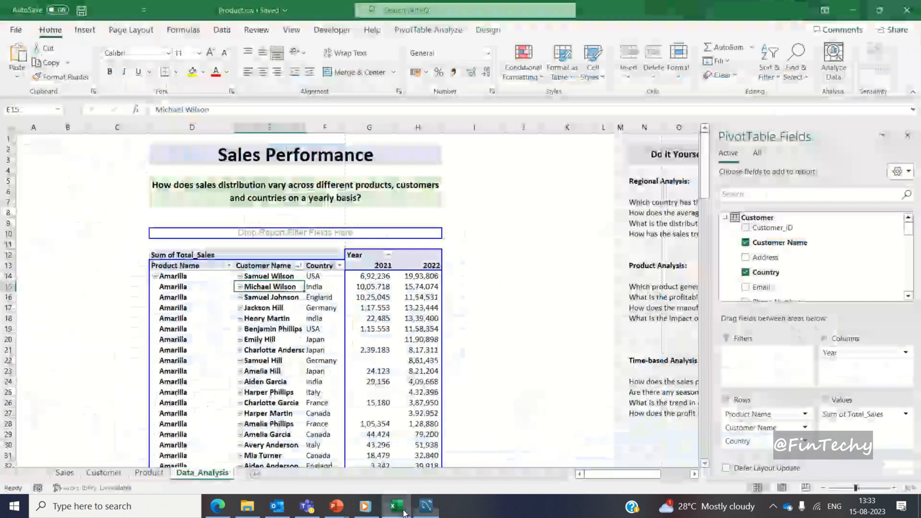
left_click(368, 307)
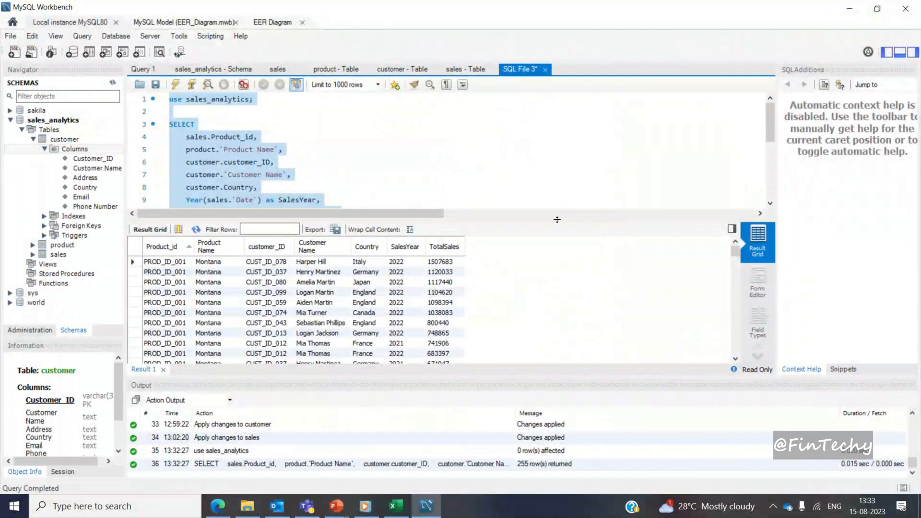
Step: Save the query script as SQL_Script in the Excel to MySQL folder
left_click(357, 149)
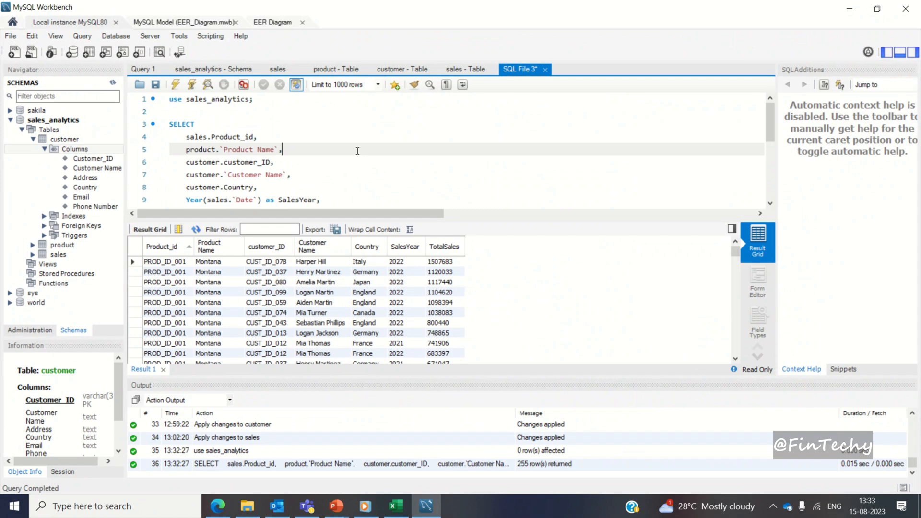
mouse_move(156, 84)
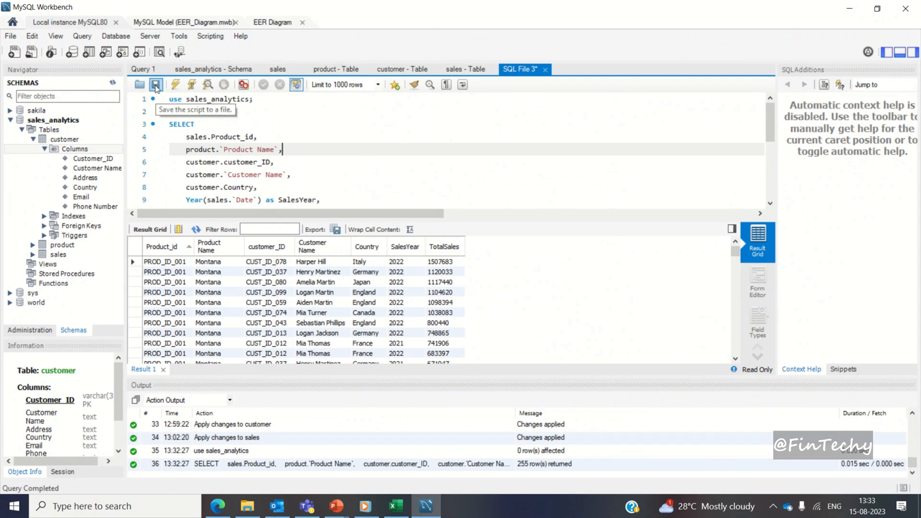
left_click(156, 84)
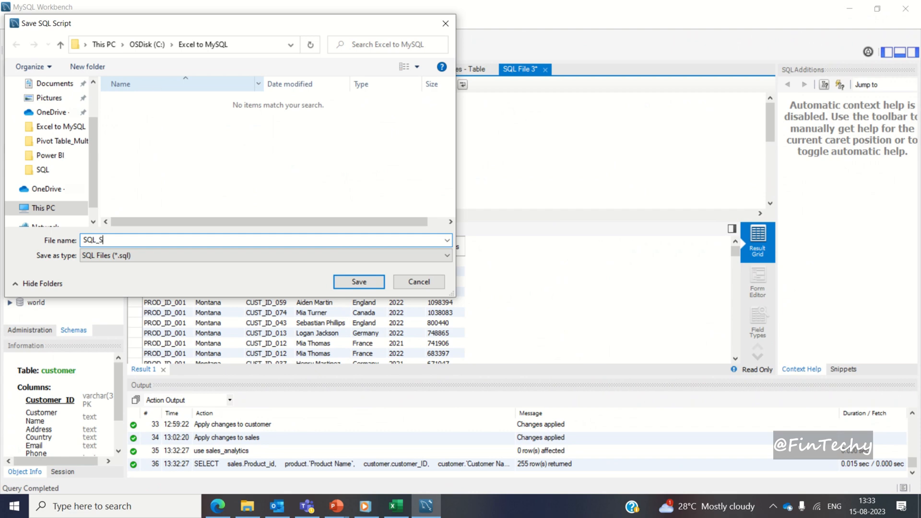
left_click(357, 282)
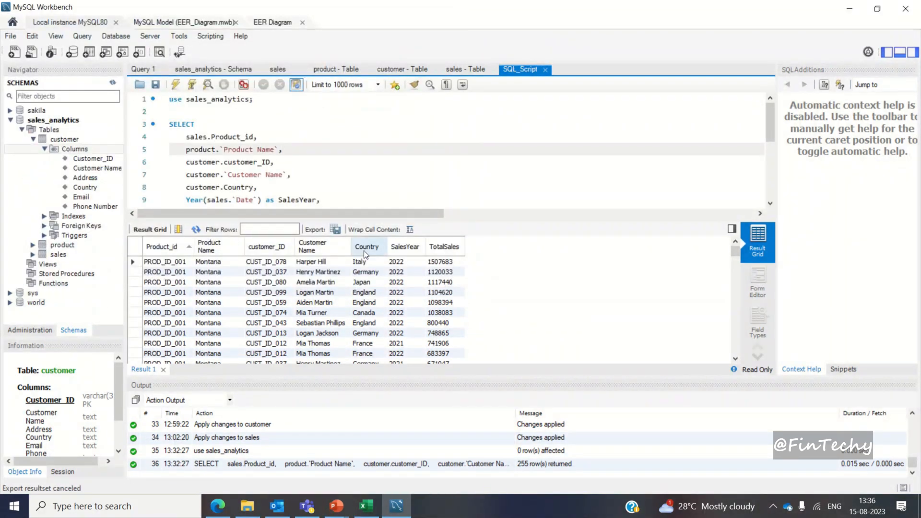
mouse_move(336, 230)
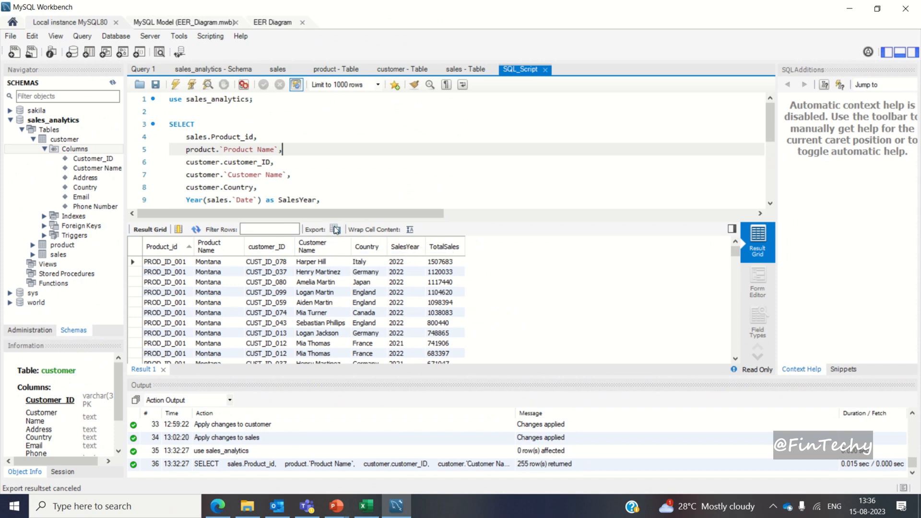
Step: Export the query result grid as Output_Results.csv into the Excel to MySQL folder
left_click(336, 229)
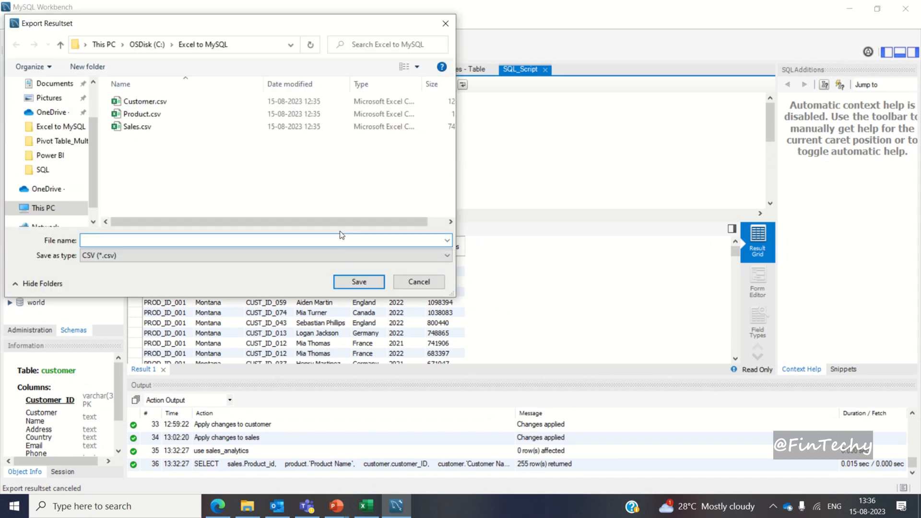
type("Output_Results")
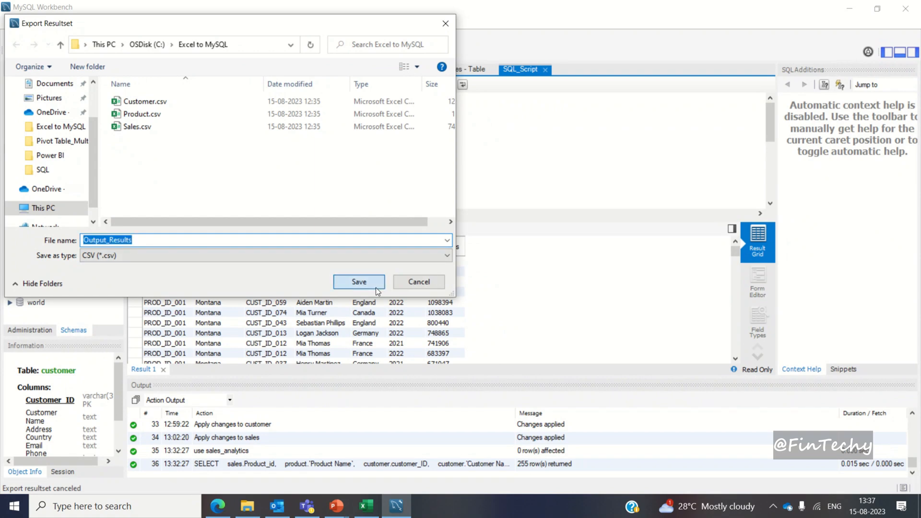
left_click(358, 282)
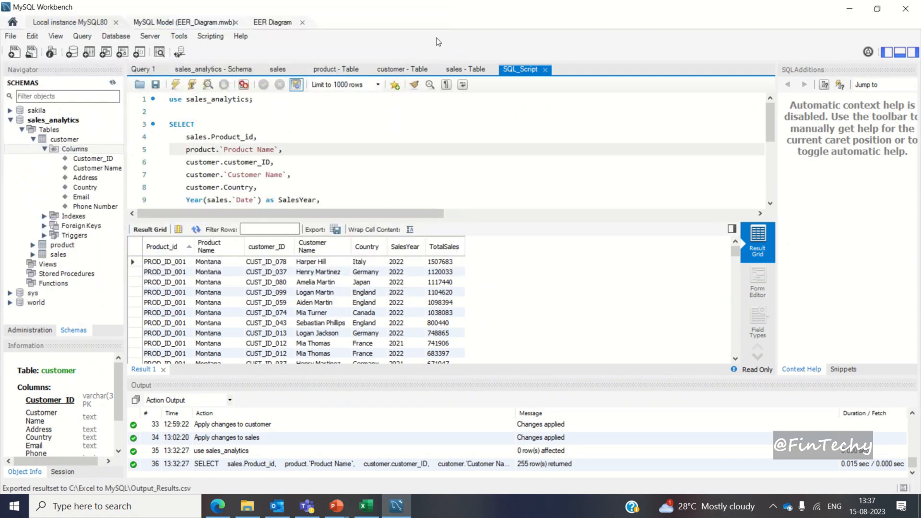